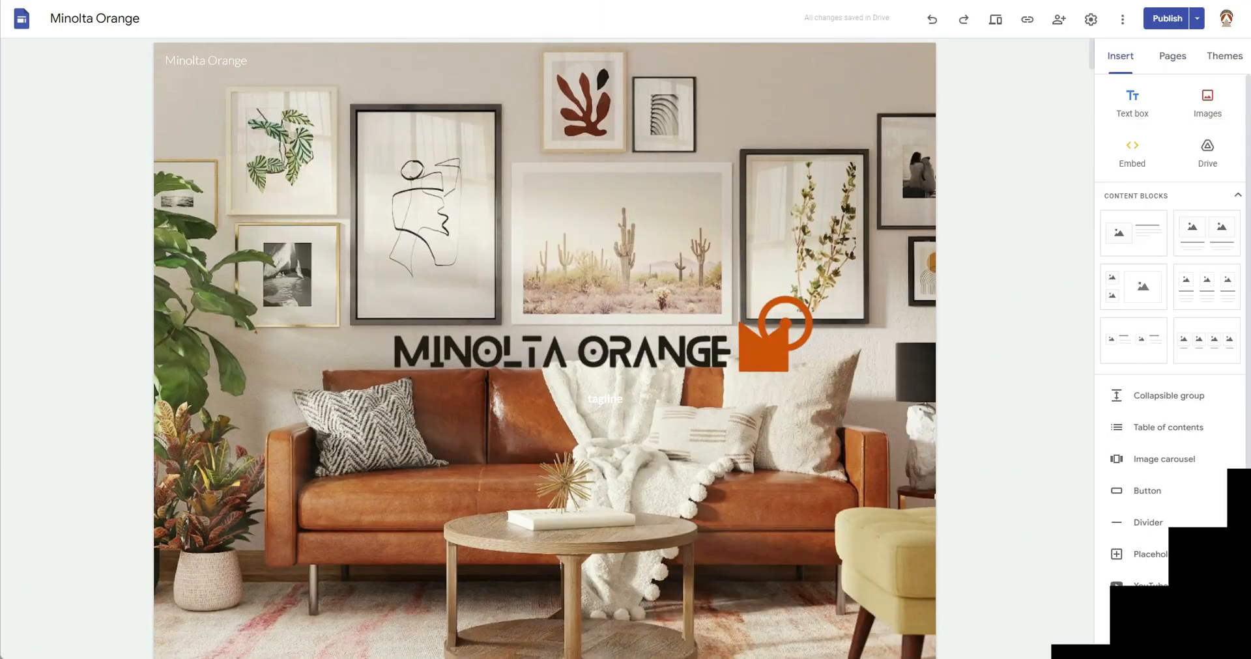
# Step: Review the page sections in the editor and deselect the mailing-list signup embed
pyautogui.scroll(-3)
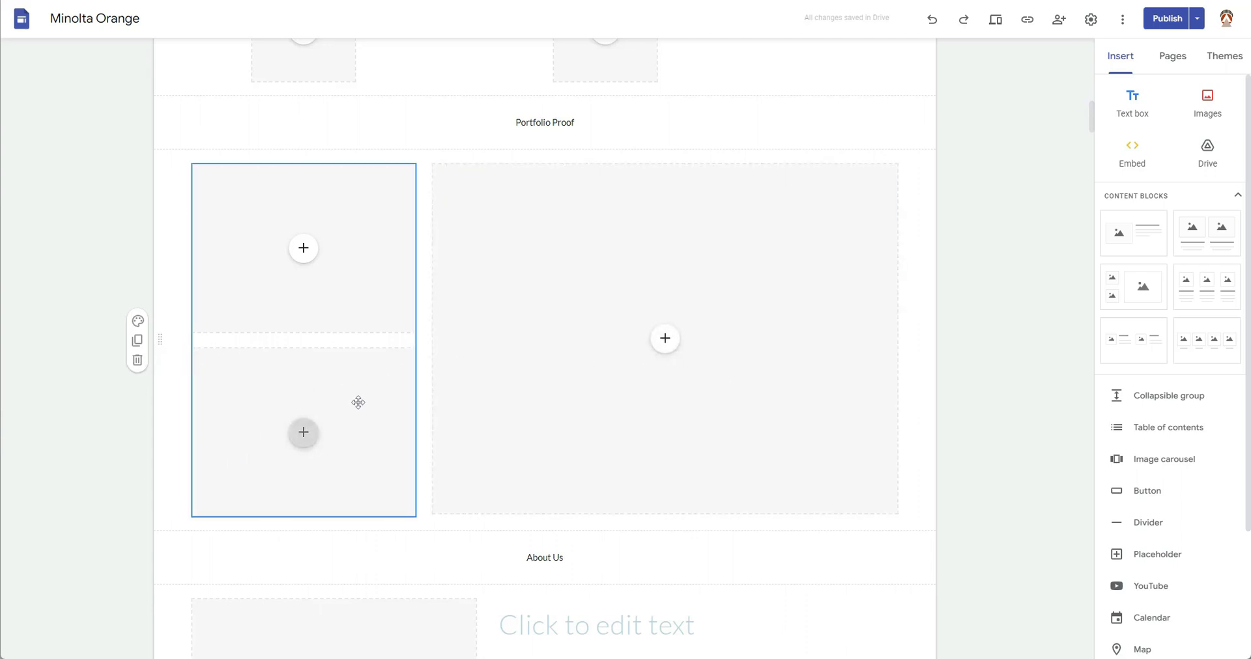
pyautogui.click(665, 339)
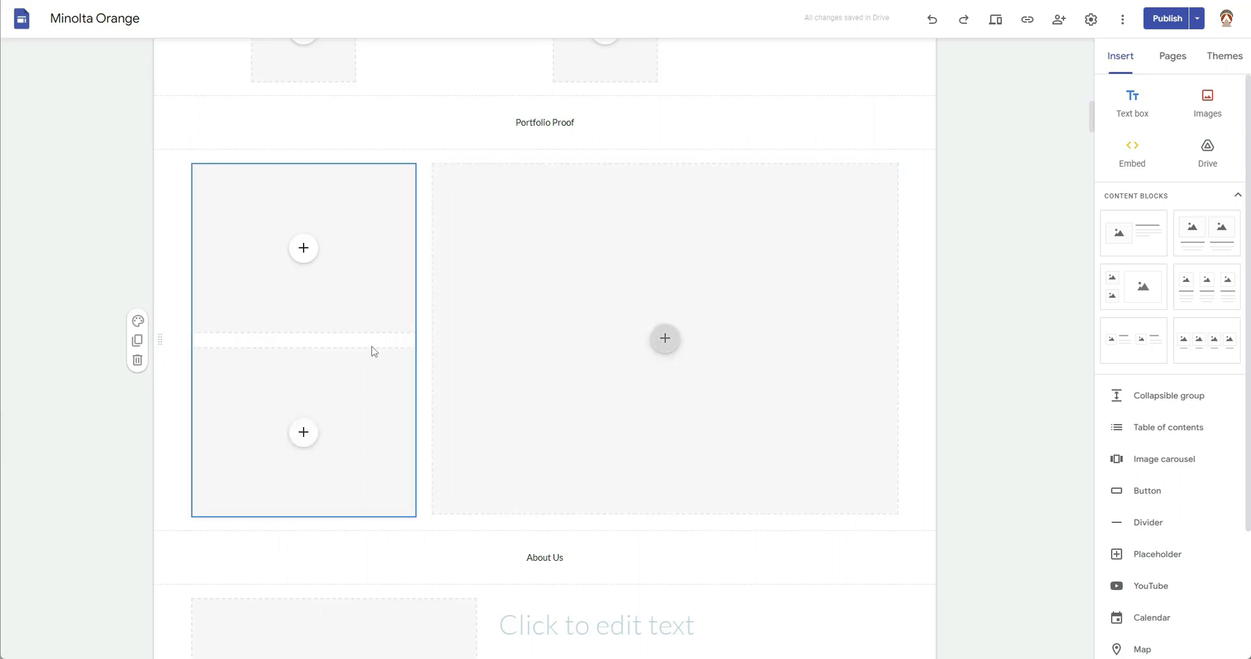
pyautogui.scroll(-3)
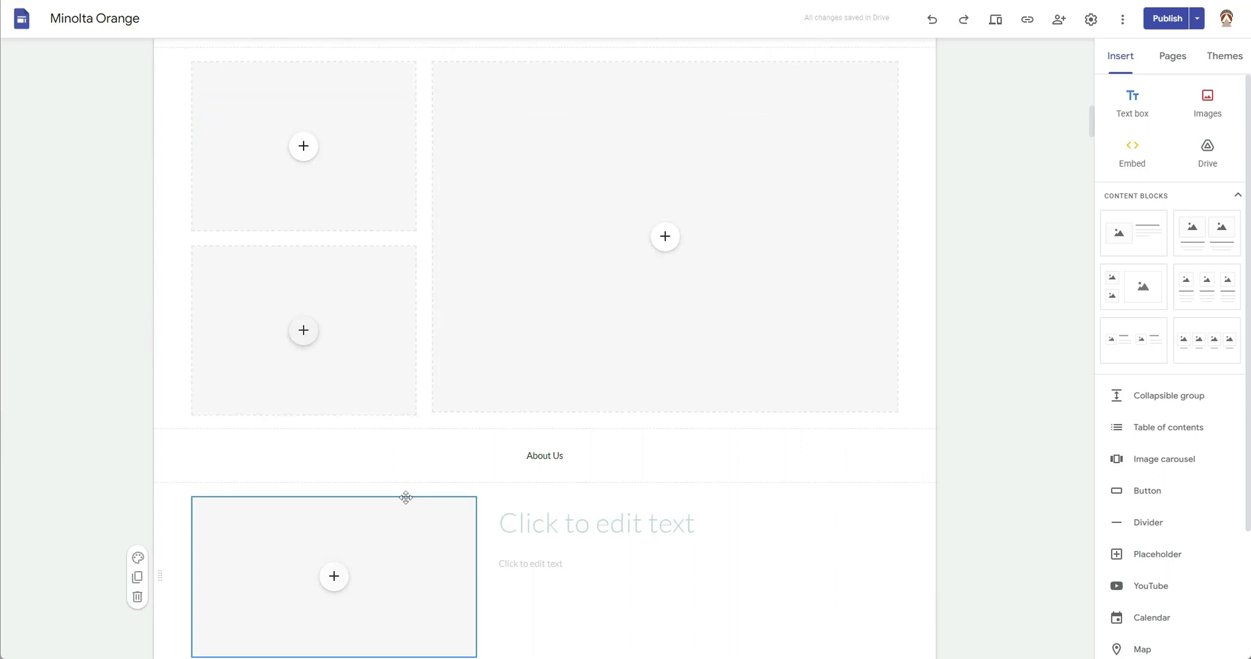
pyautogui.scroll(-3)
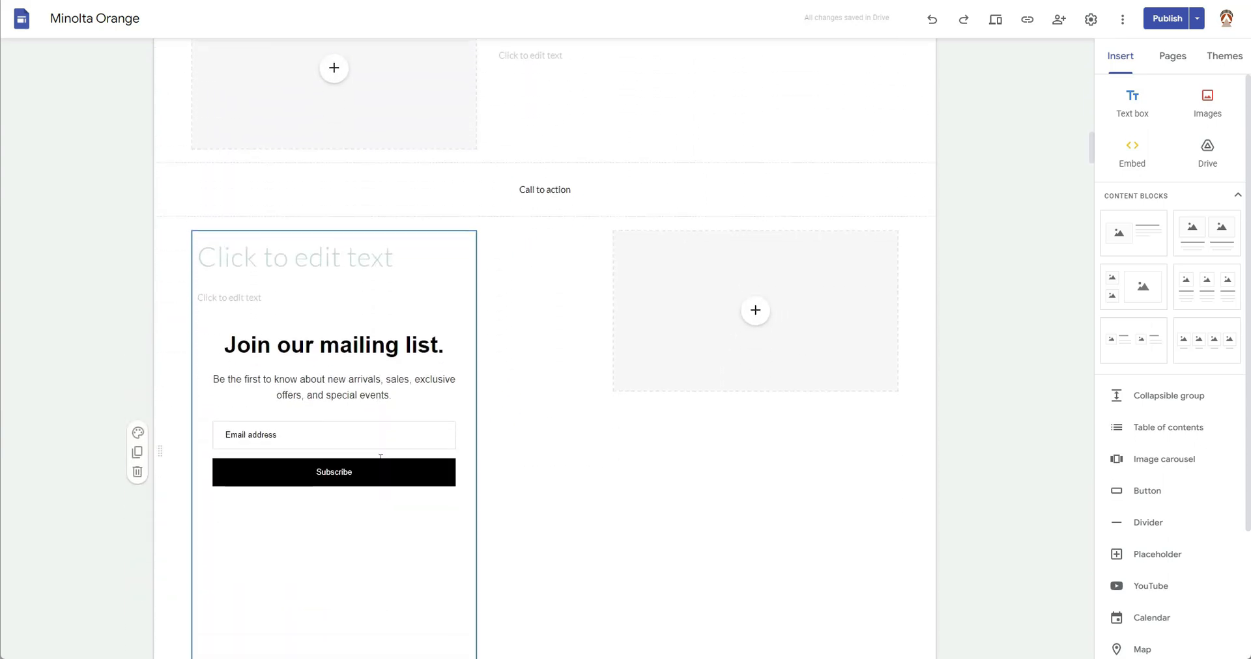
pyautogui.scroll(-3)
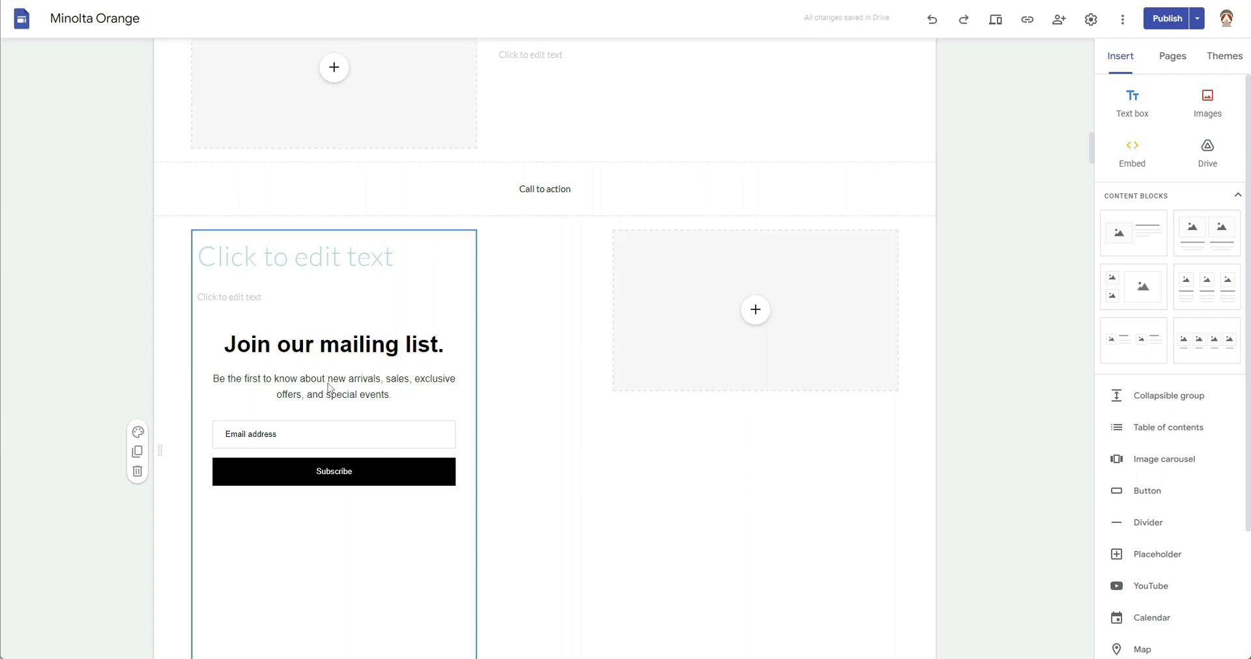
pyautogui.moveTo(376, 397)
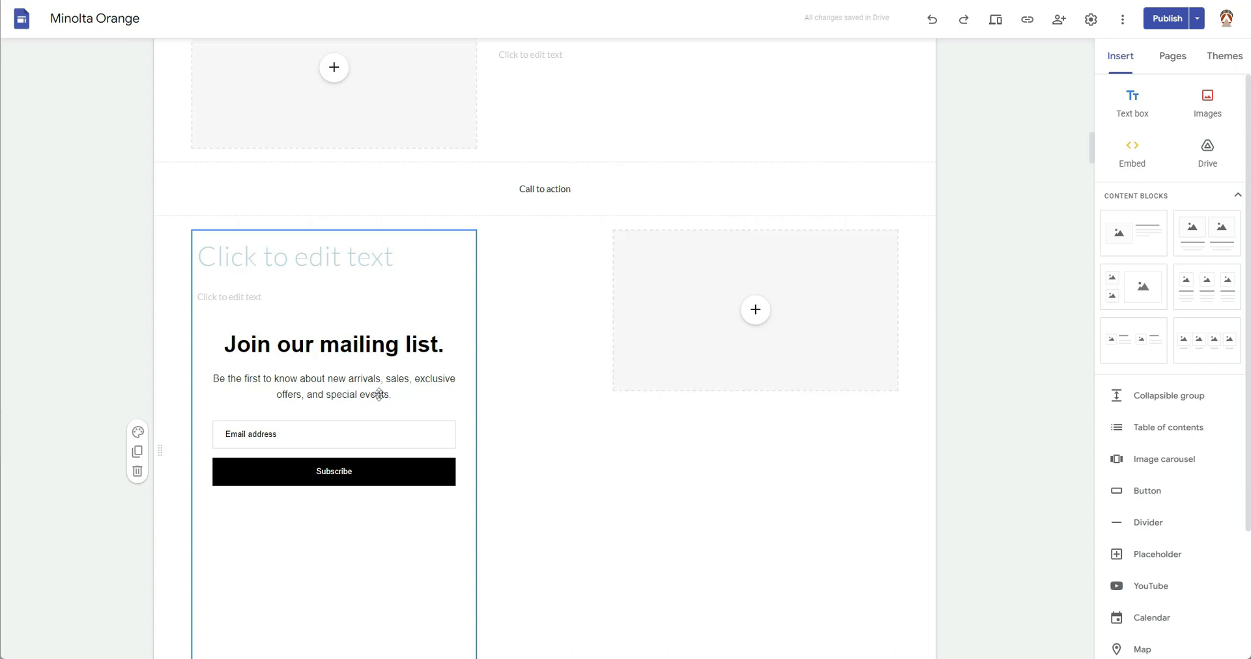
pyautogui.moveTo(393, 398)
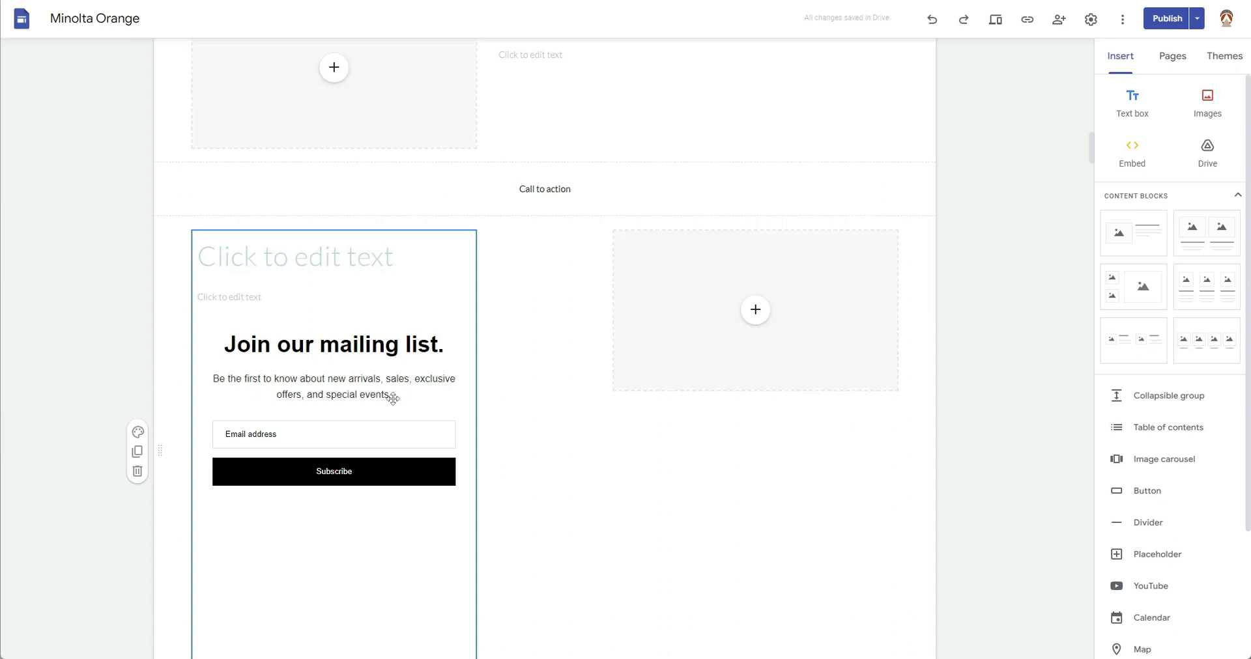
pyautogui.moveTo(406, 430)
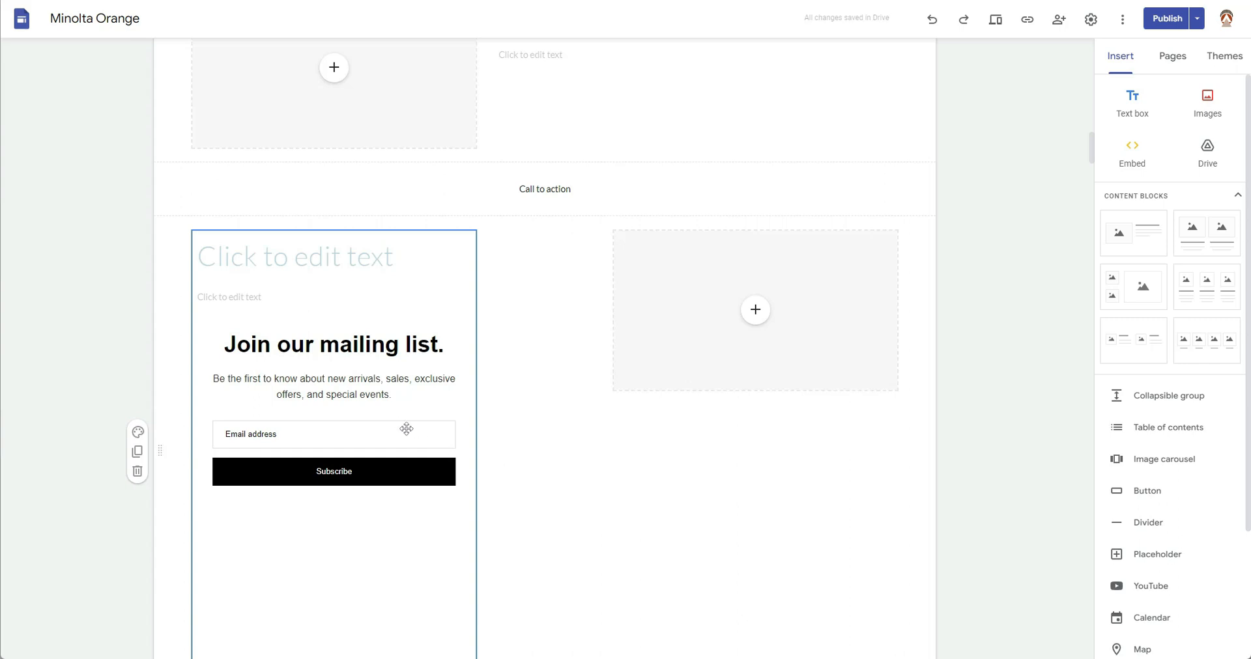
pyautogui.moveTo(393, 413)
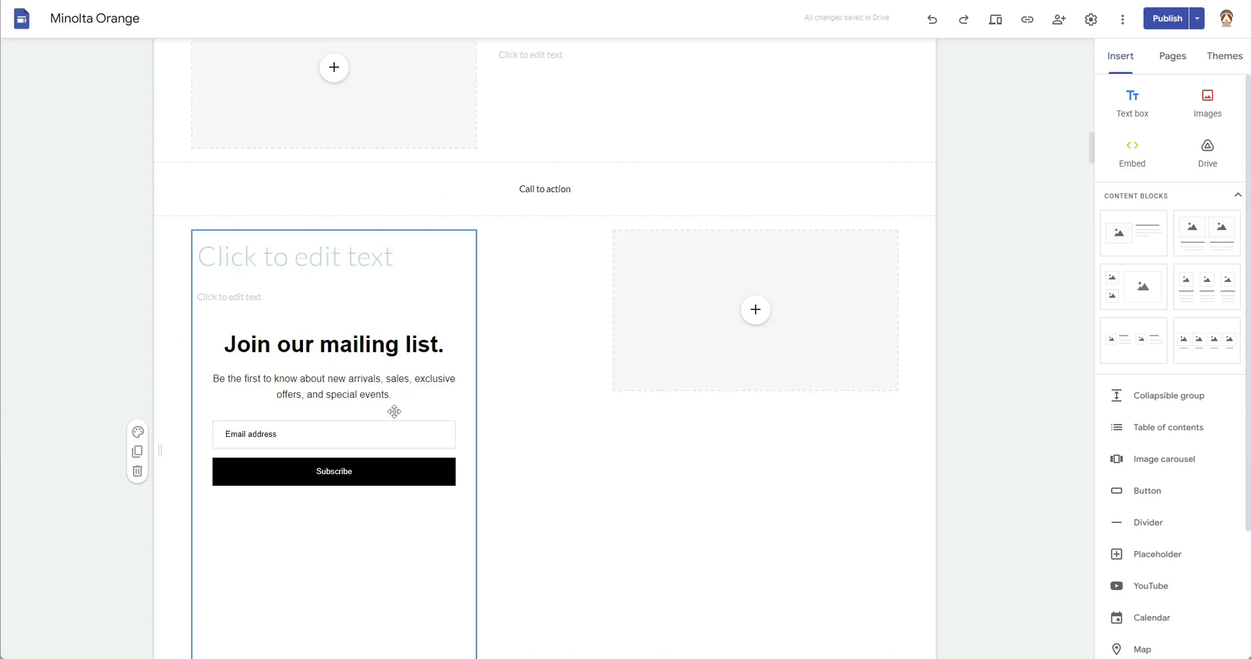
pyautogui.click(124, 383)
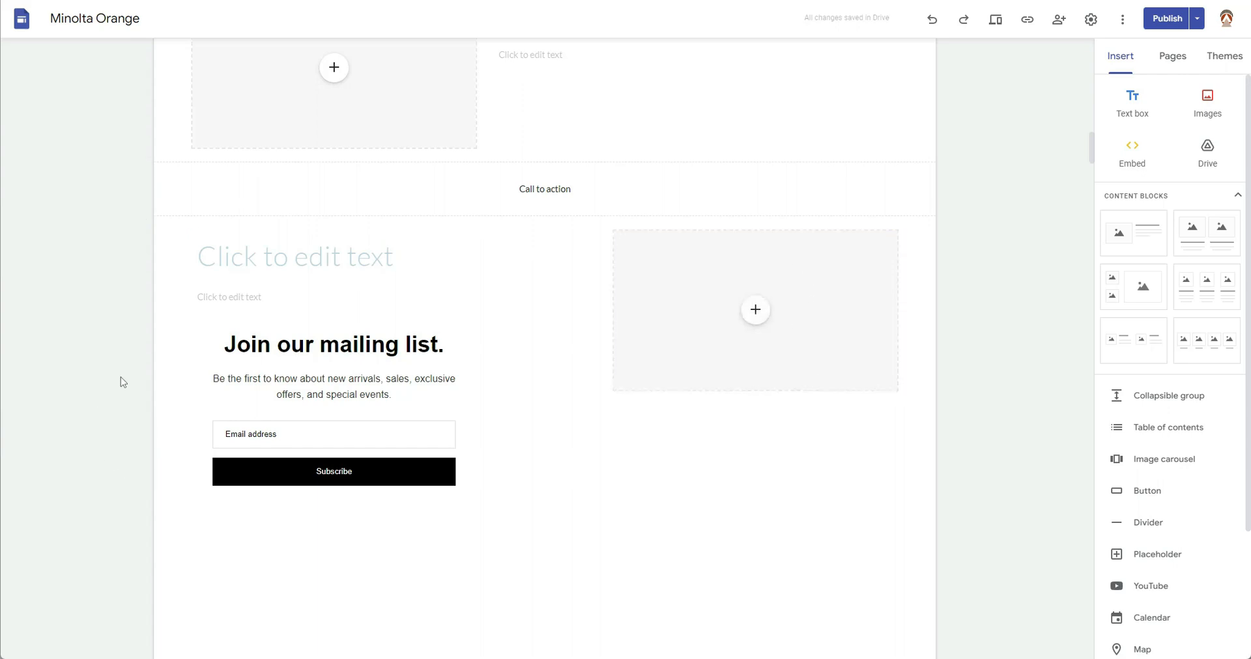
pyautogui.moveTo(955, 389)
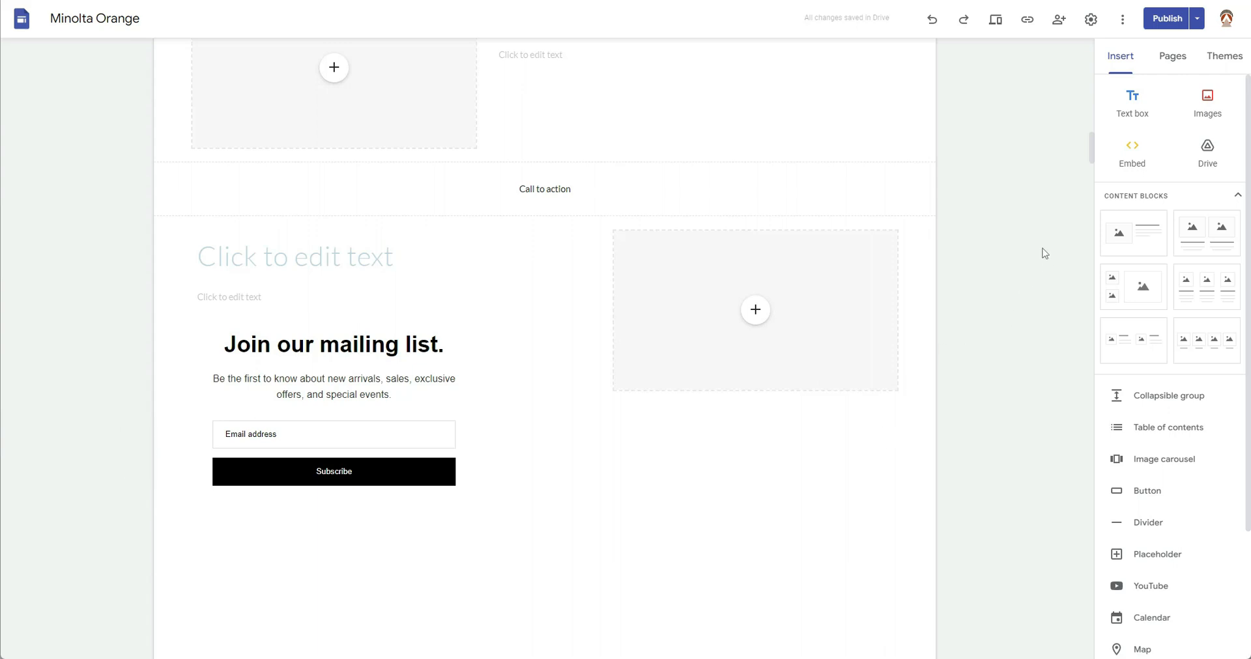
pyautogui.moveTo(1041, 253)
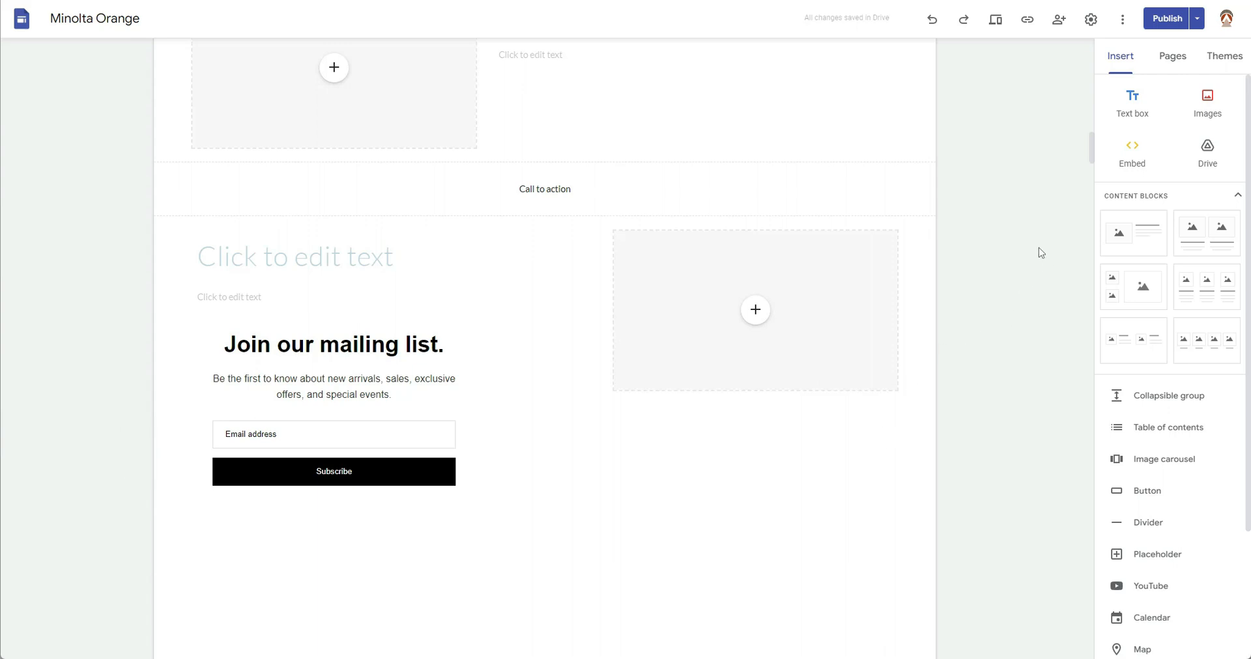
pyautogui.moveTo(1030, 255)
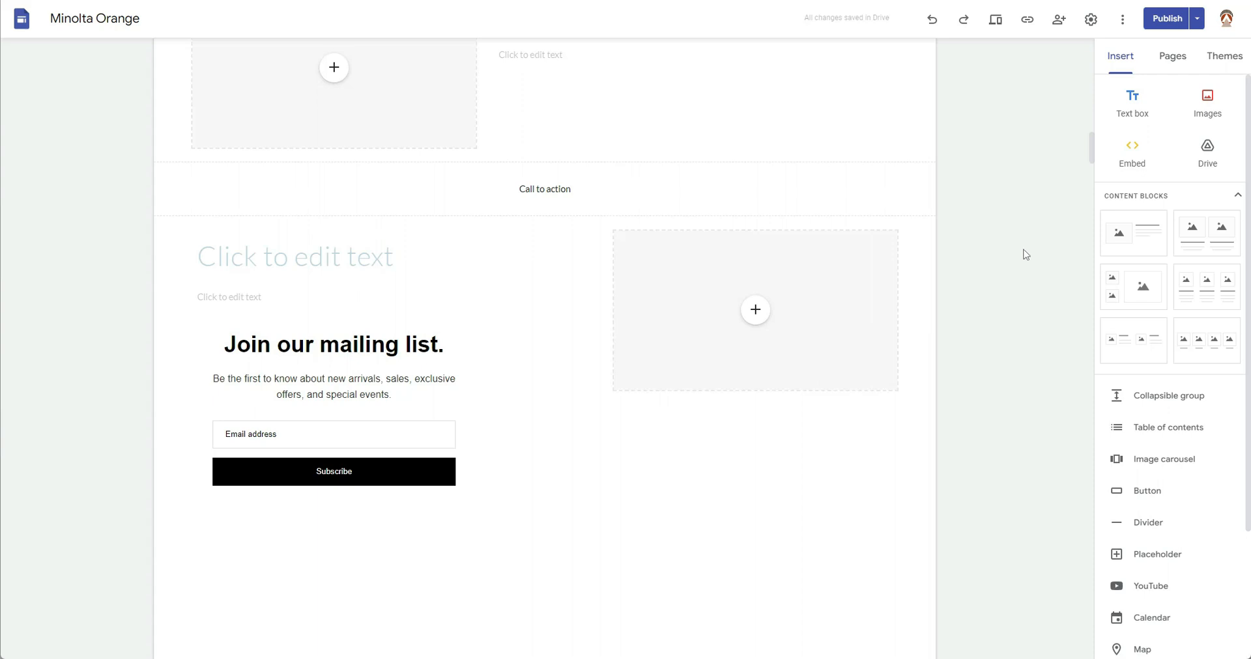
pyautogui.moveTo(970, 142)
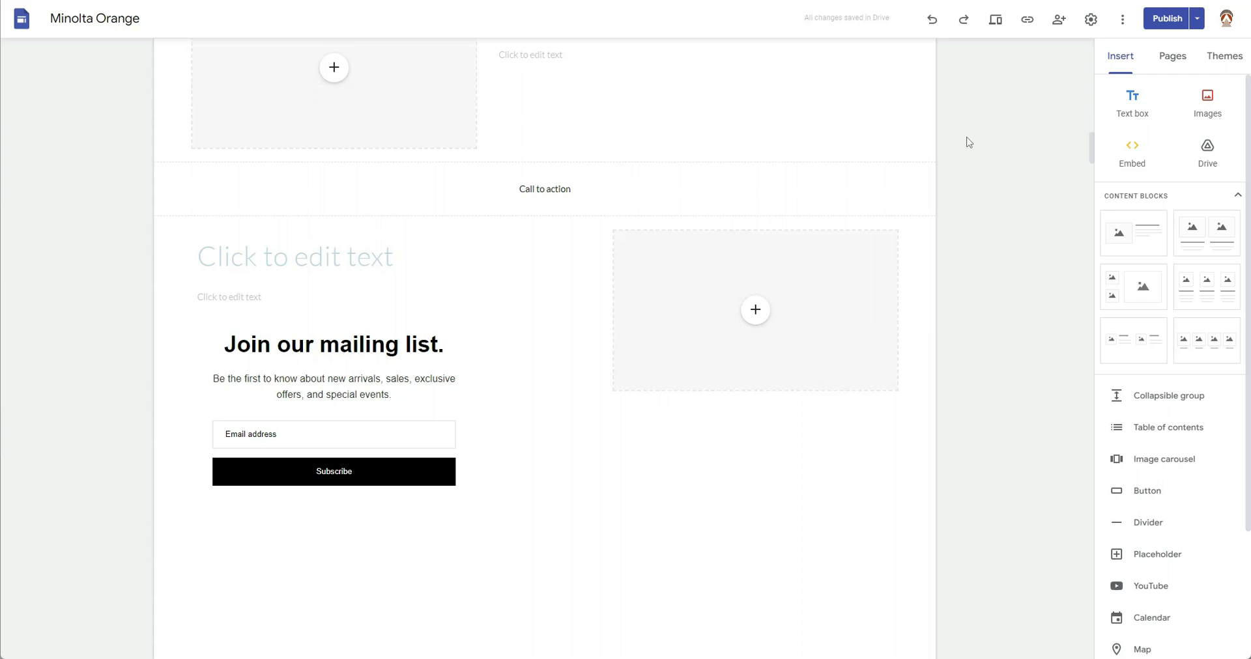
pyautogui.moveTo(996, 20)
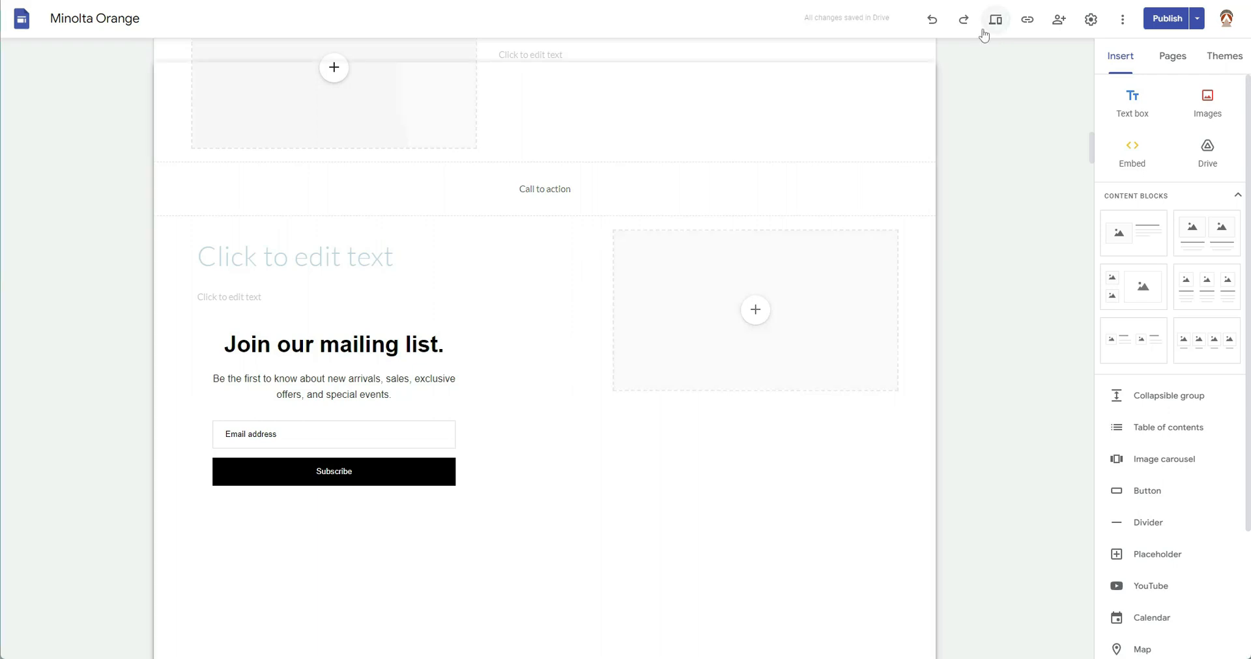
pyautogui.click(996, 18)
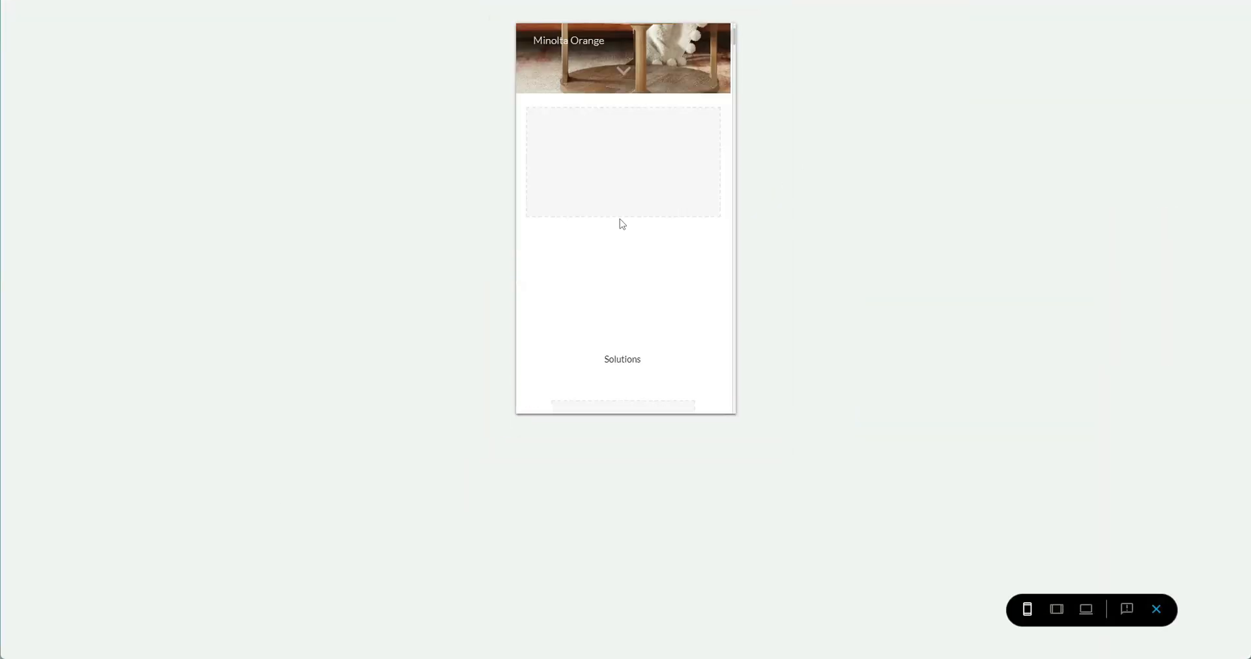
pyautogui.scroll(-3)
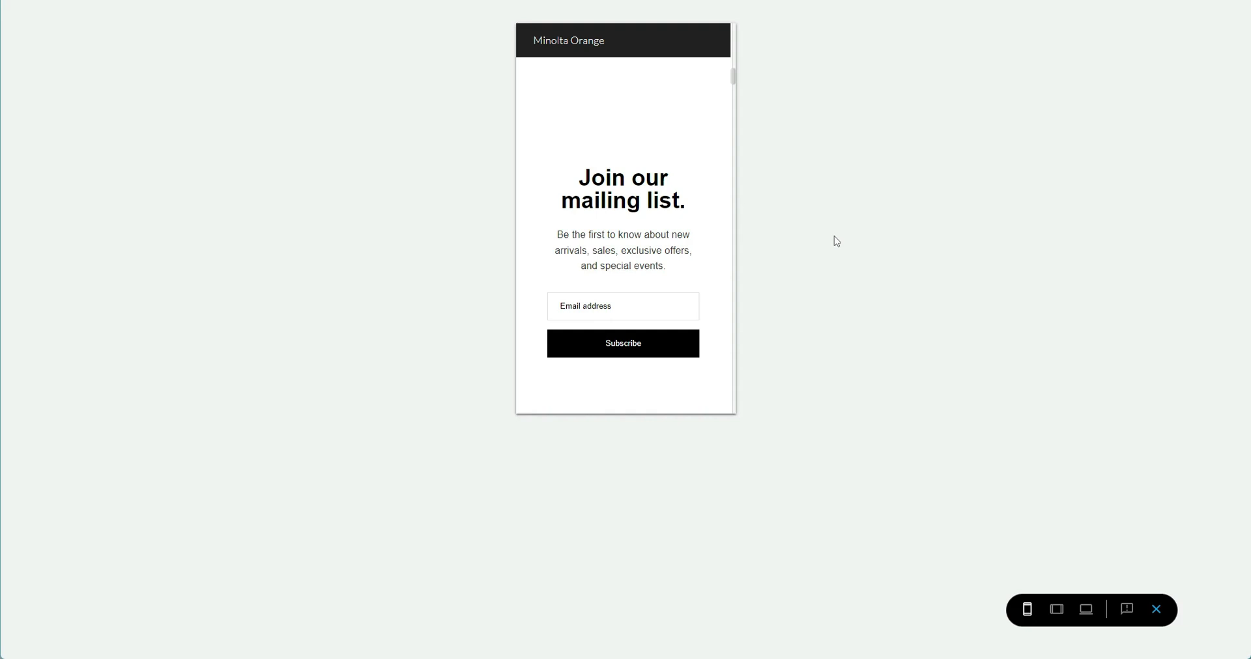
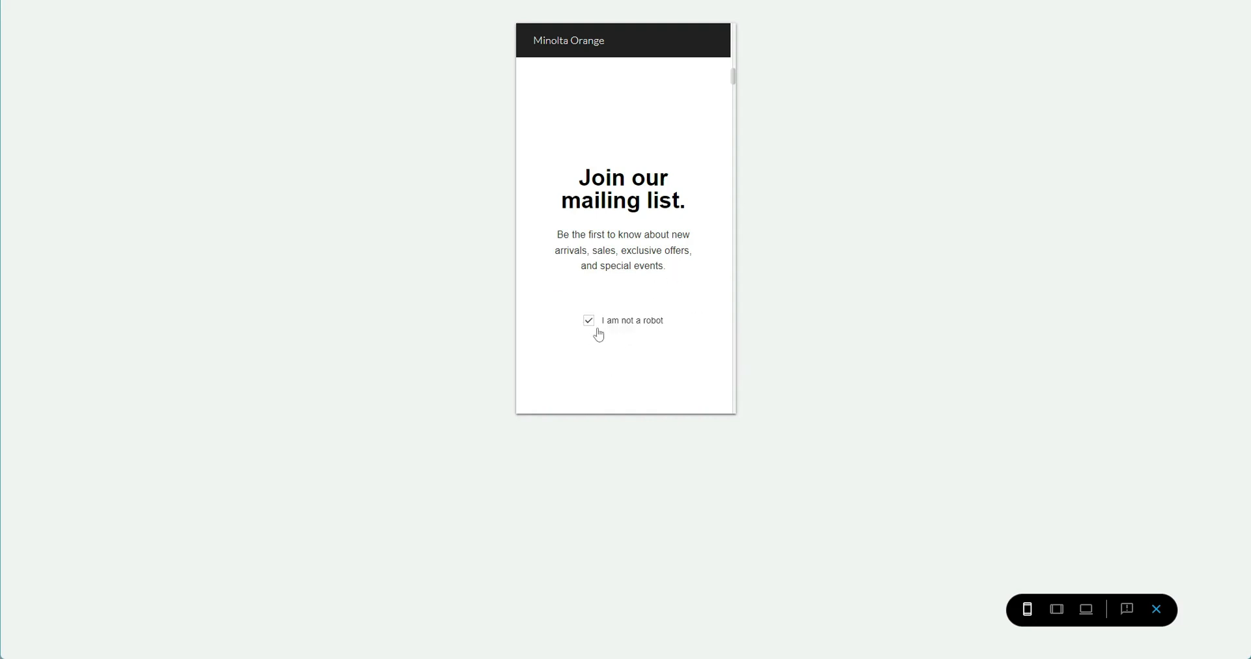
pyautogui.click(589, 320)
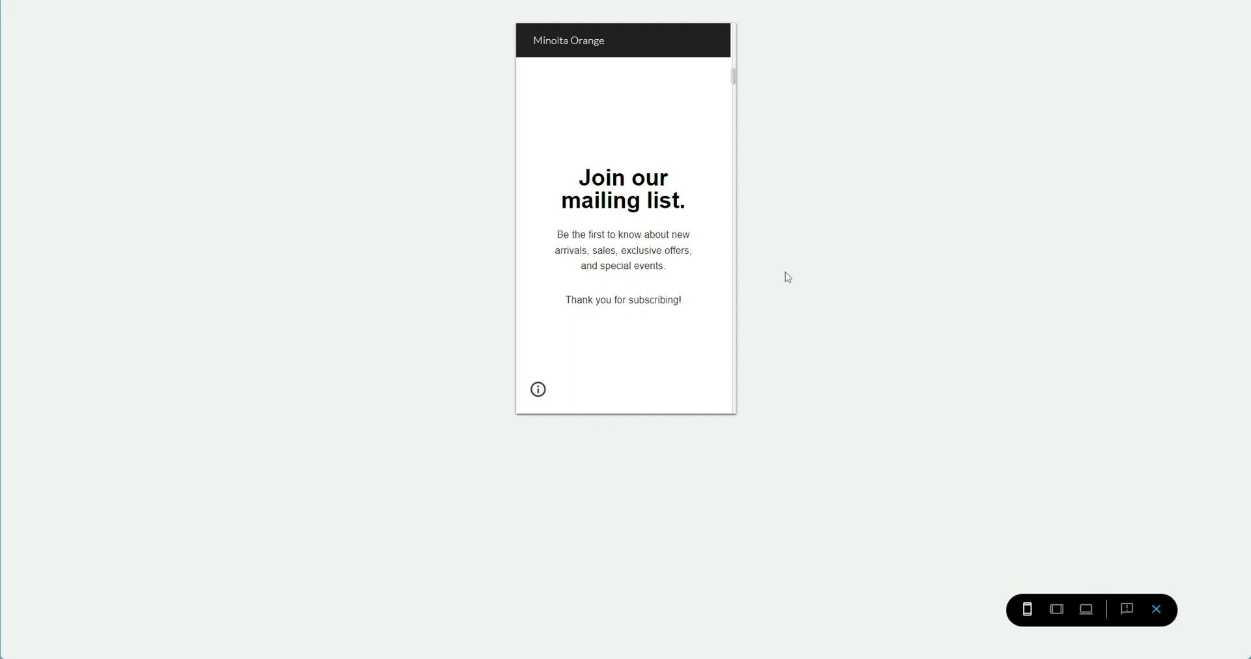
pyautogui.moveTo(781, 263)
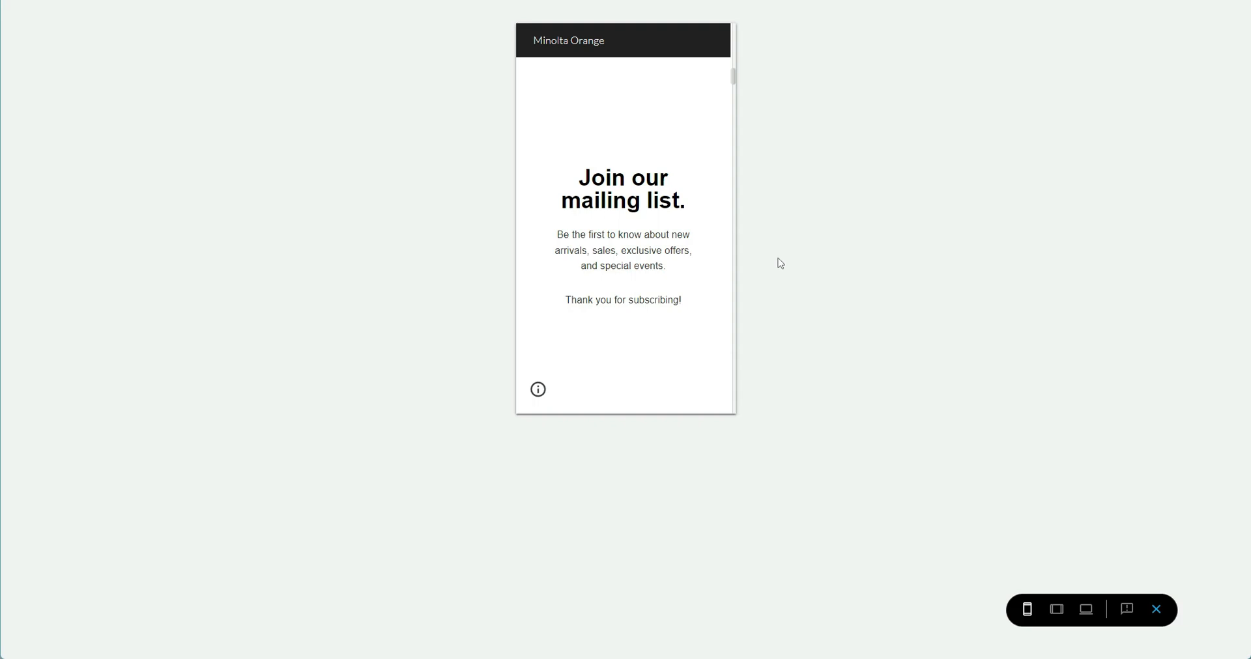
pyautogui.moveTo(839, 240)
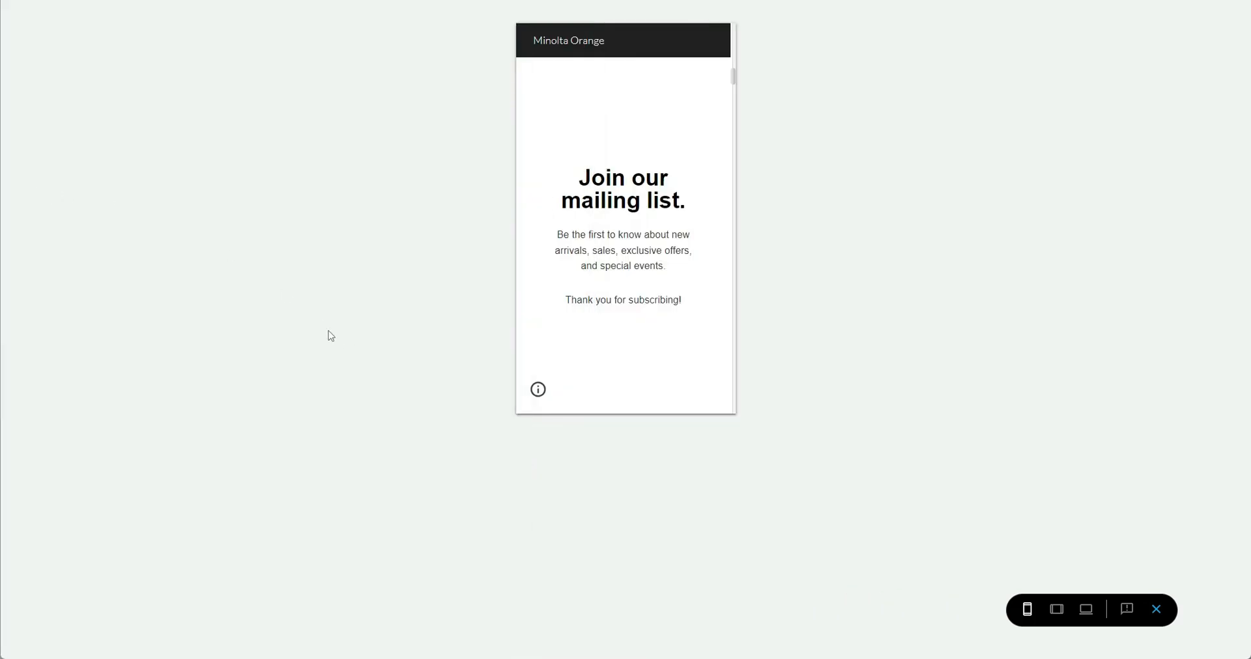
pyautogui.moveTo(764, 533)
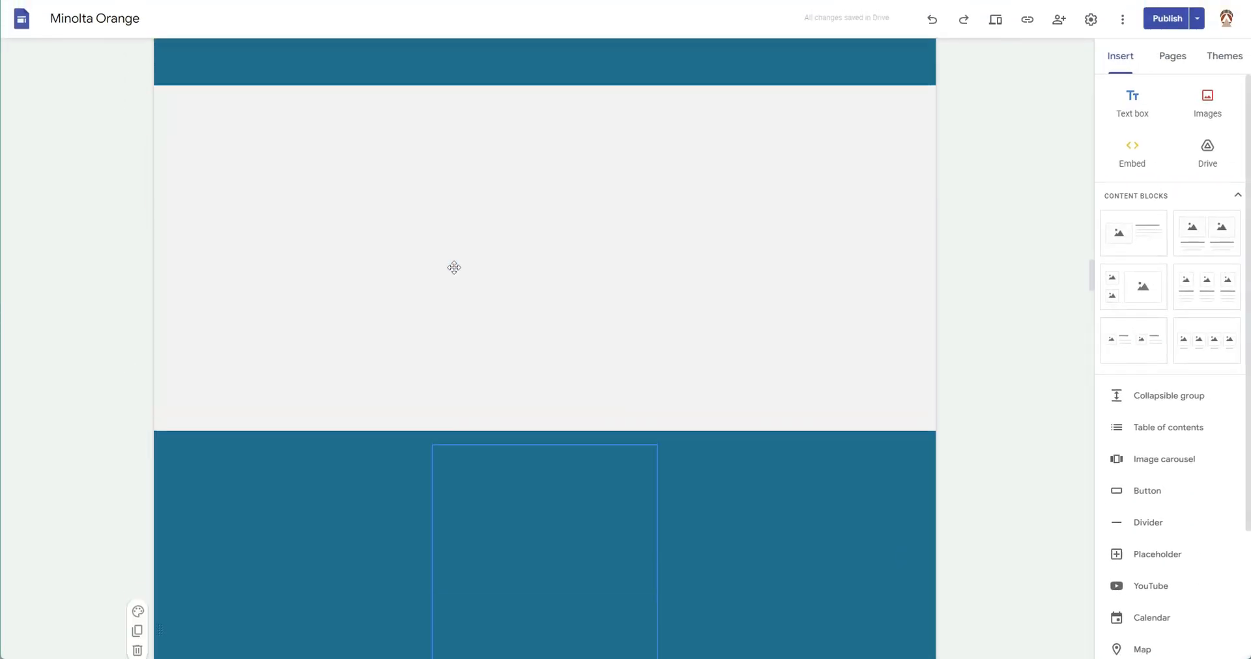
pyautogui.scroll(-3)
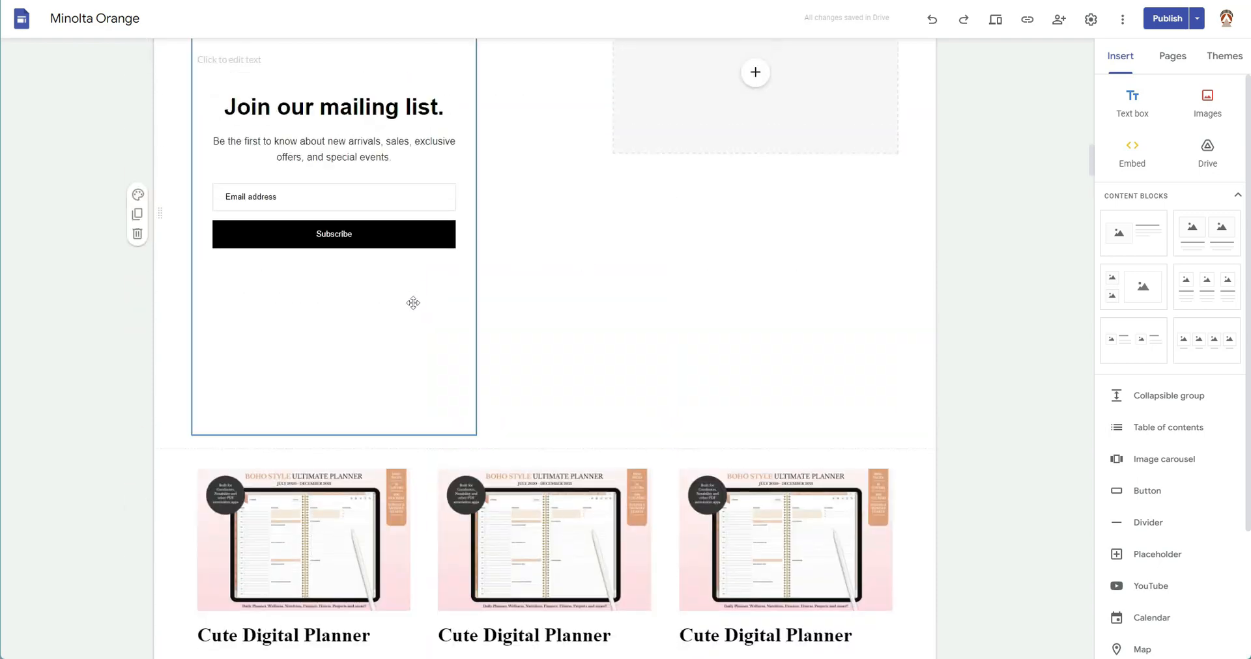
pyautogui.scroll(-3)
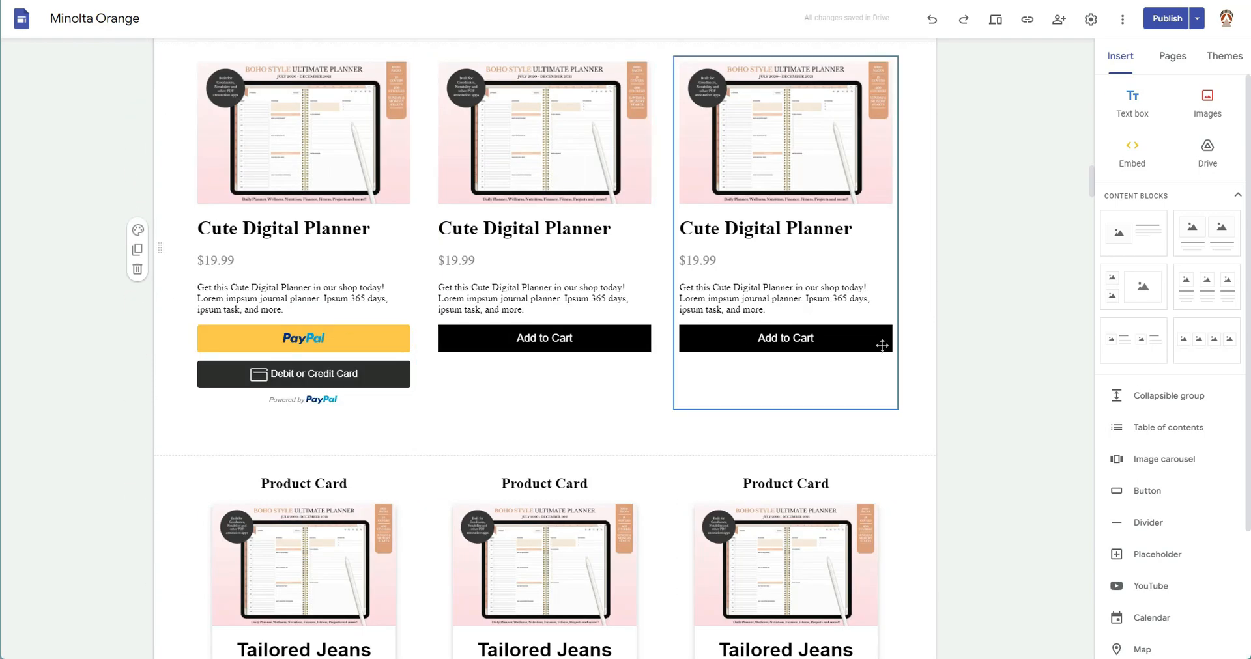
pyautogui.click(303, 134)
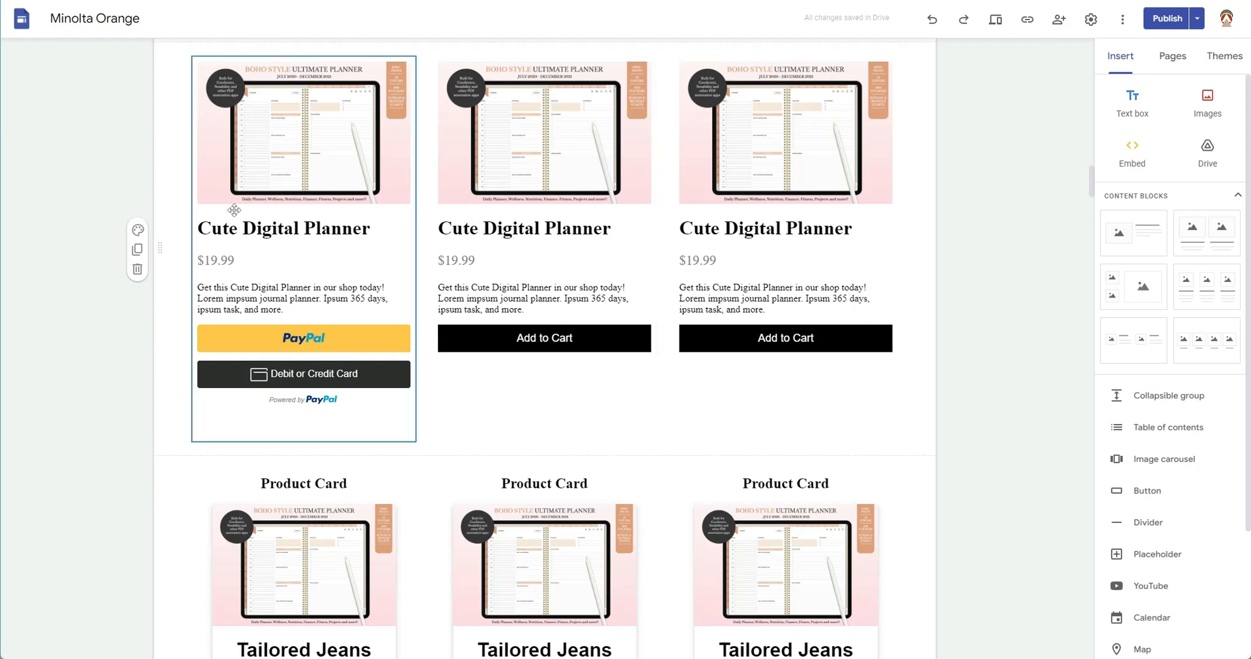
pyautogui.moveTo(320, 301)
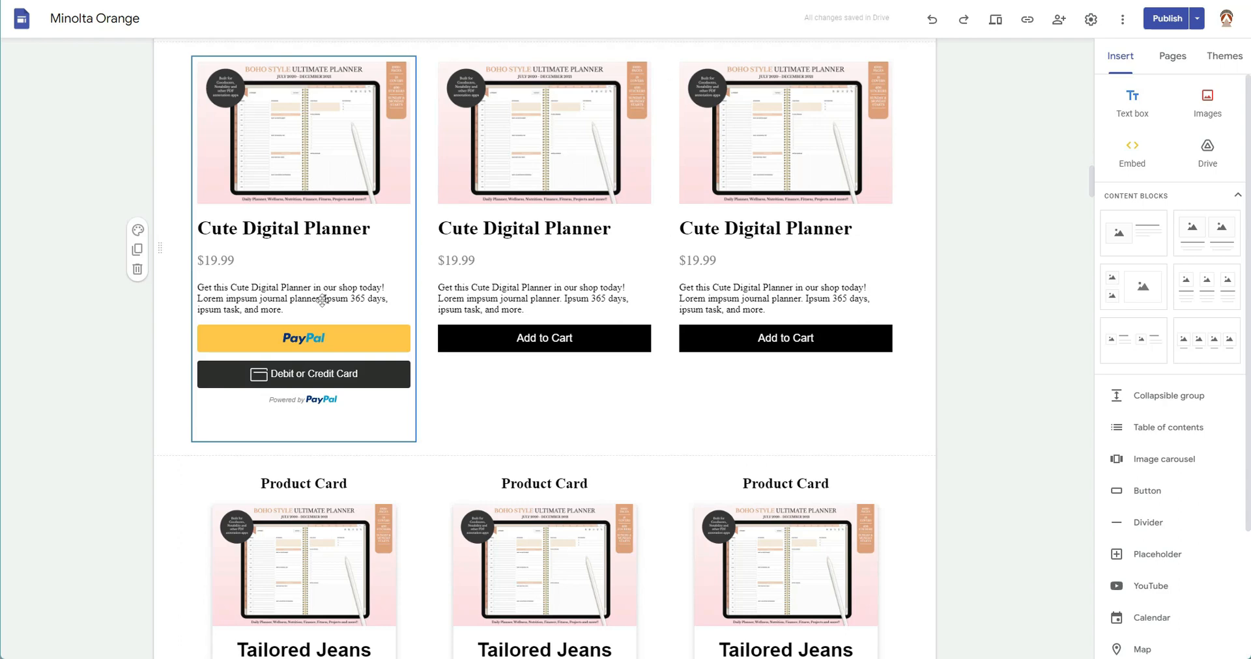
pyautogui.click(545, 320)
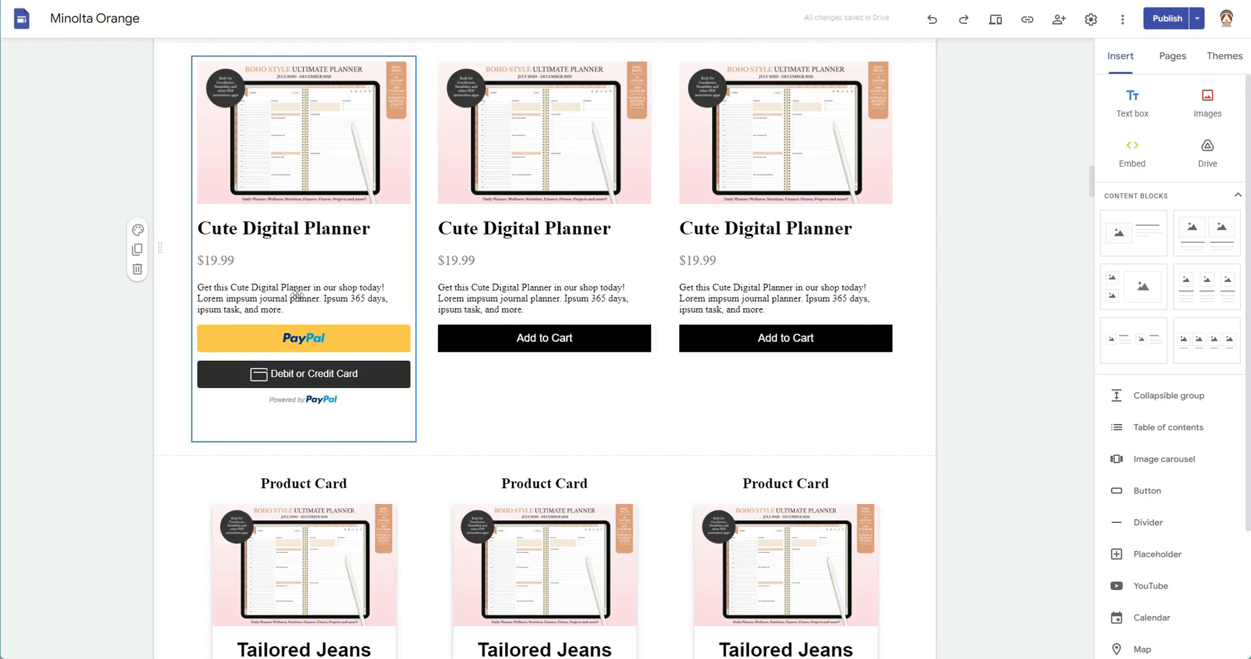
pyautogui.scroll(-3)
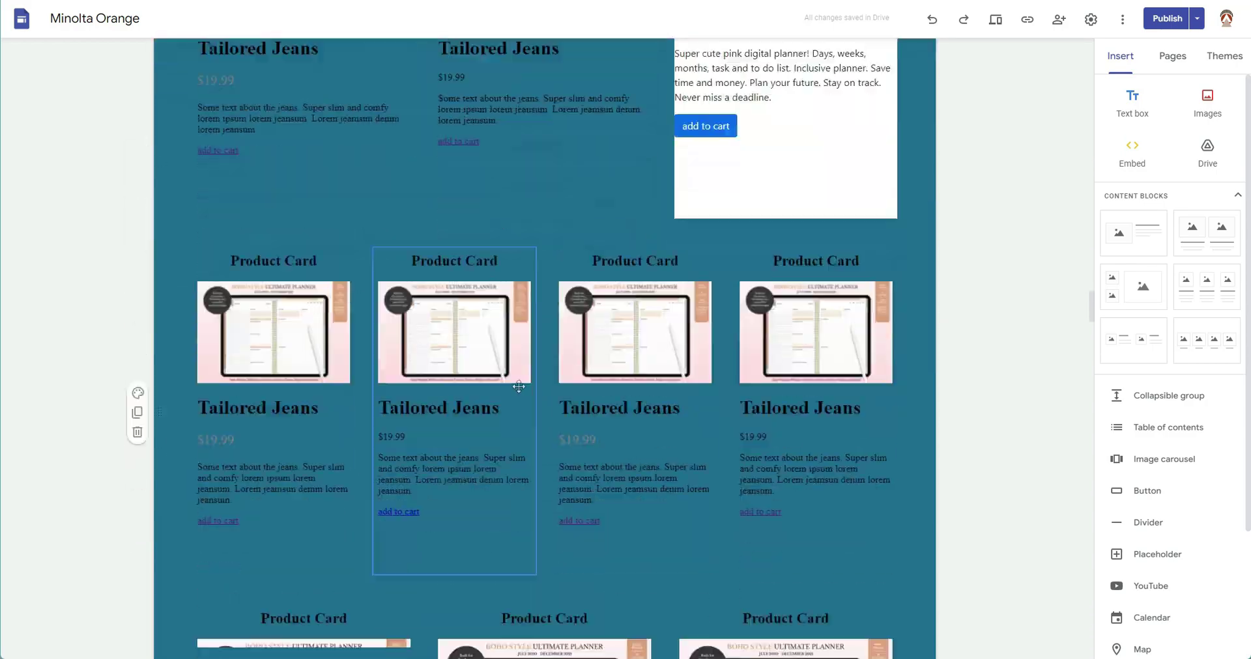
pyautogui.scroll(-3)
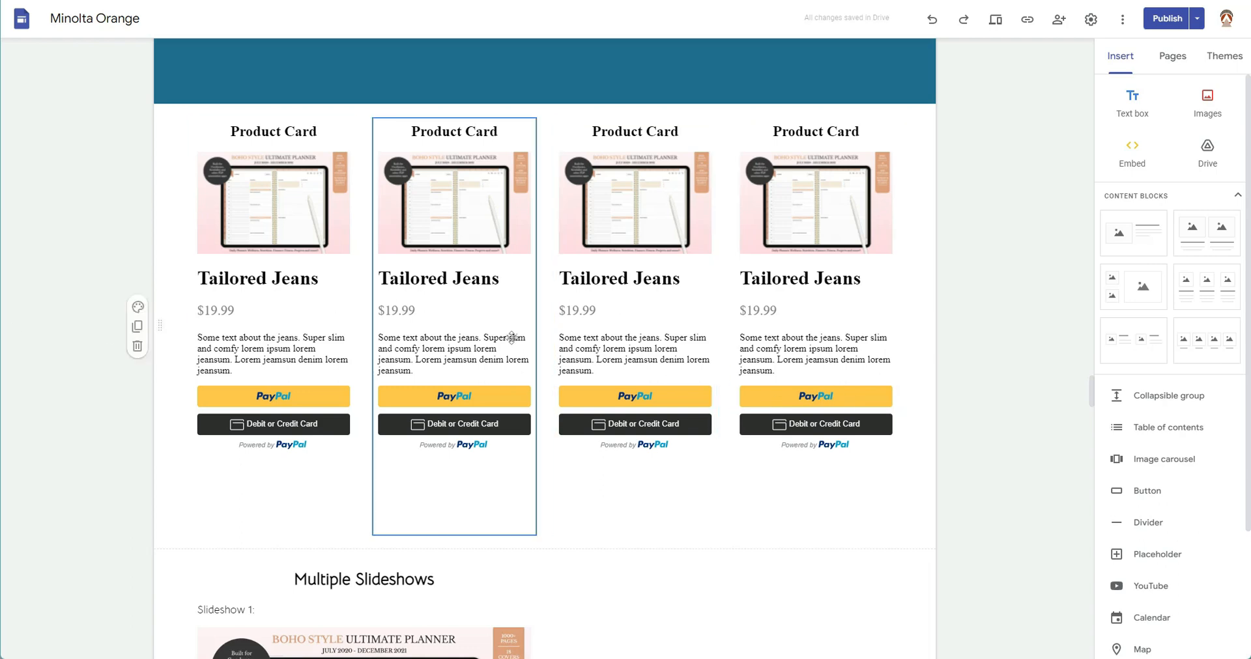
# Step: Scroll past the slideshow and PayPal card sections, then switch to the phone-sized preview
pyautogui.scroll(-3)
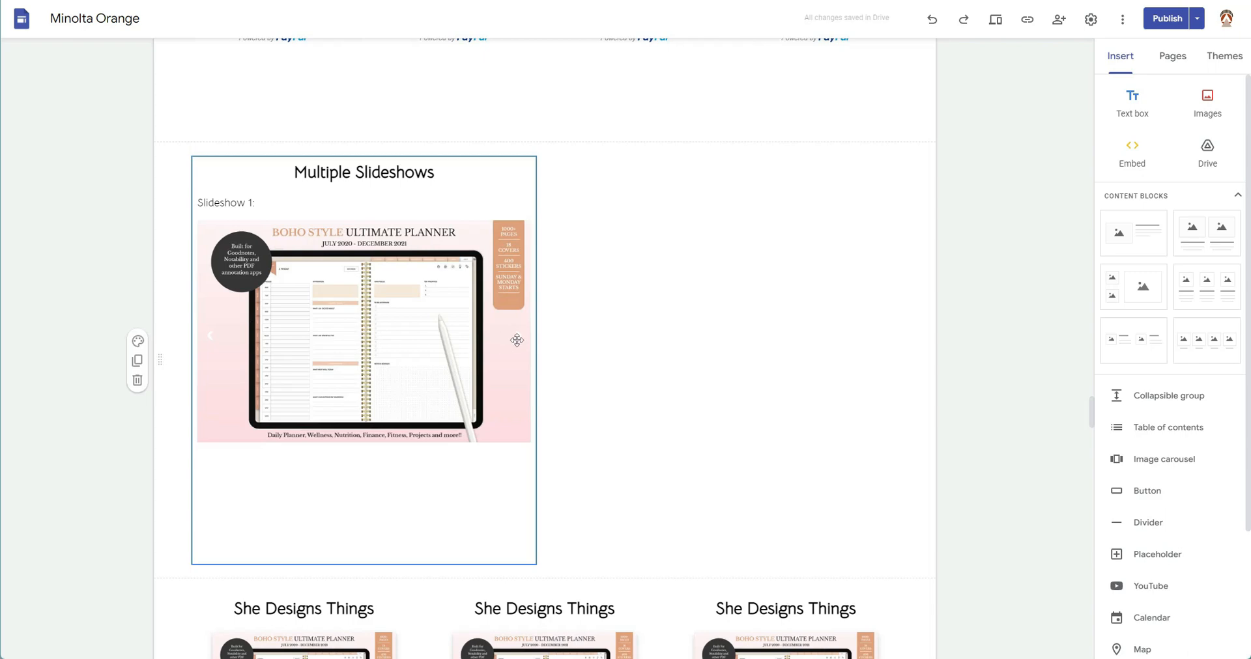
pyautogui.scroll(-3)
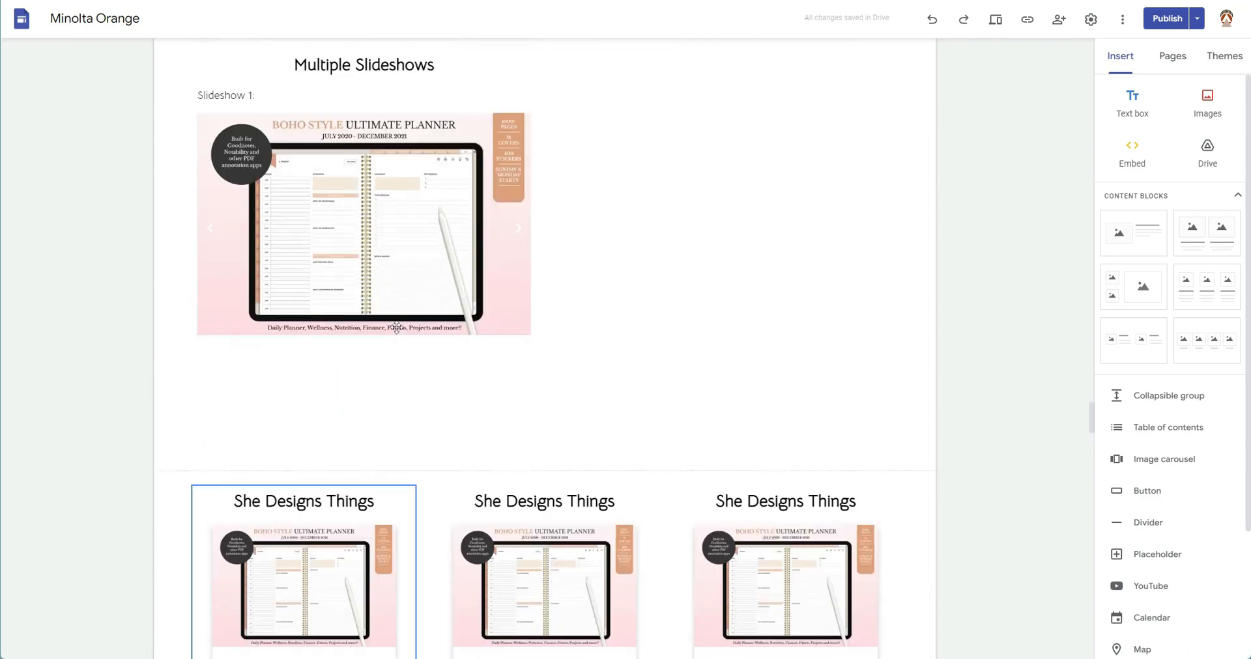
pyautogui.scroll(-3)
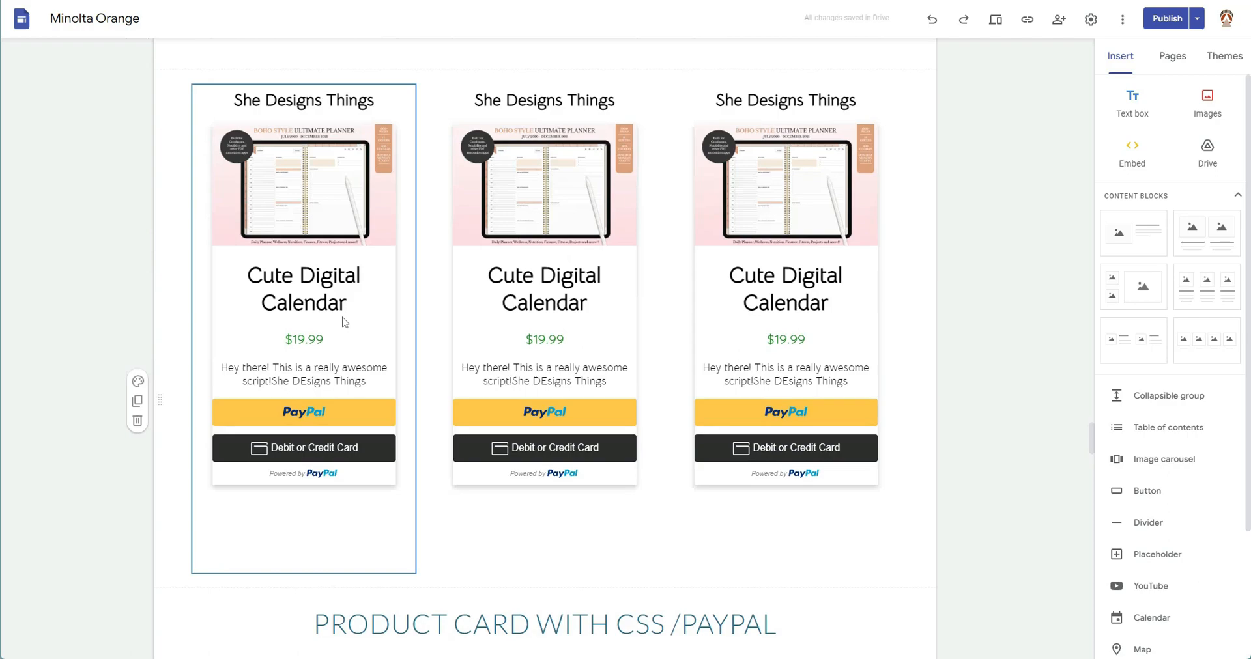
pyautogui.scroll(-3)
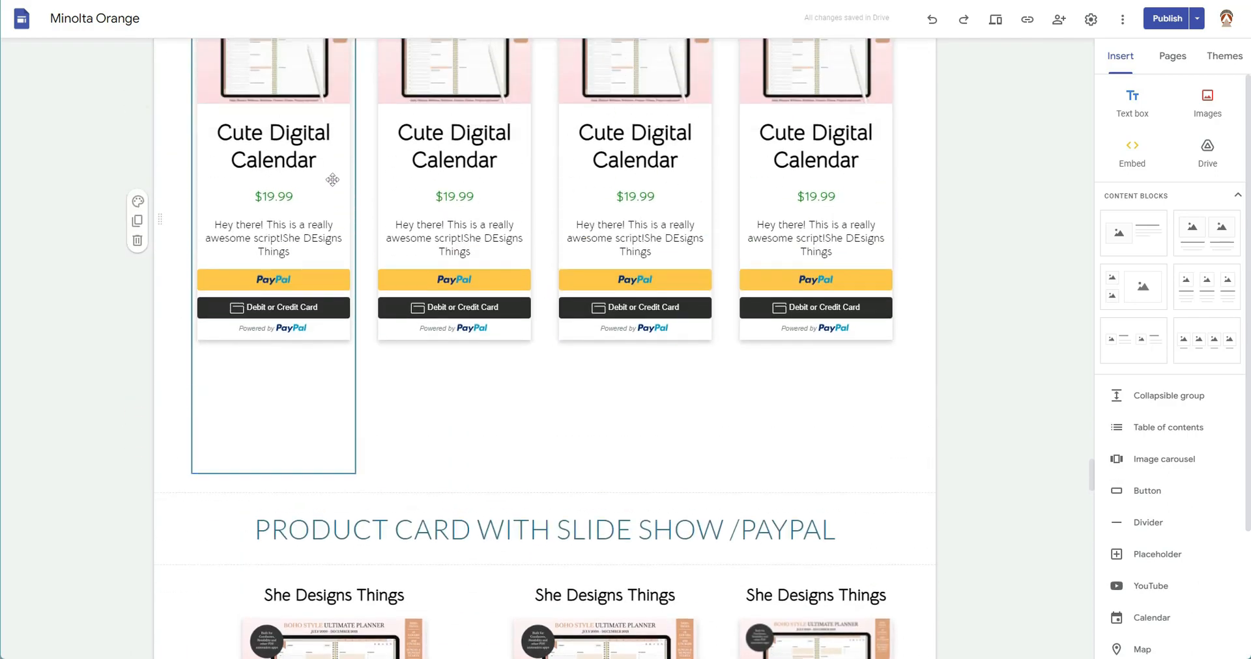
pyautogui.scroll(-3)
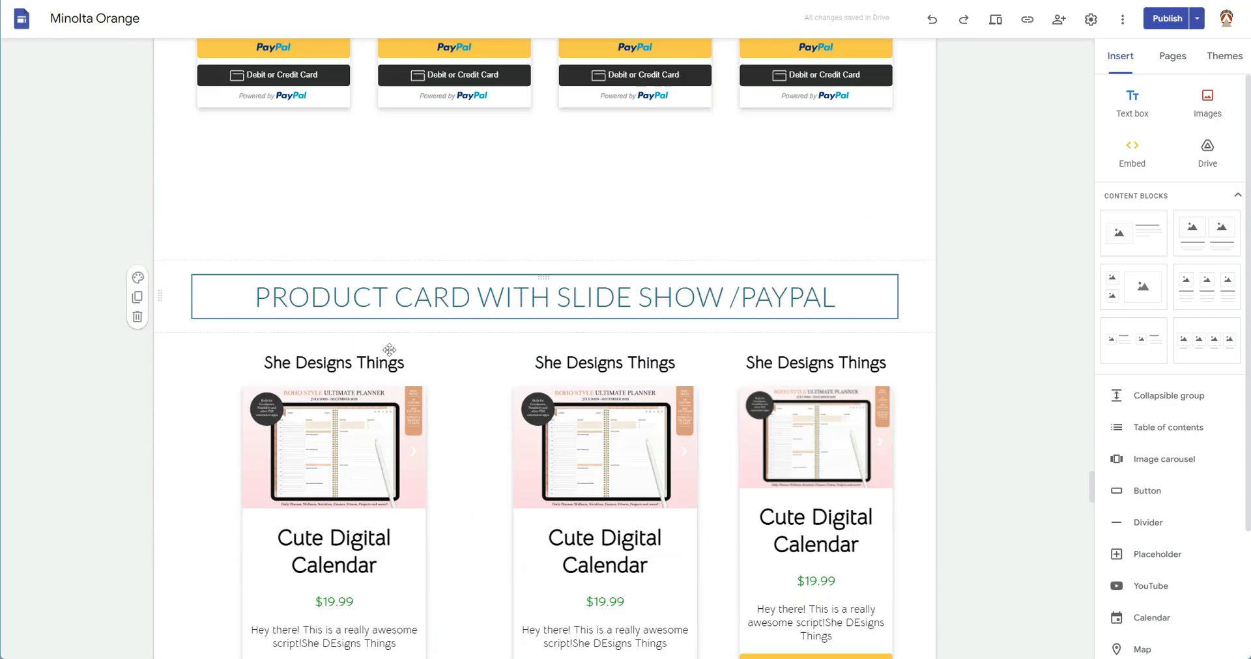
pyautogui.scroll(-3)
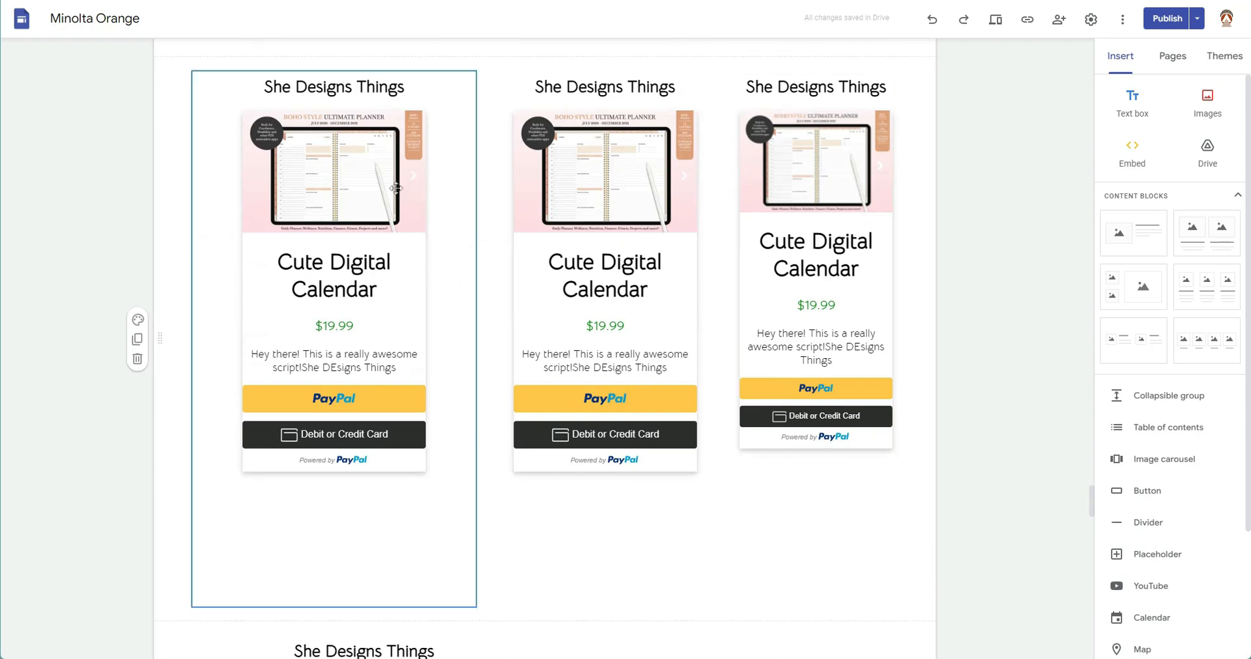
pyautogui.click(995, 20)
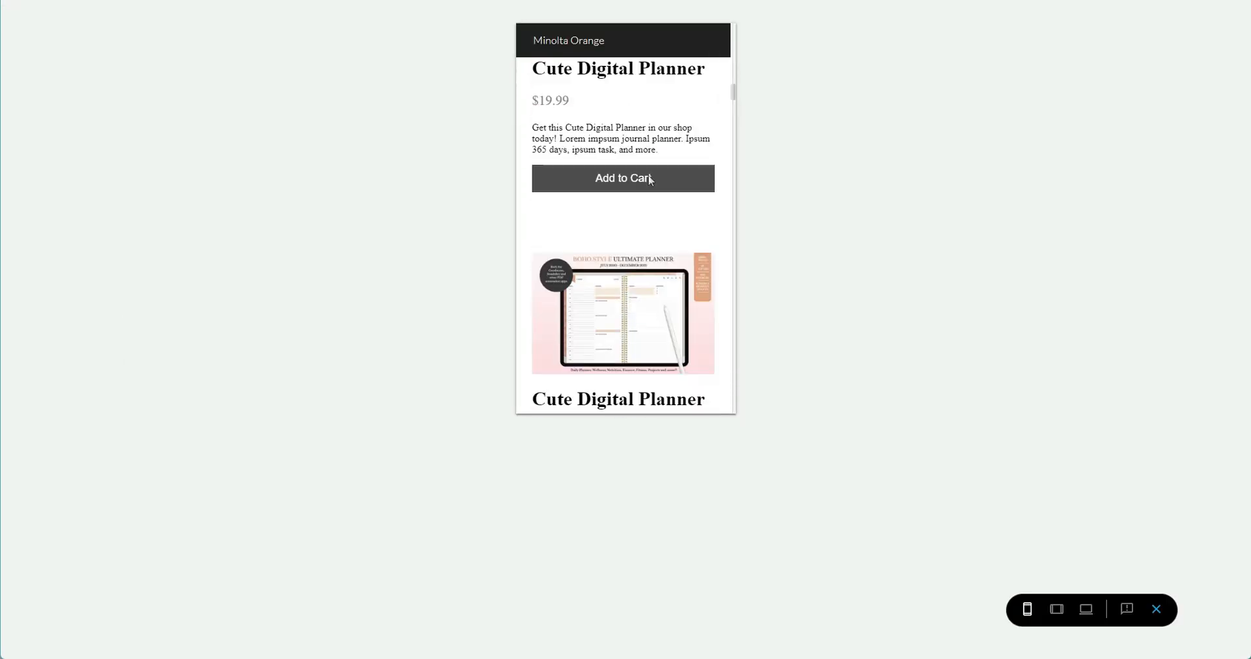
pyautogui.scroll(-3)
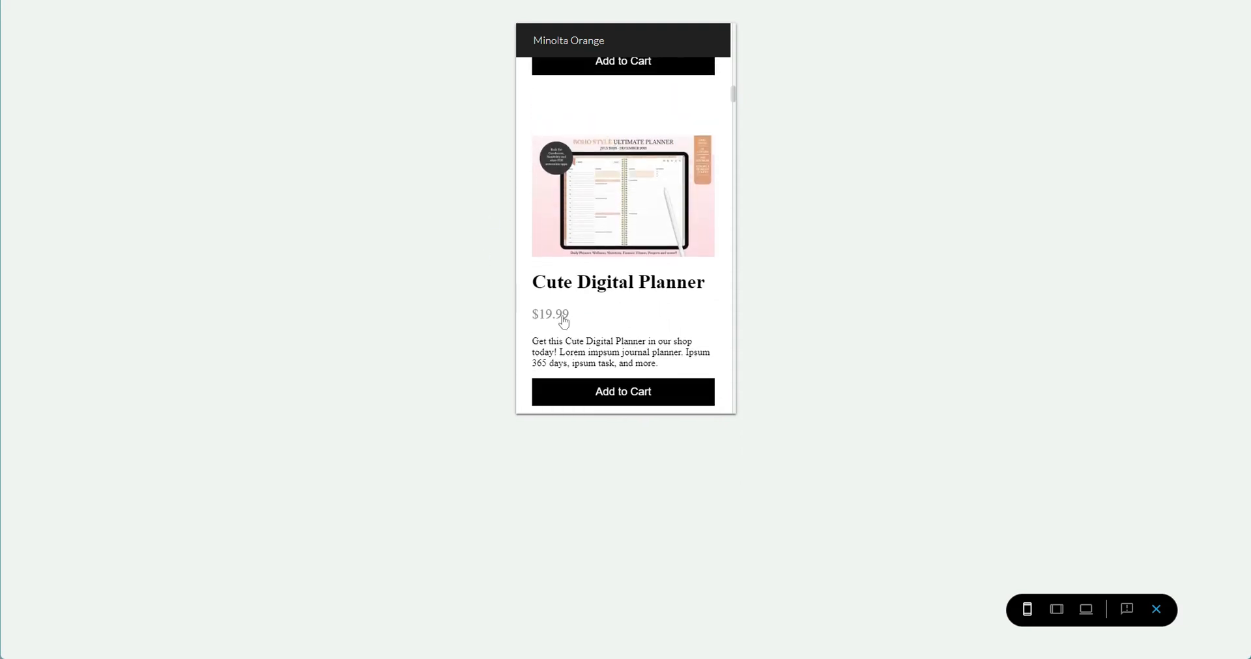
pyautogui.scroll(-3)
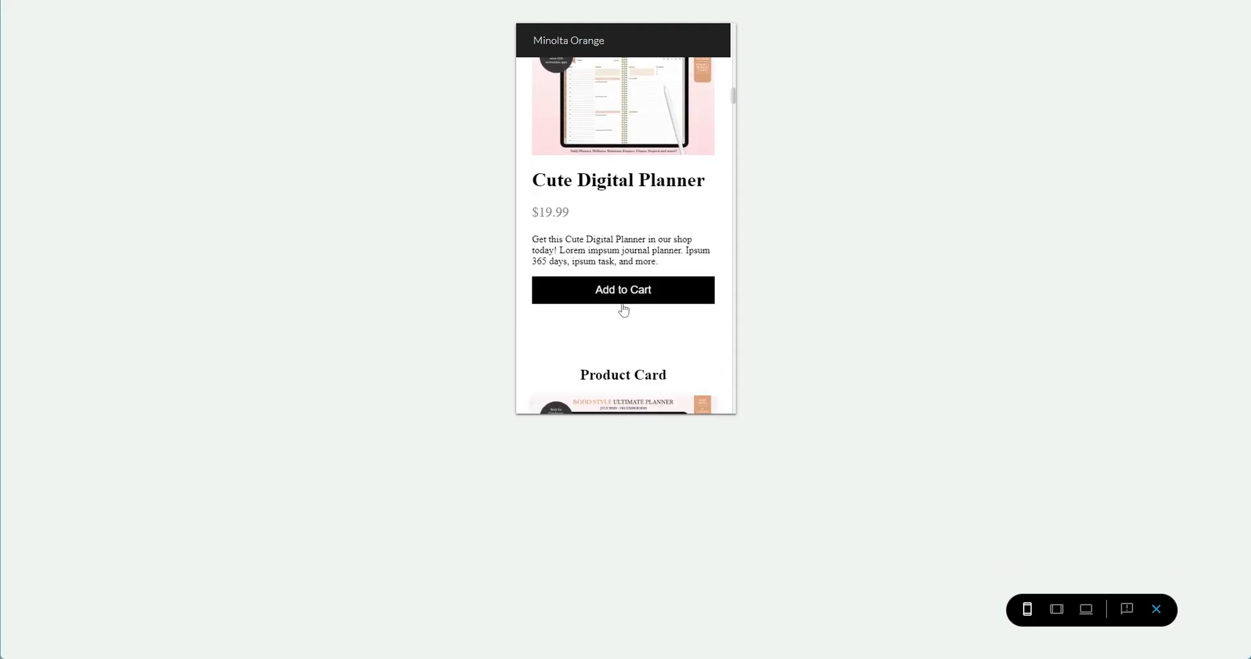
pyautogui.scroll(-3)
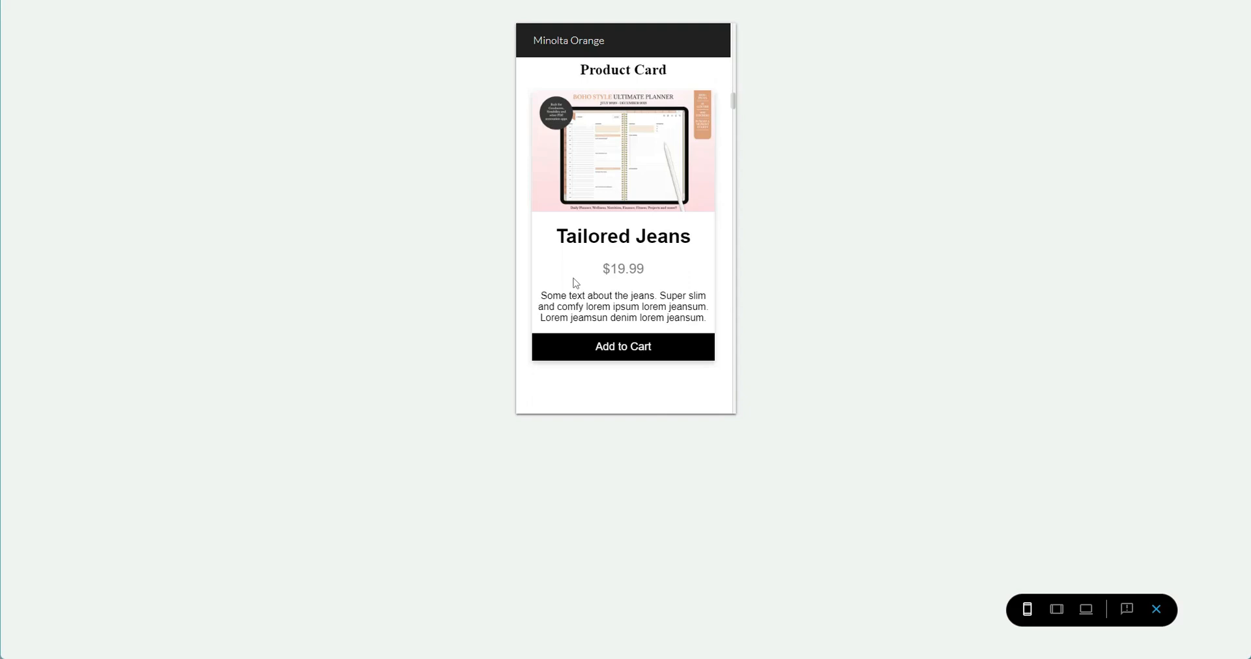
pyautogui.scroll(-3)
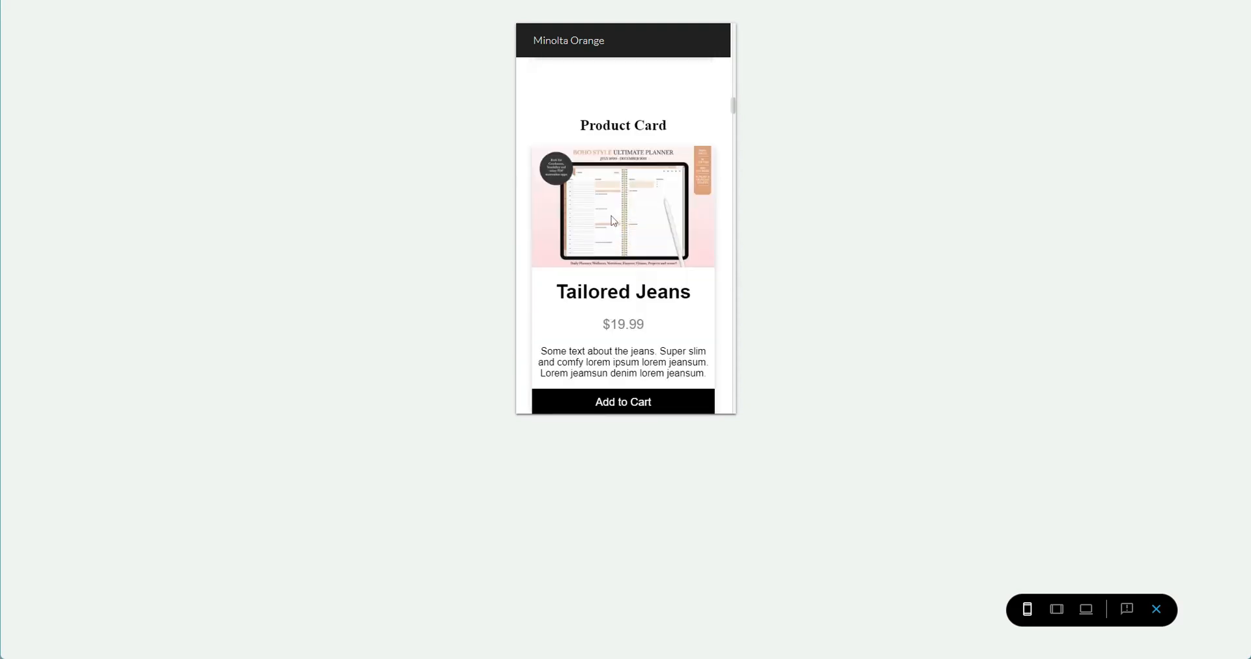
pyautogui.scroll(-3)
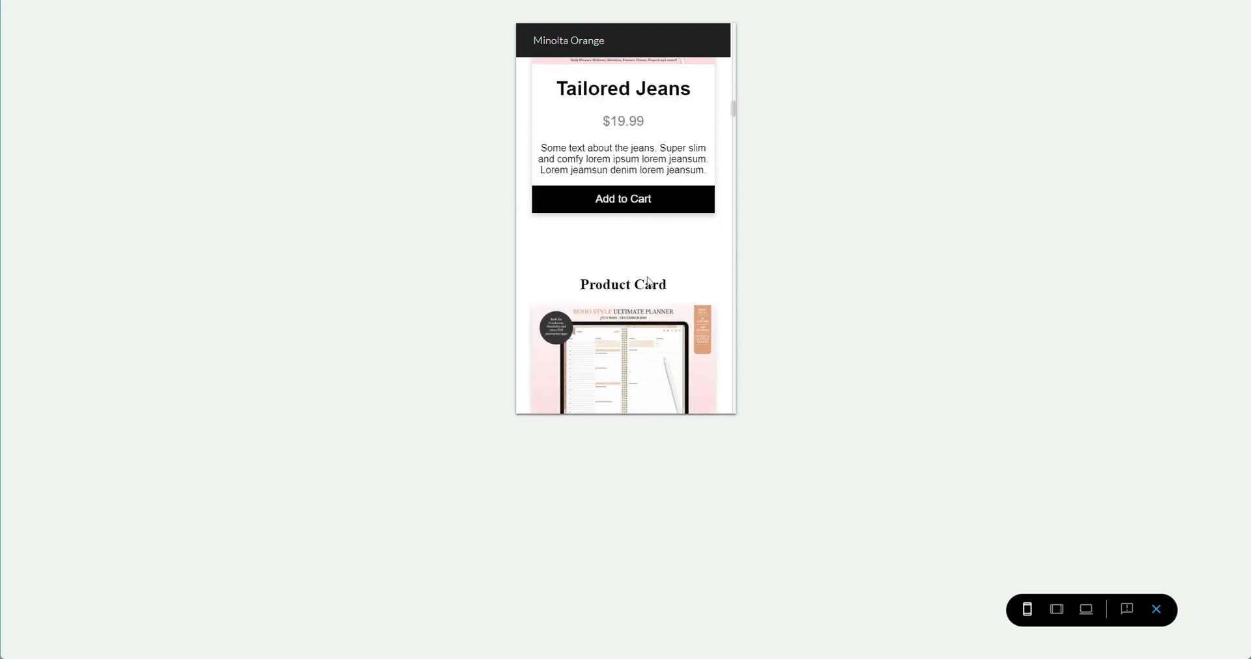
pyautogui.moveTo(641, 225)
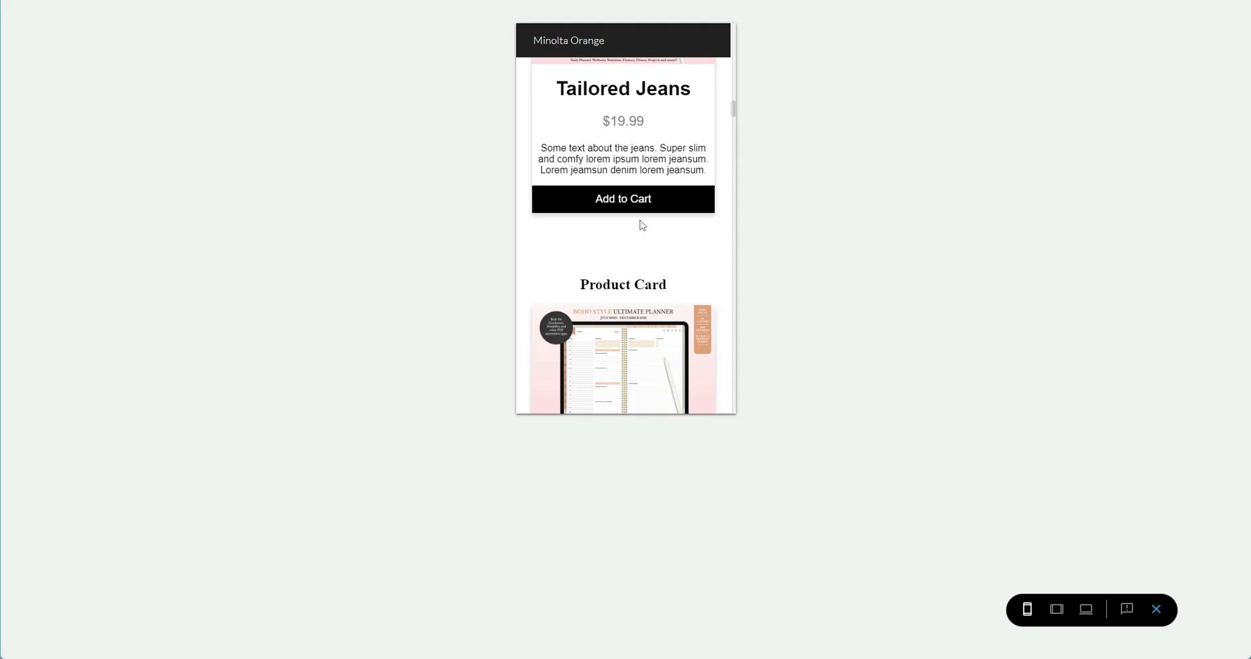
pyautogui.scroll(-3)
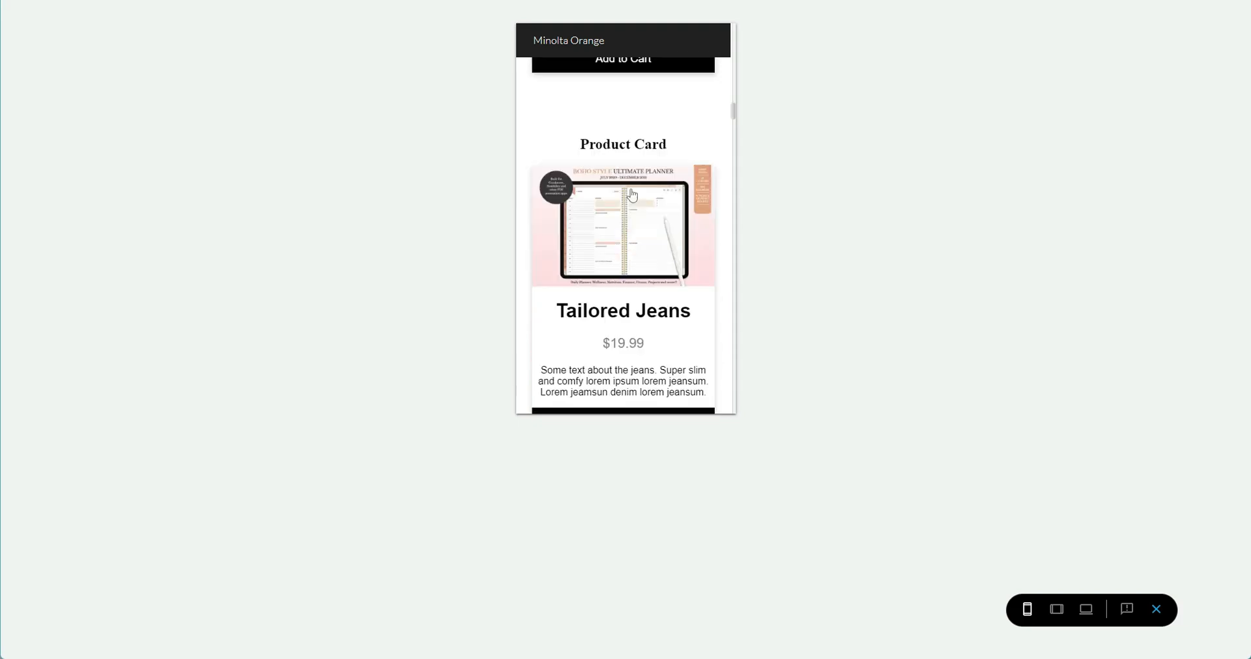
pyautogui.scroll(-3)
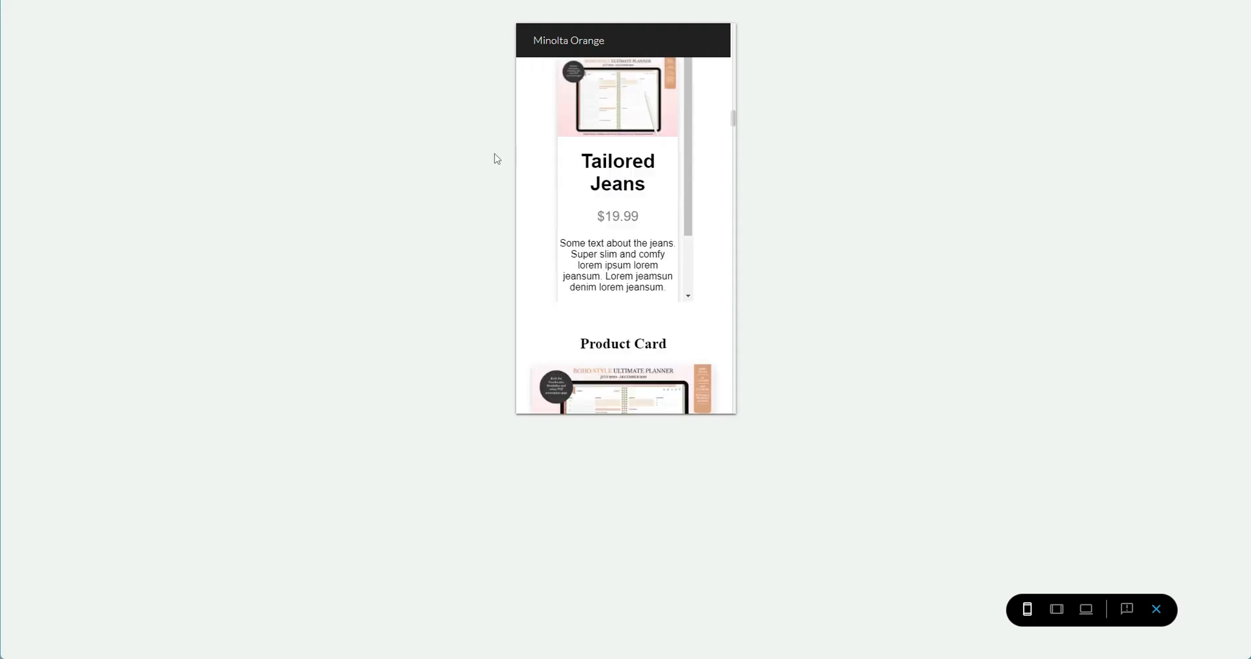
pyautogui.scroll(-3)
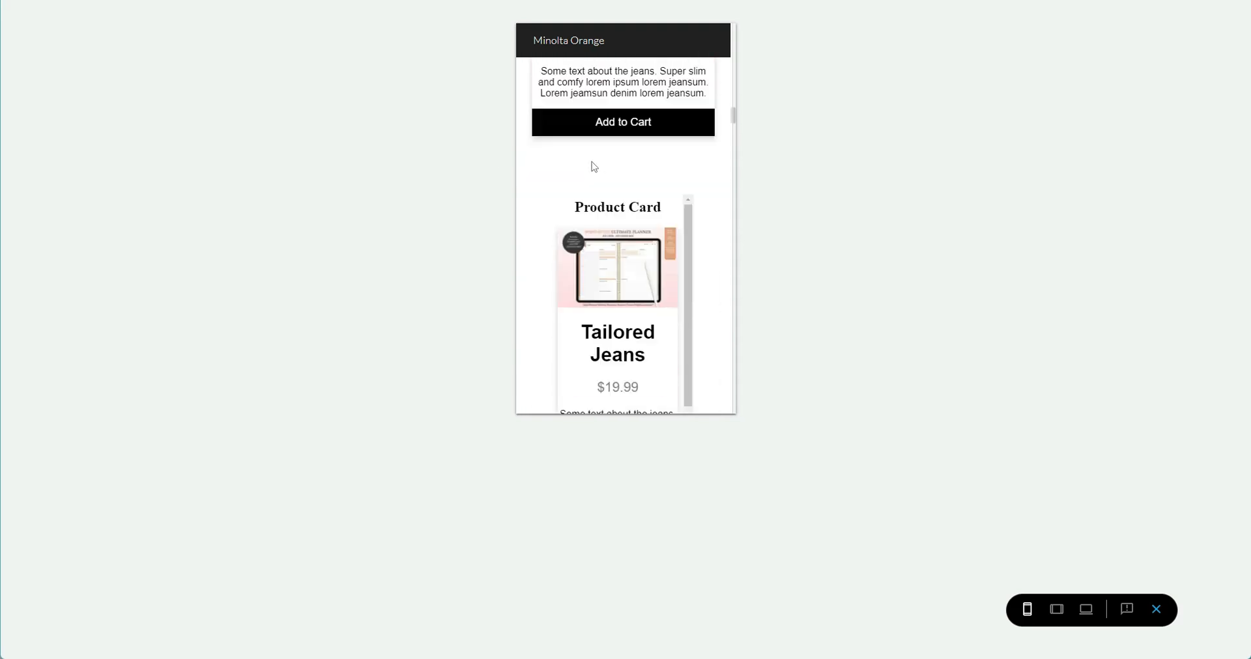
pyautogui.scroll(-3)
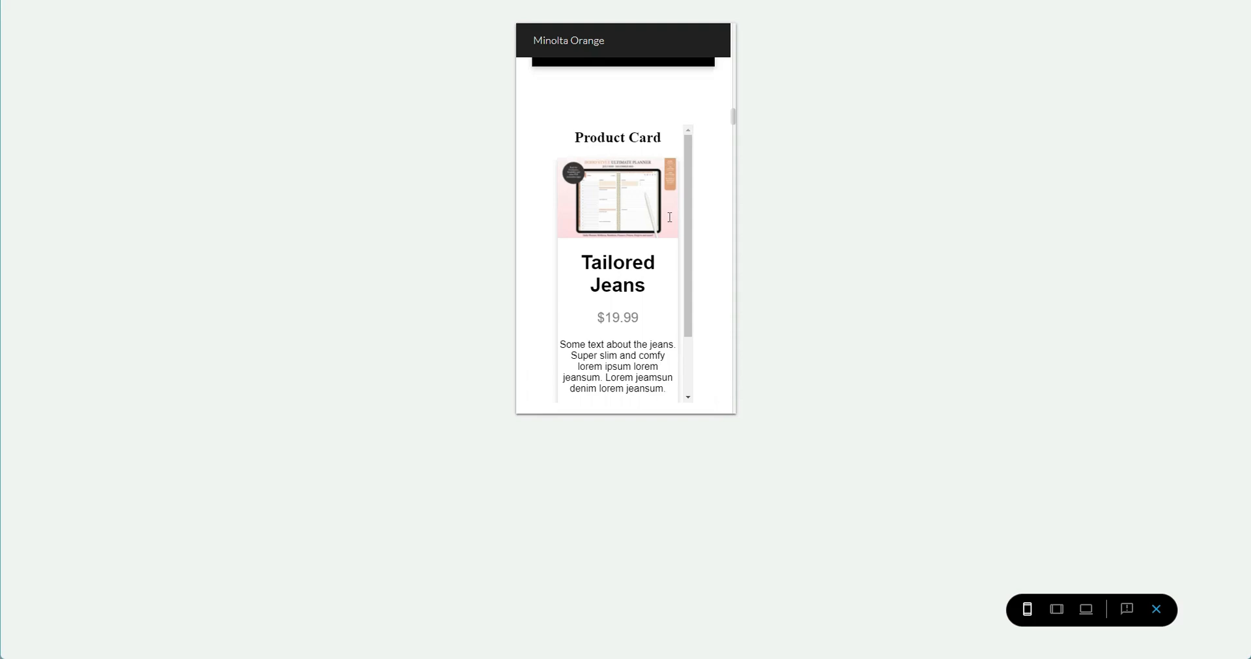
pyautogui.scroll(-3)
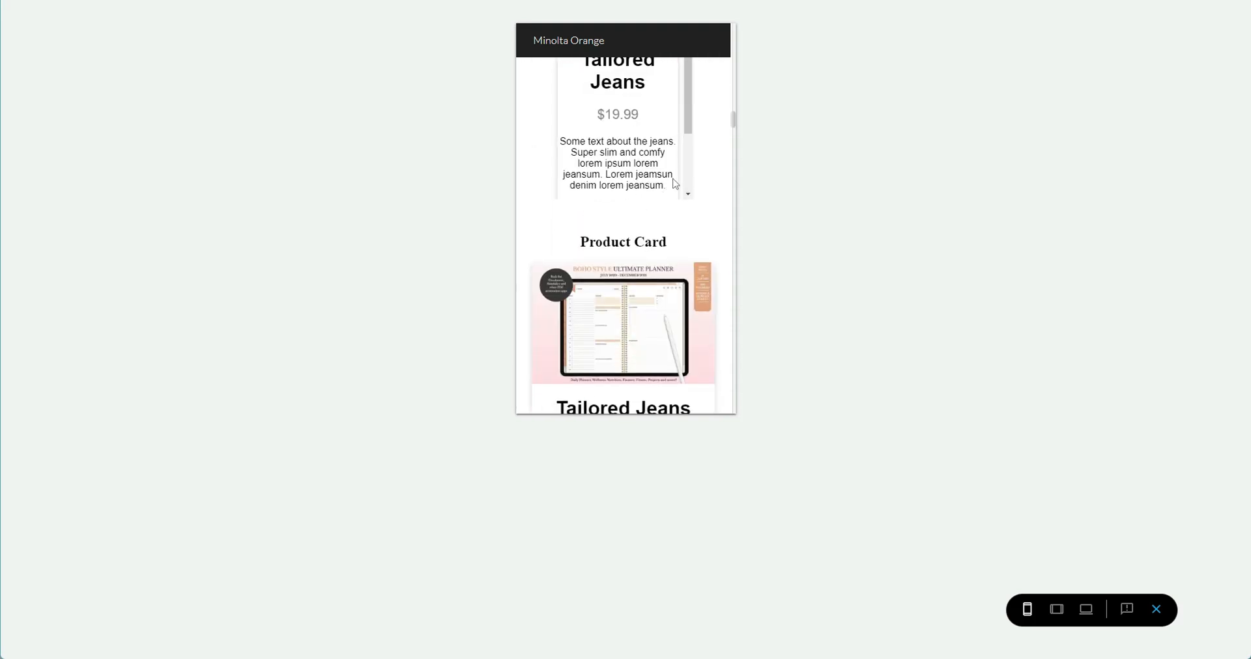
pyautogui.scroll(-3)
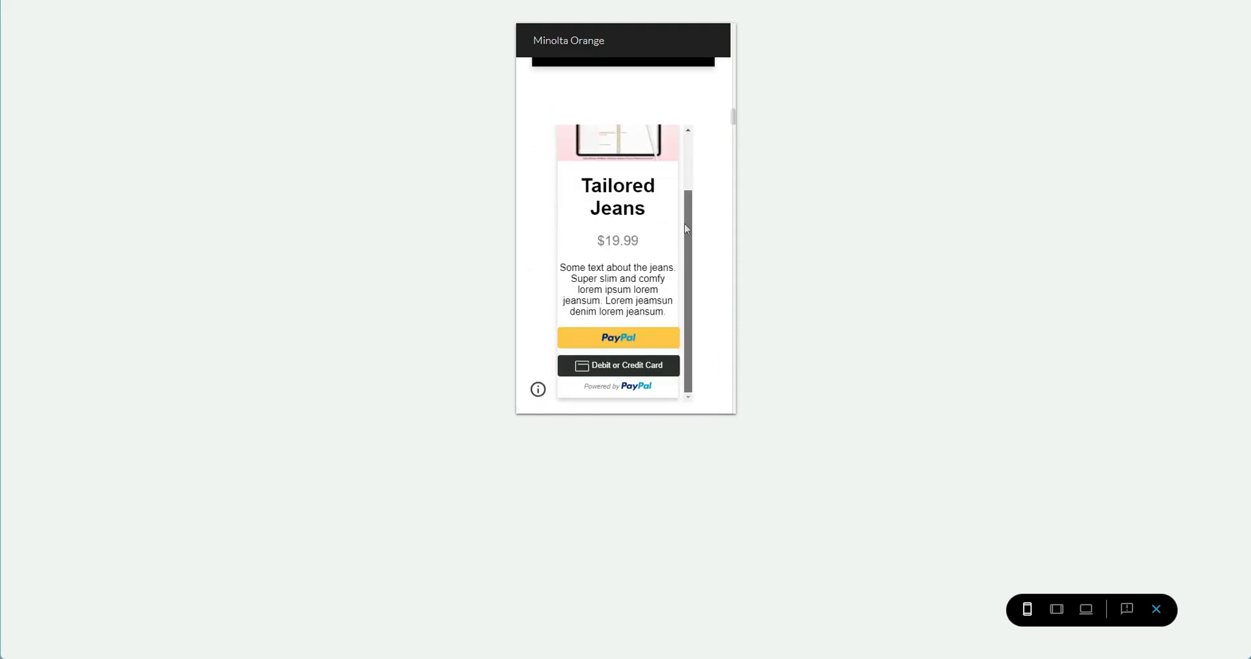
pyautogui.moveTo(712, 159)
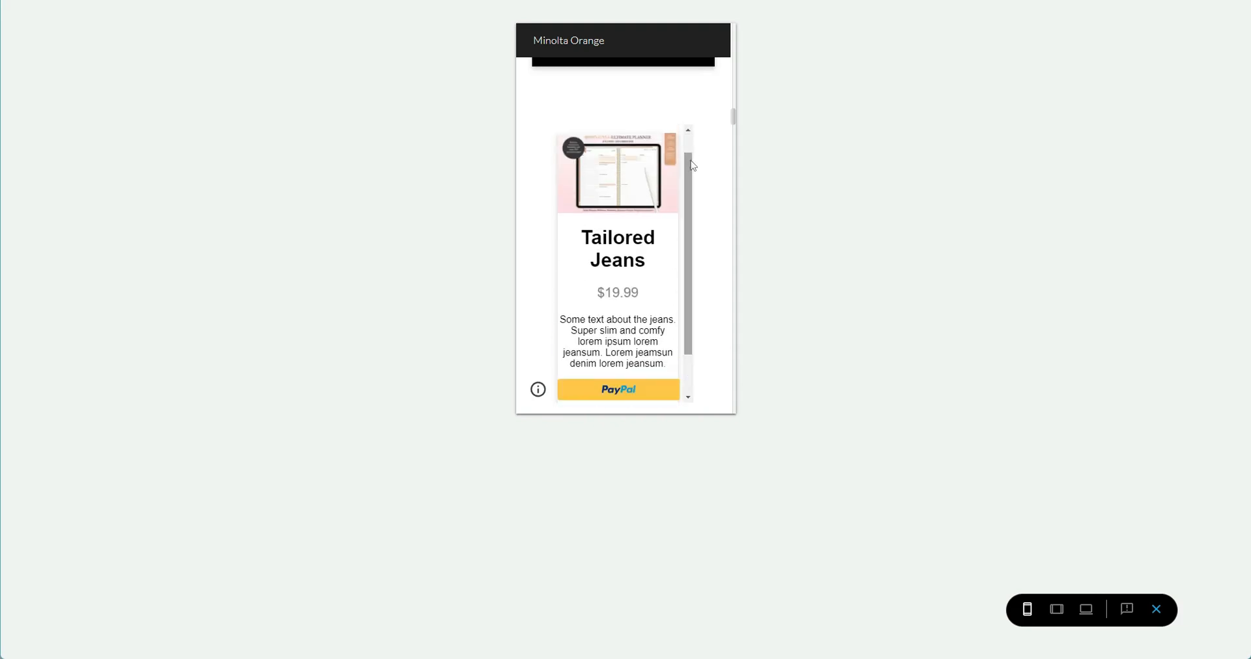
pyautogui.scroll(-3)
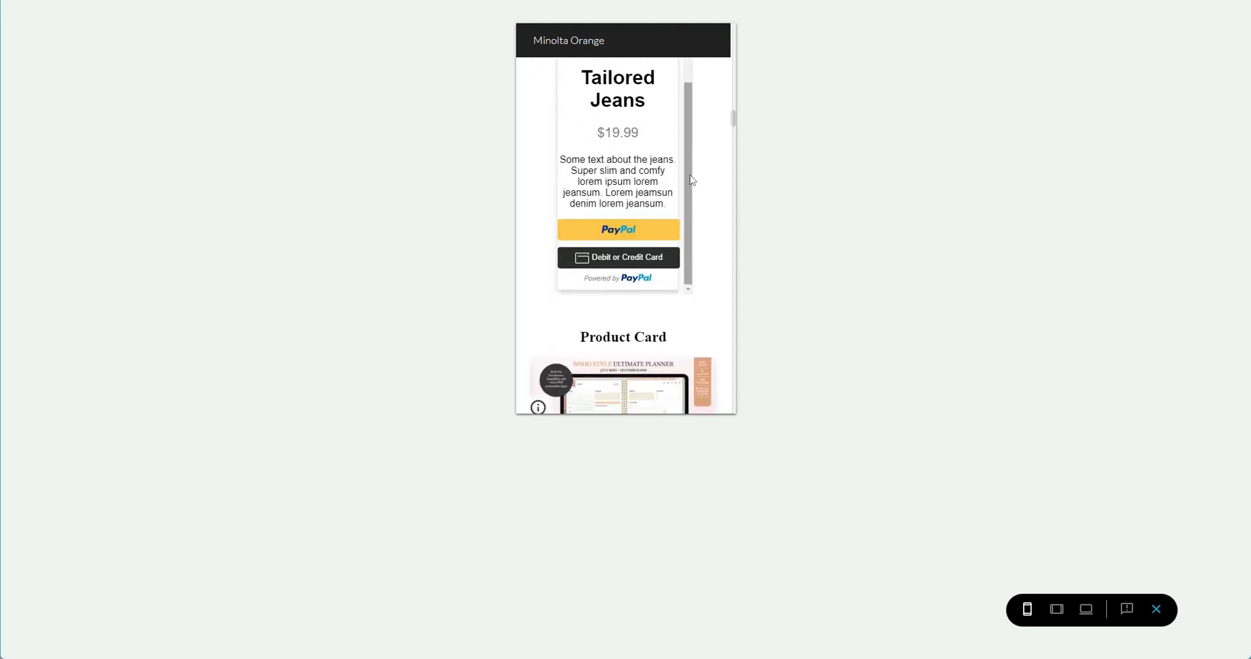
pyautogui.scroll(-3)
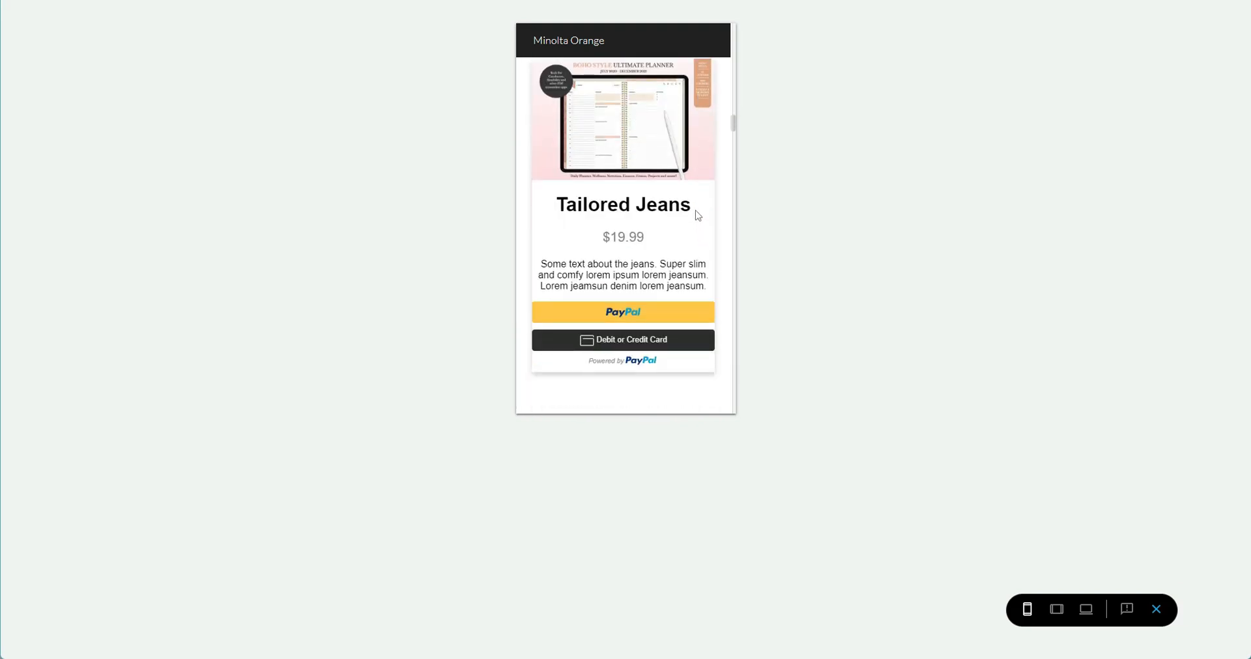
pyautogui.scroll(-3)
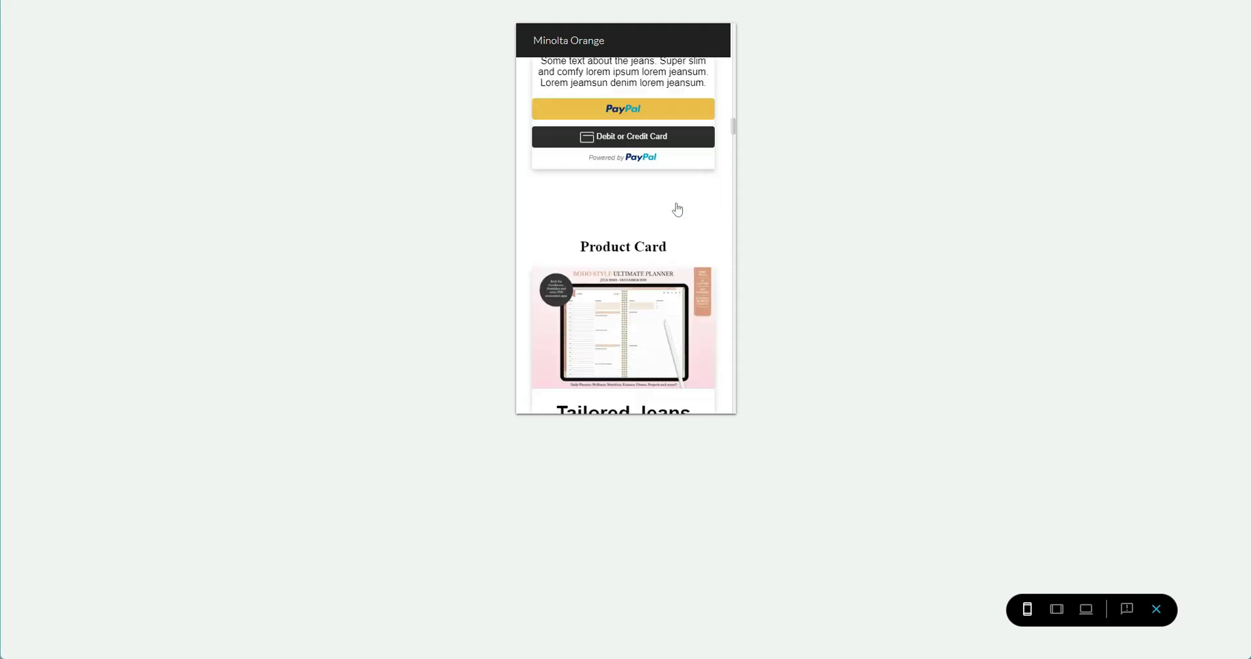
pyautogui.scroll(-3)
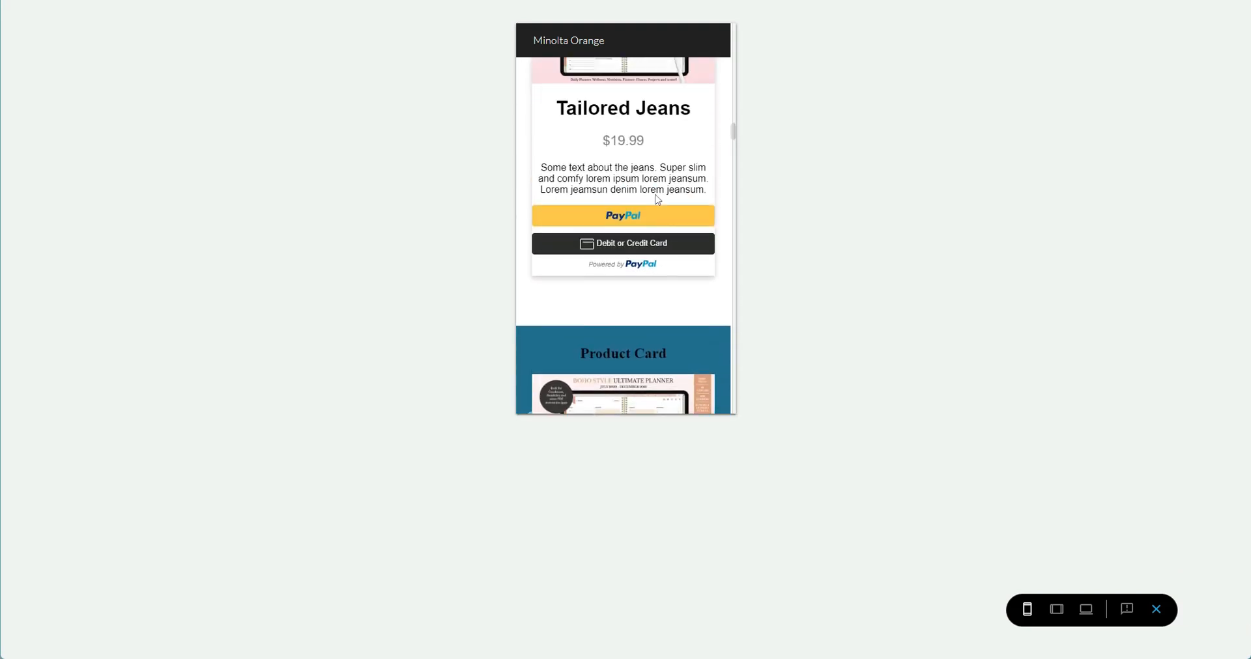
pyautogui.scroll(-3)
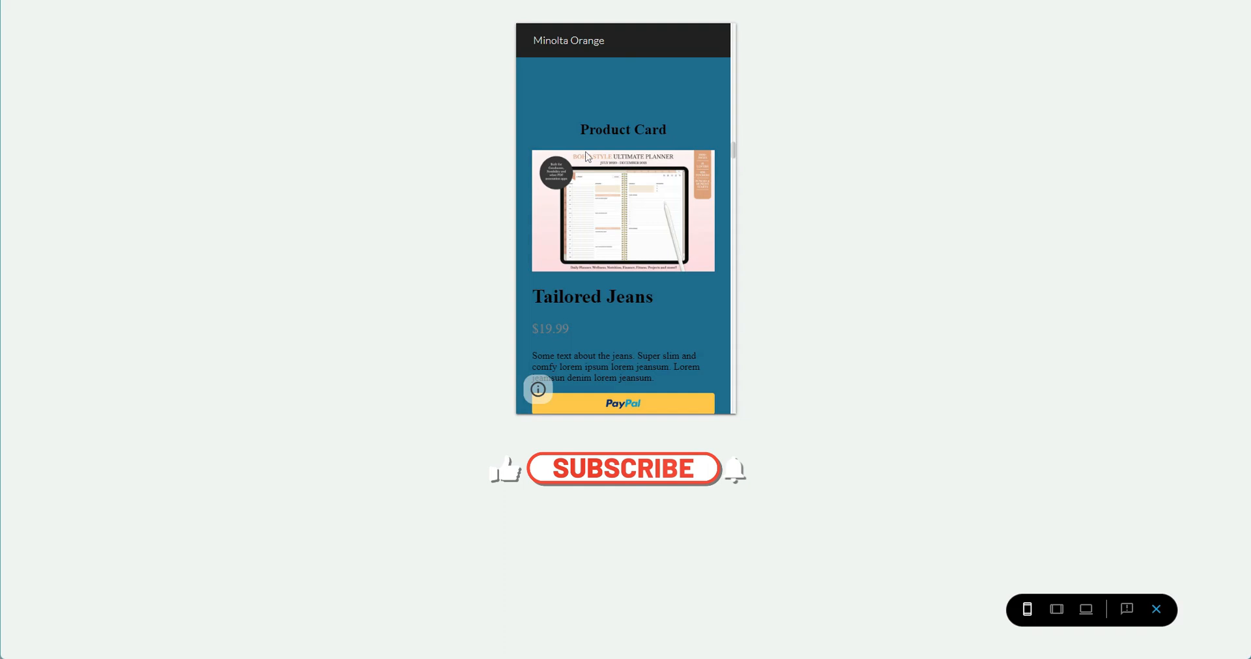
pyautogui.click(623, 469)
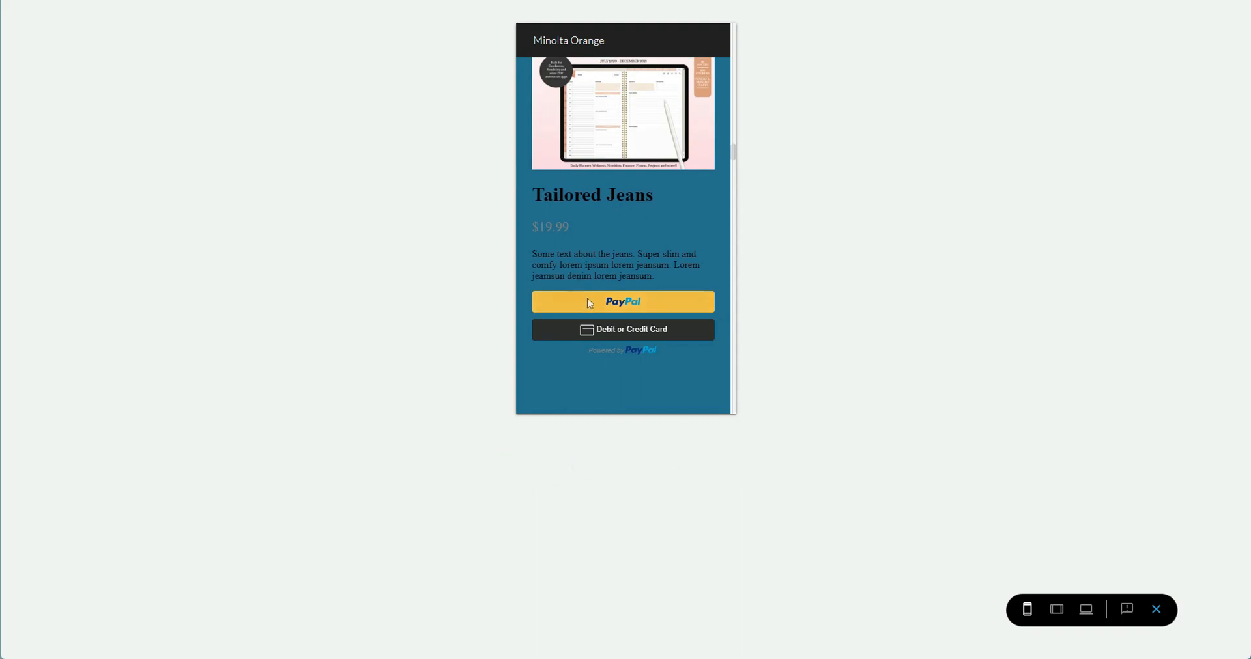
pyautogui.scroll(-3)
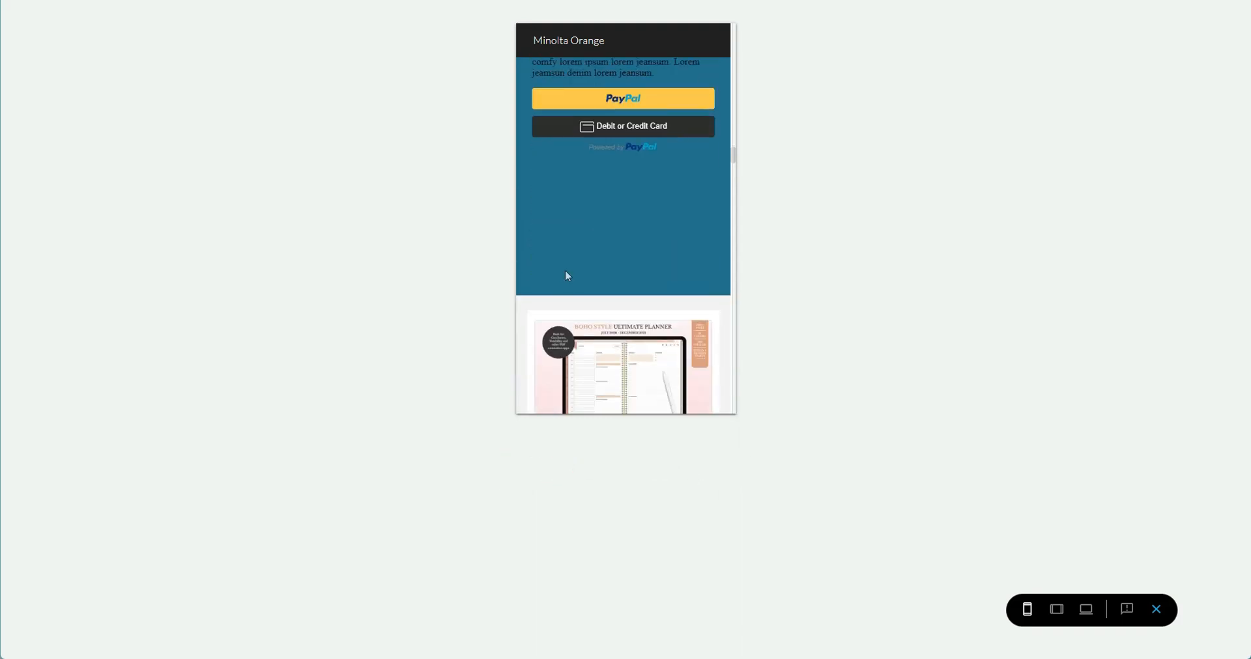
pyautogui.moveTo(596, 196)
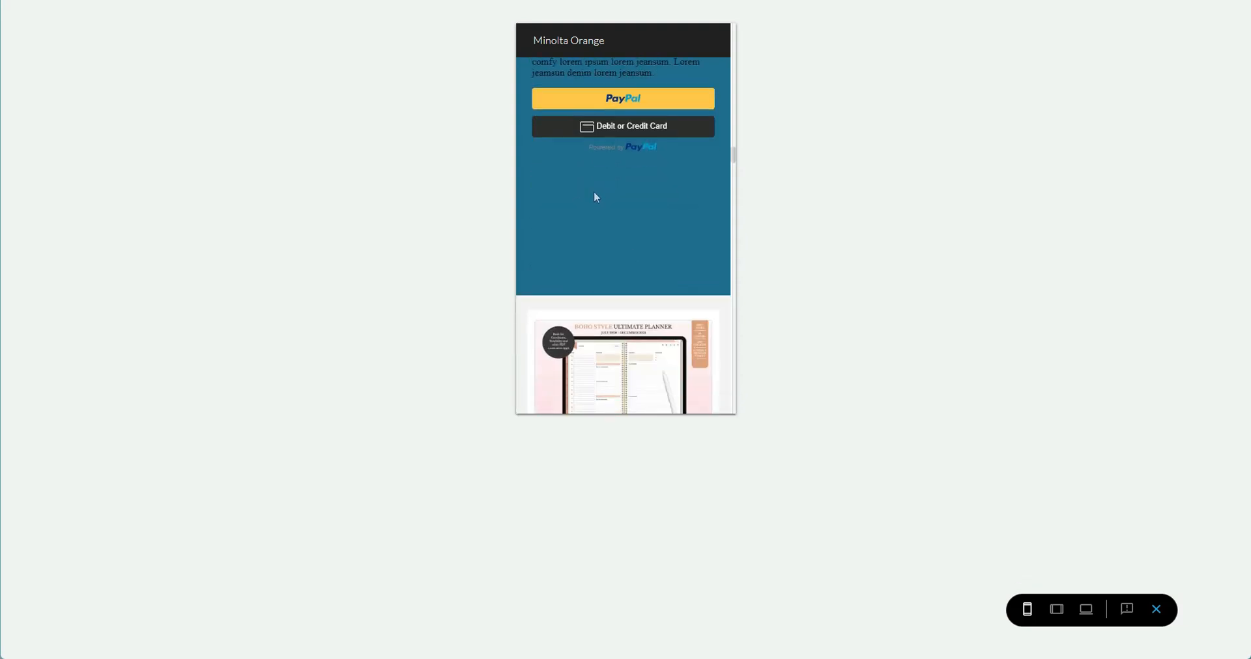
pyautogui.scroll(-3)
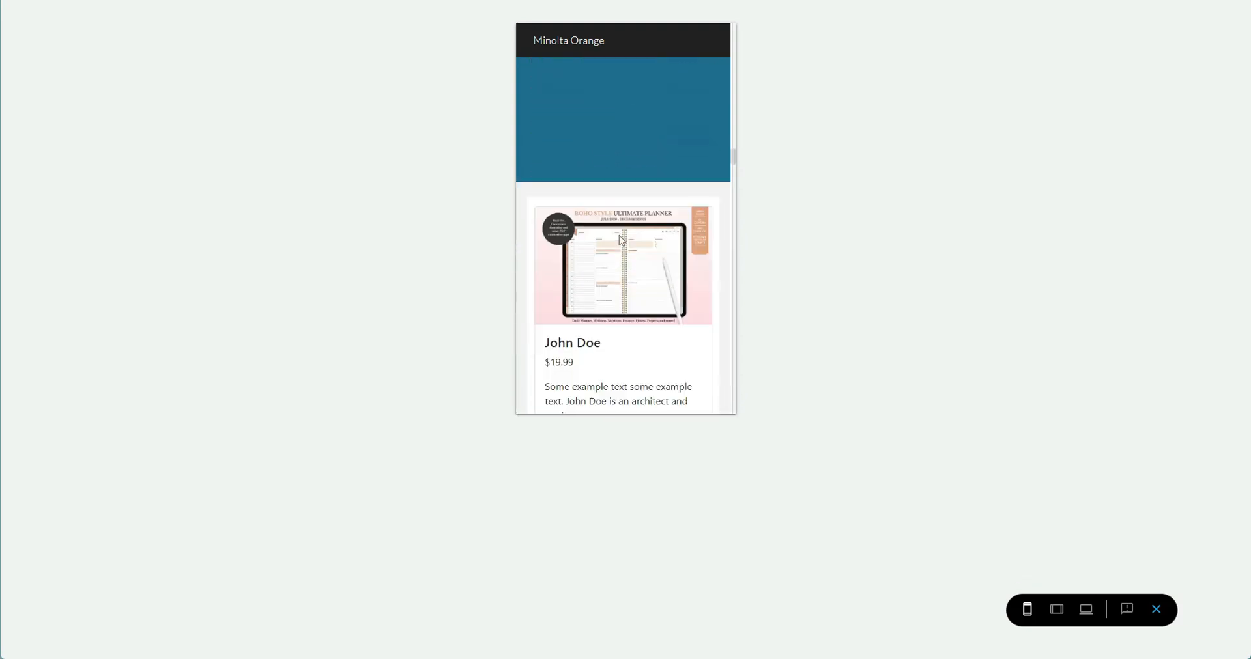
pyautogui.scroll(-3)
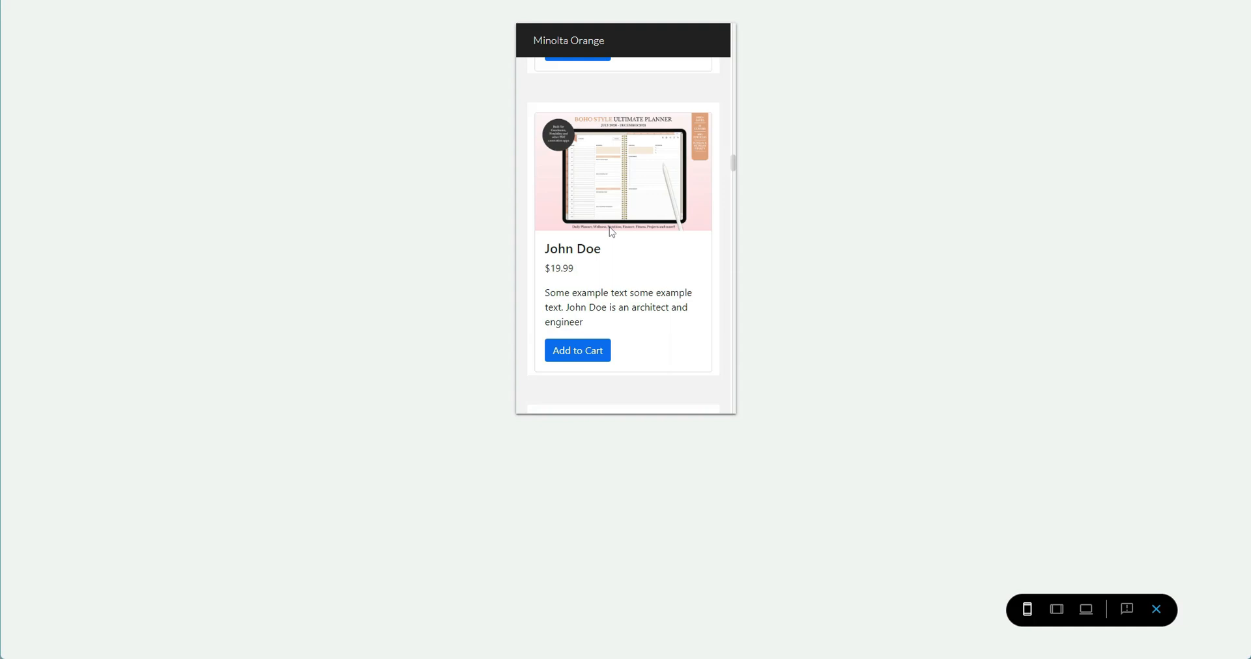
pyautogui.scroll(-3)
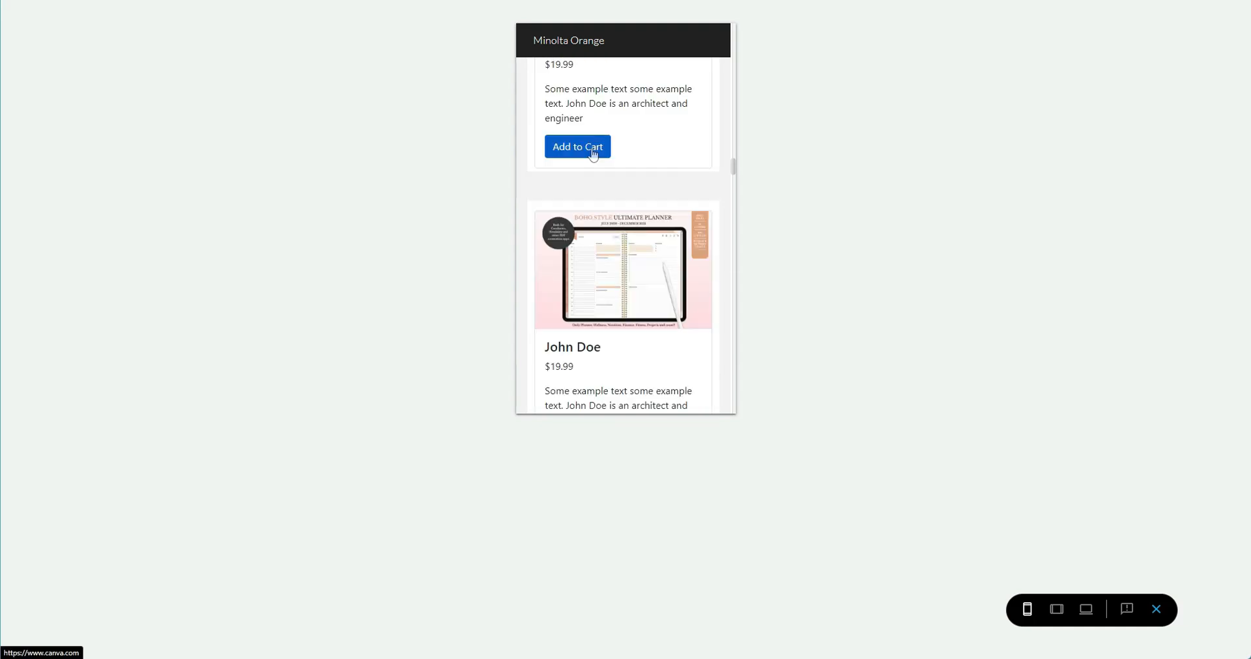
pyautogui.moveTo(581, 167)
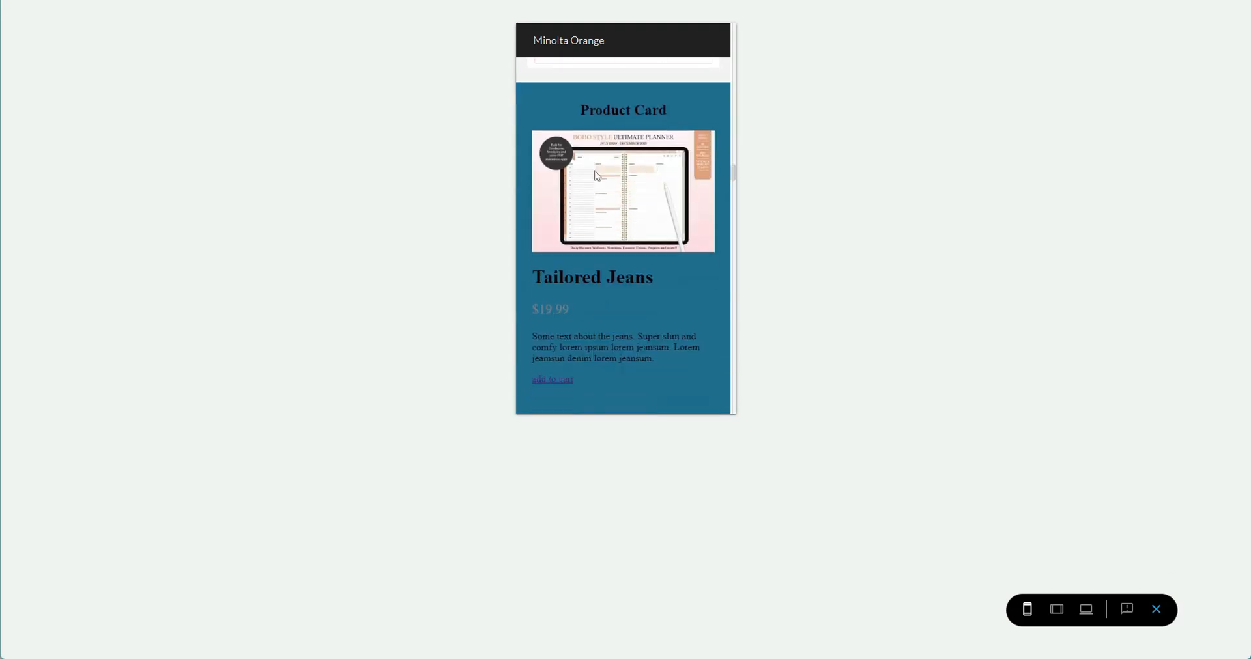
pyautogui.scroll(-3)
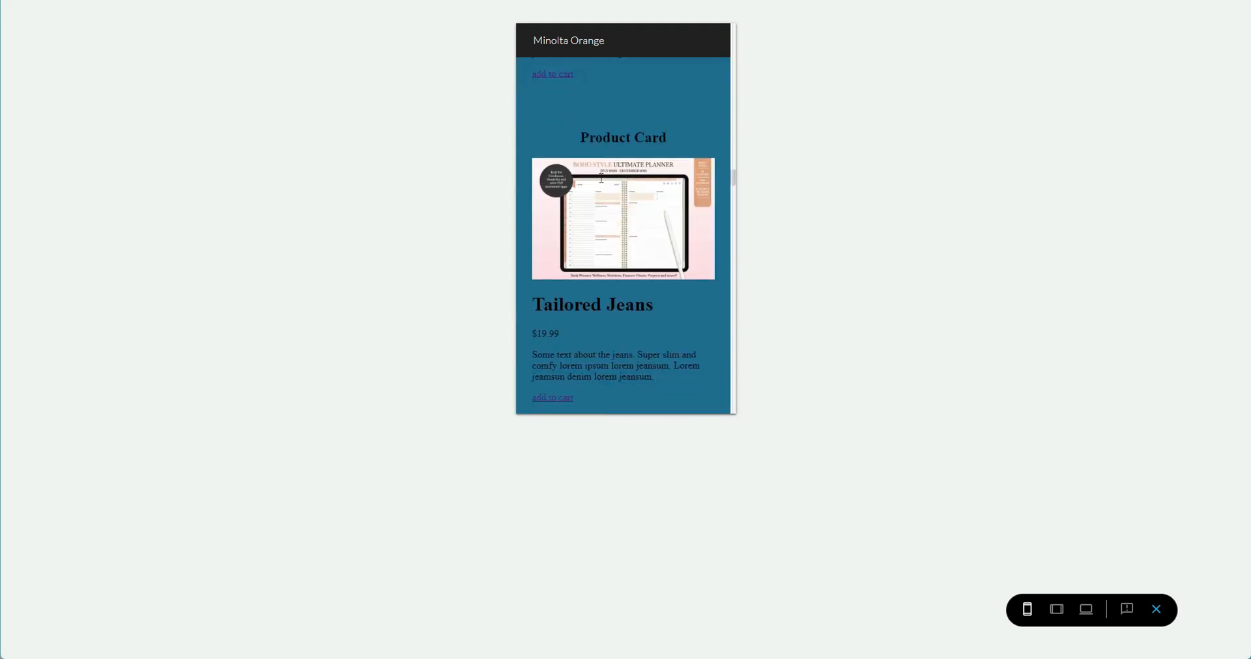
pyautogui.scroll(-3)
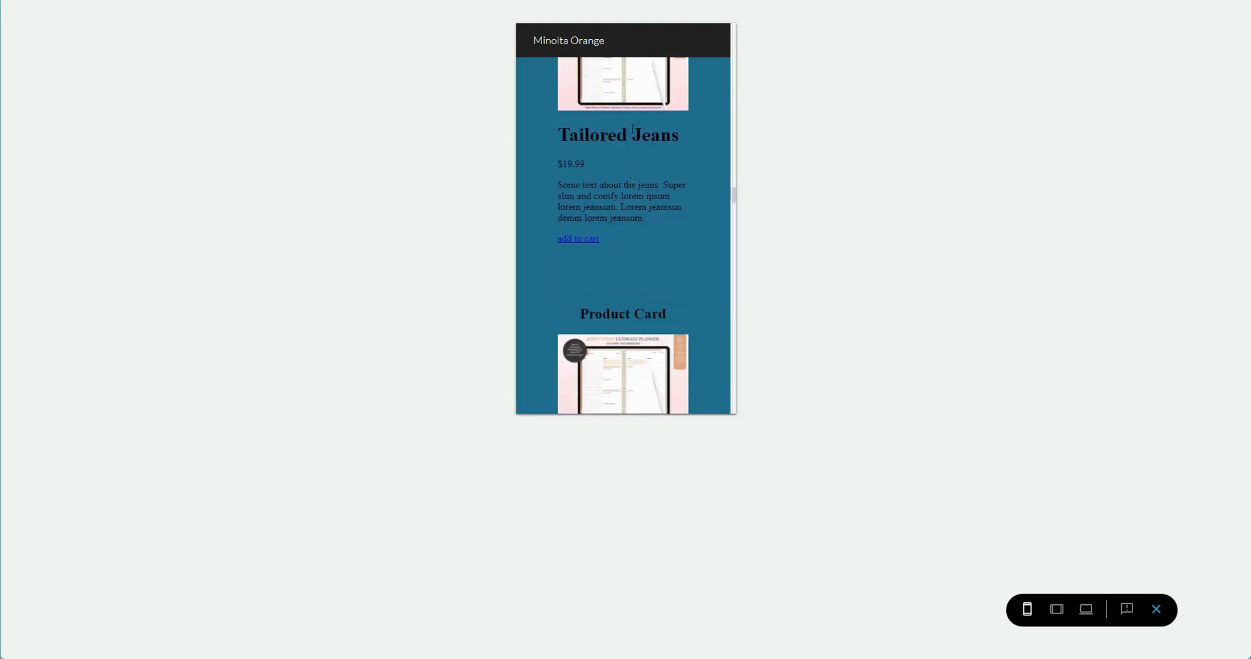
pyautogui.scroll(-3)
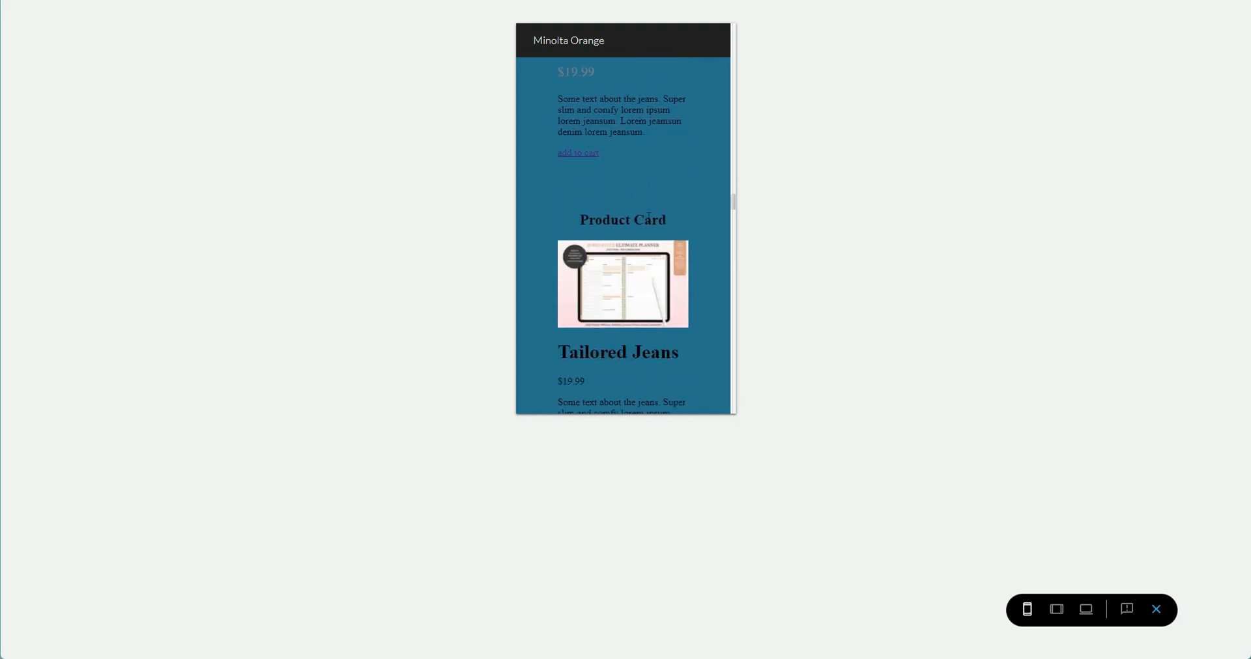
pyautogui.scroll(-3)
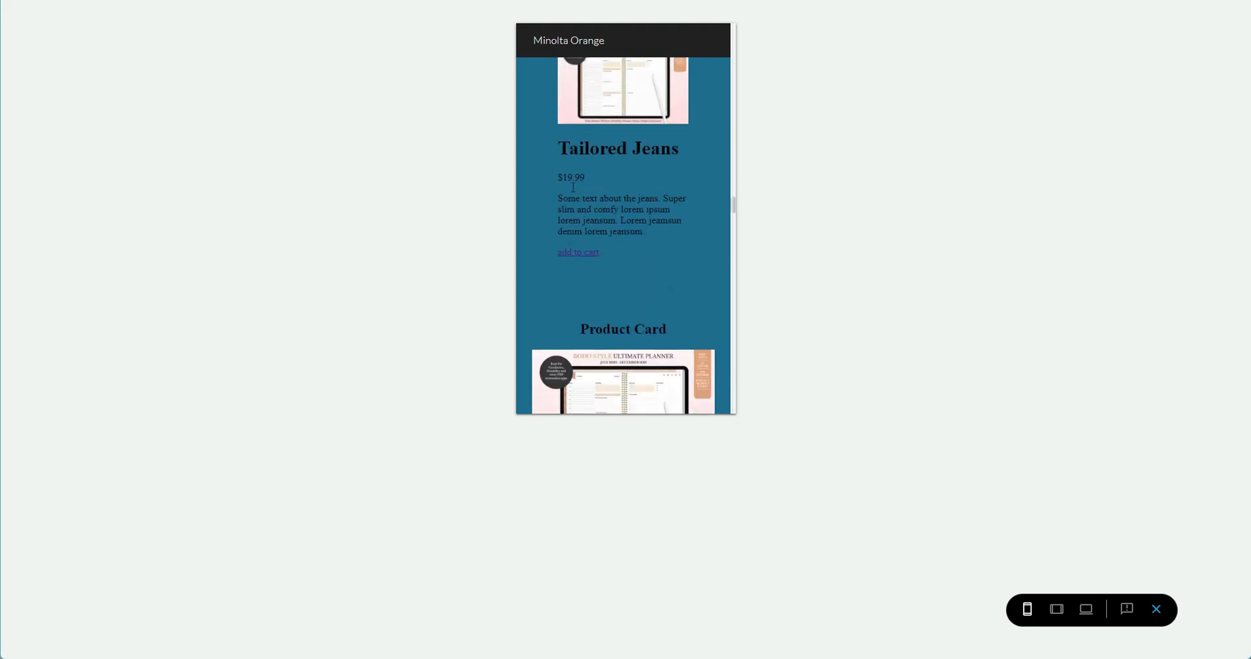
pyautogui.click(579, 253)
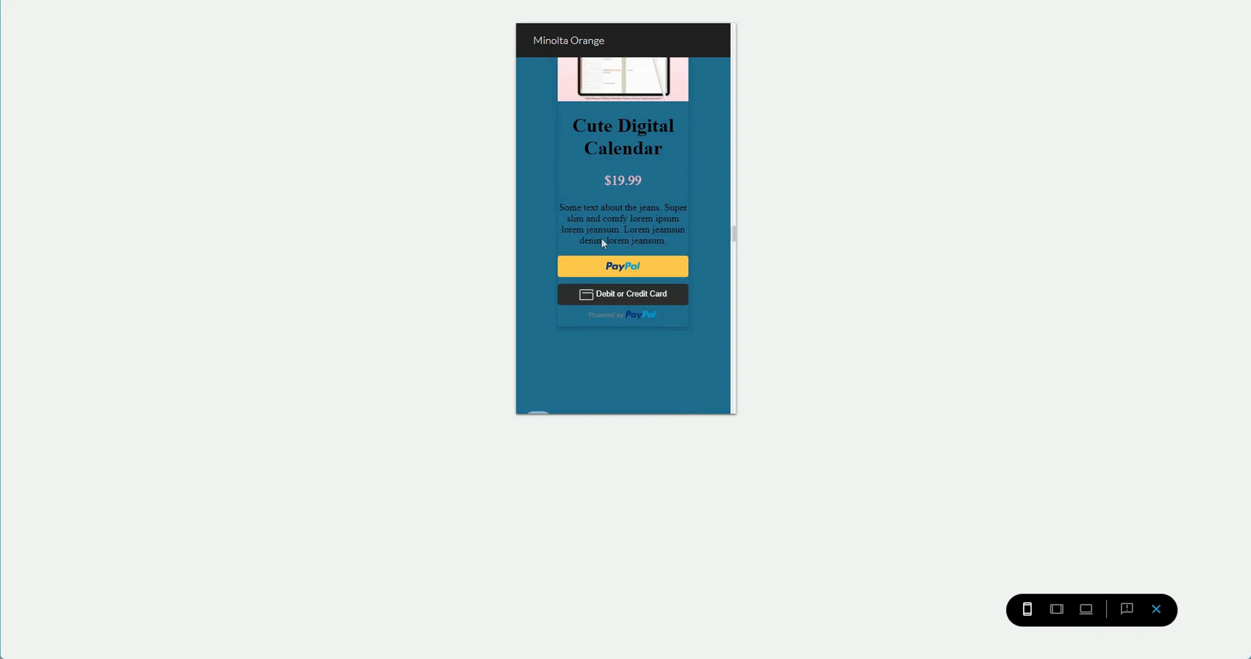
pyautogui.scroll(-3)
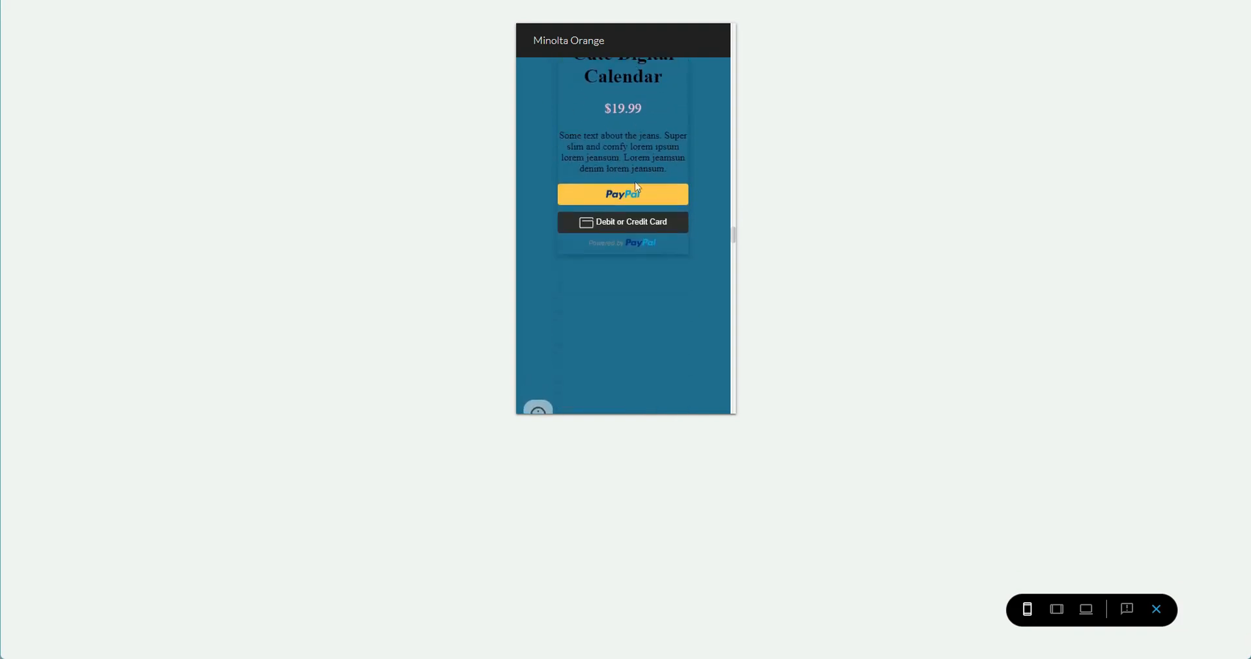
pyautogui.scroll(-3)
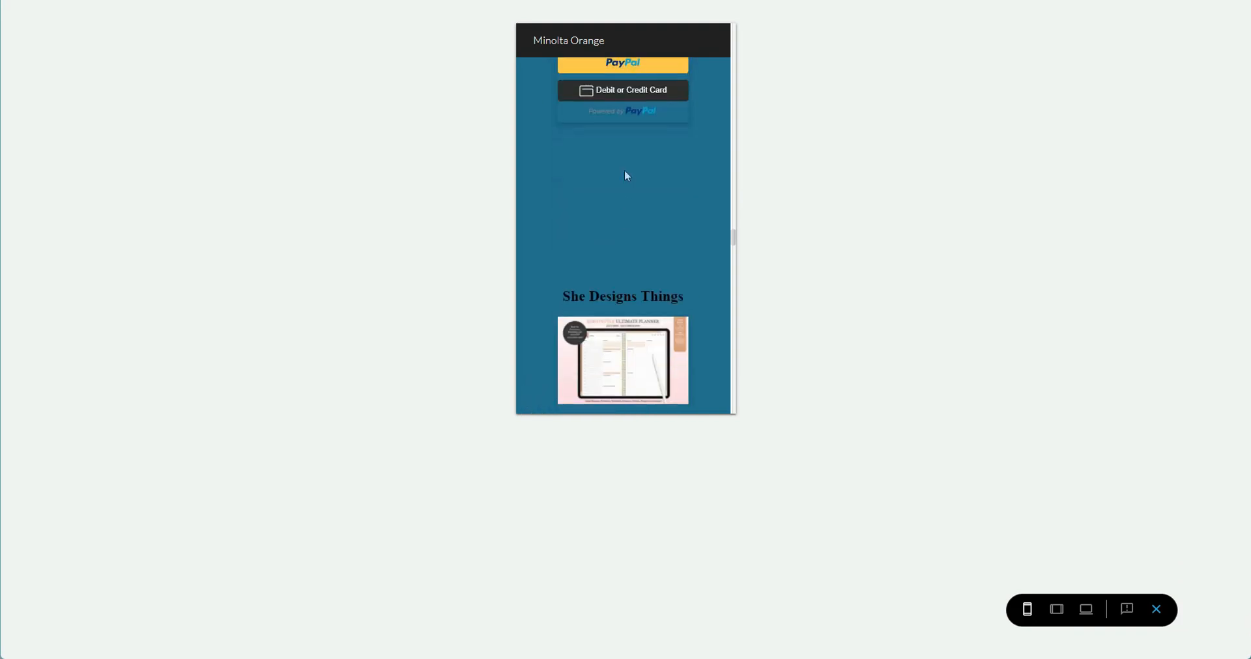
pyautogui.scroll(-3)
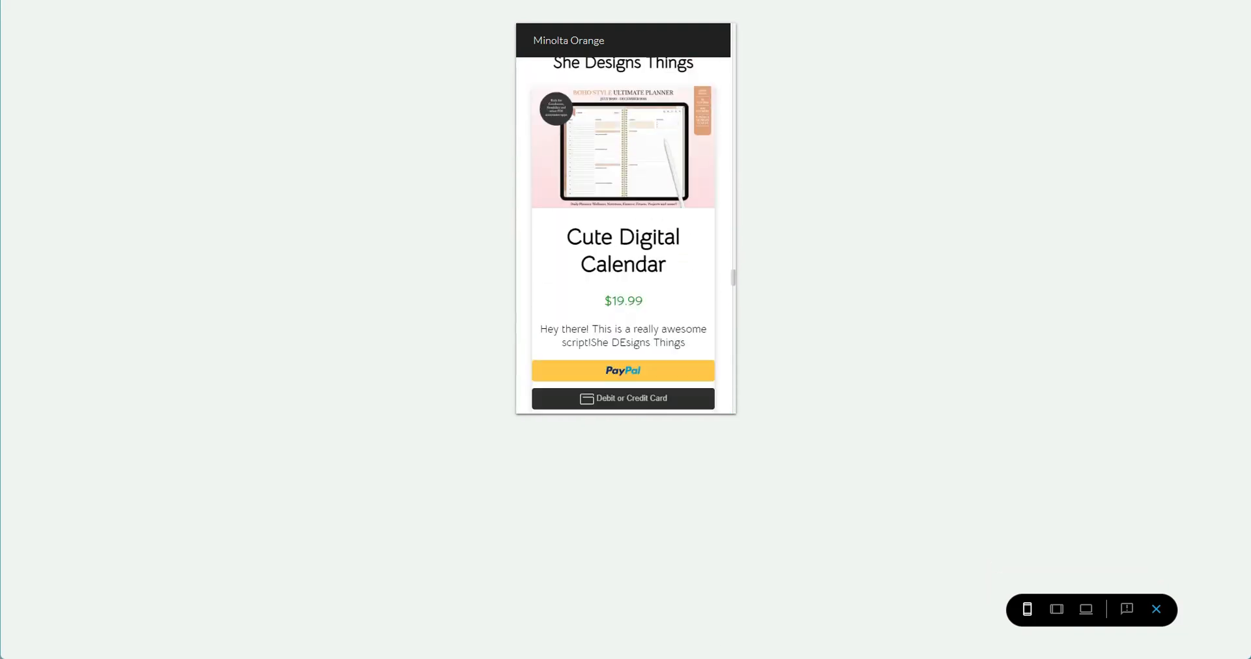
pyautogui.scroll(-3)
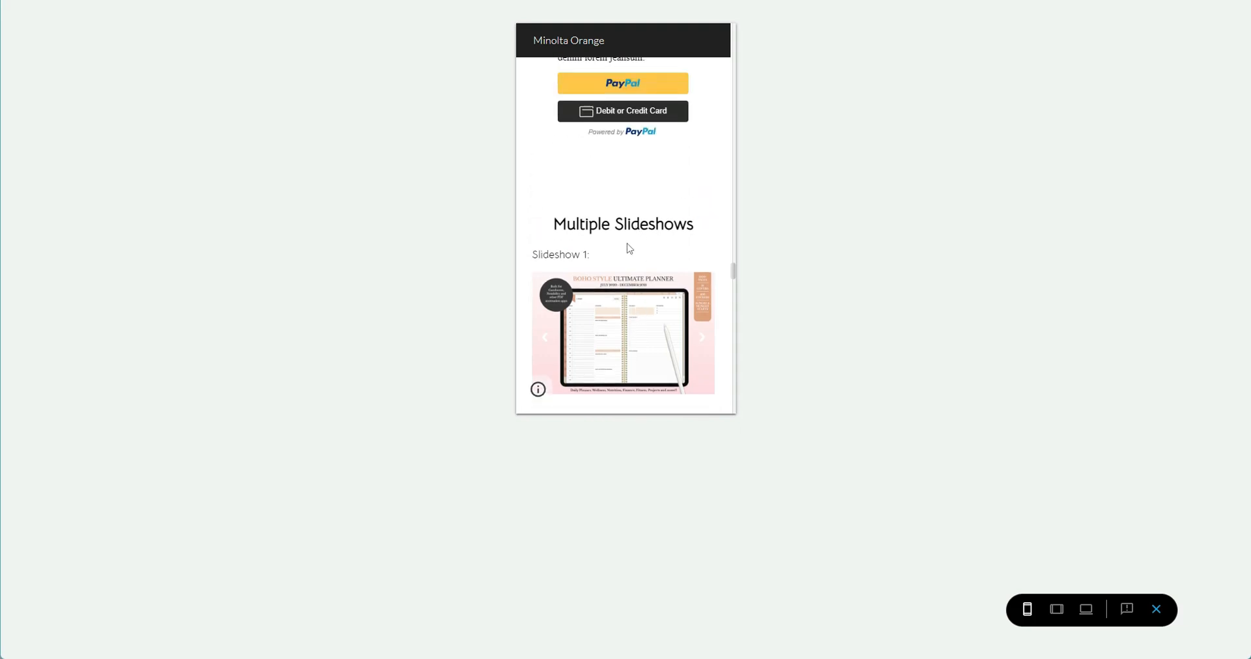
pyautogui.moveTo(633, 246)
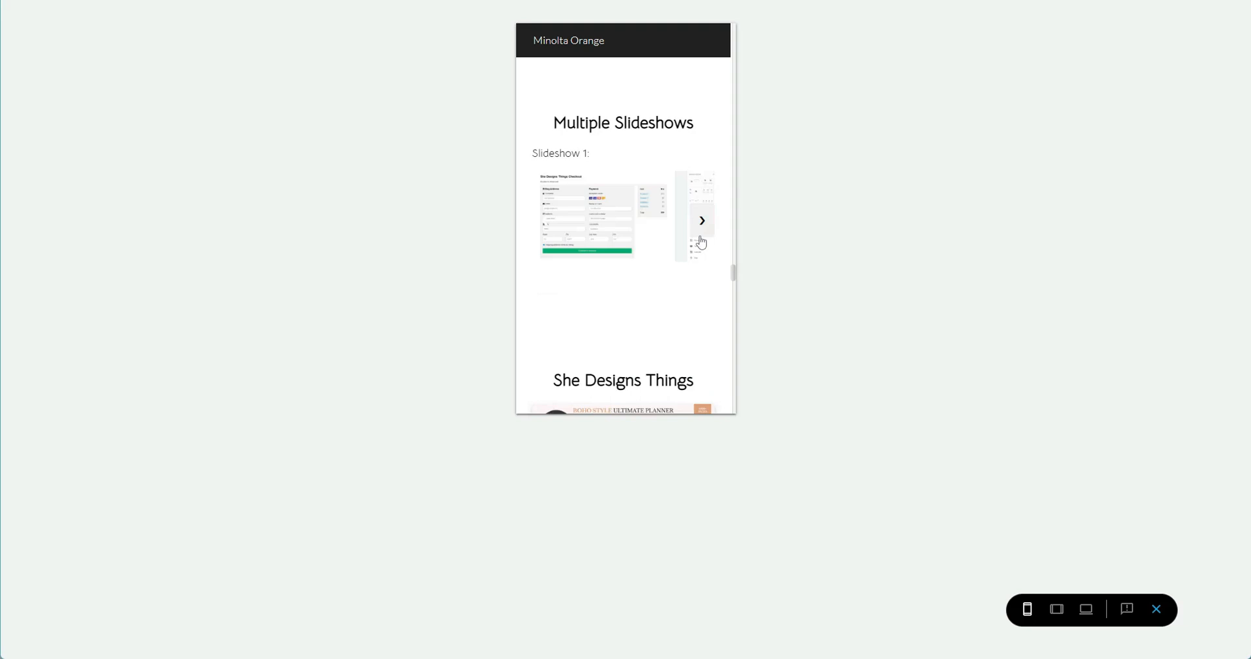
pyautogui.click(701, 220)
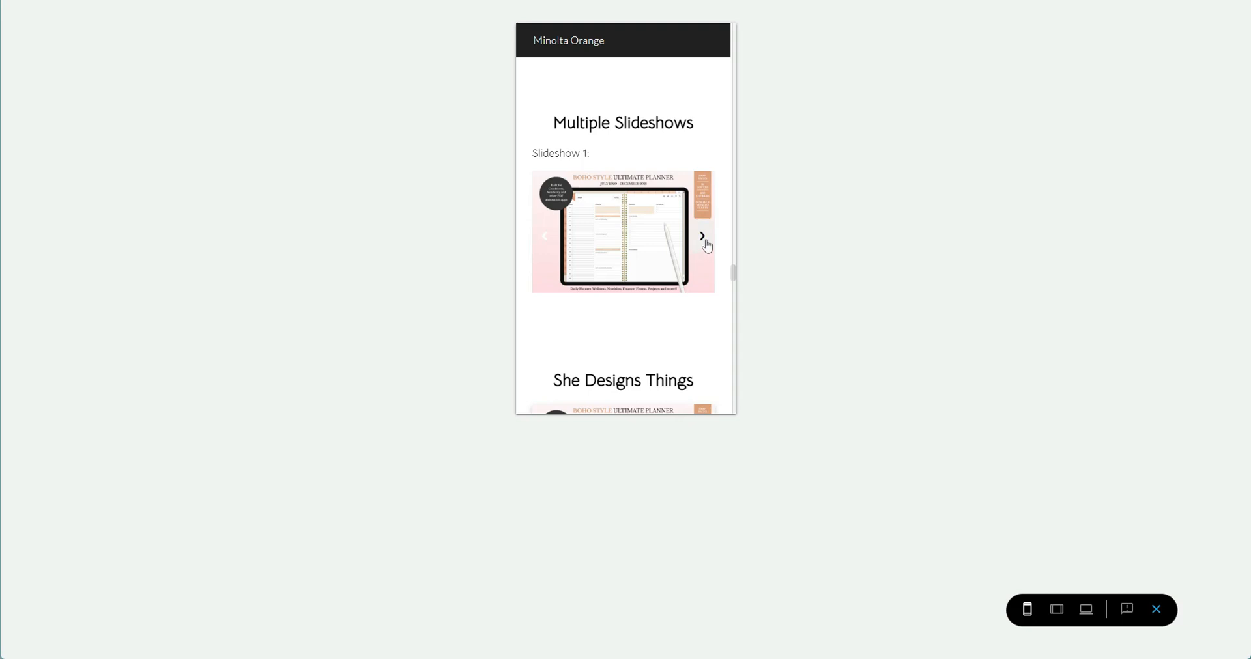
pyautogui.moveTo(711, 235)
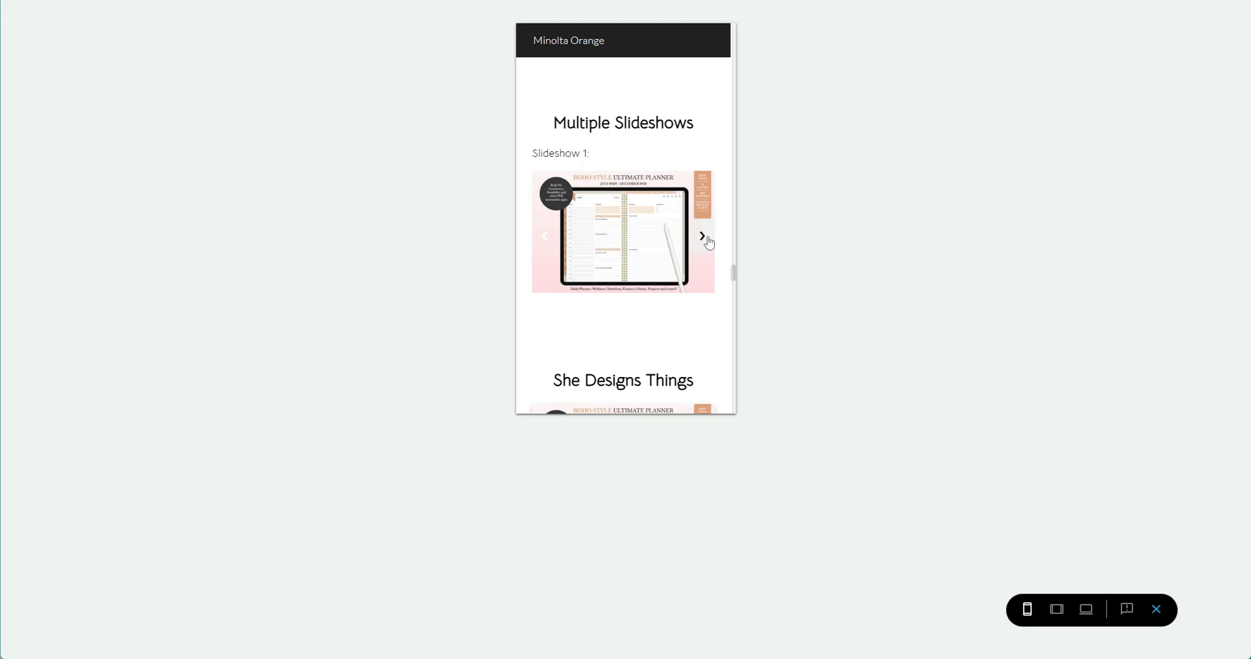
pyautogui.scroll(-3)
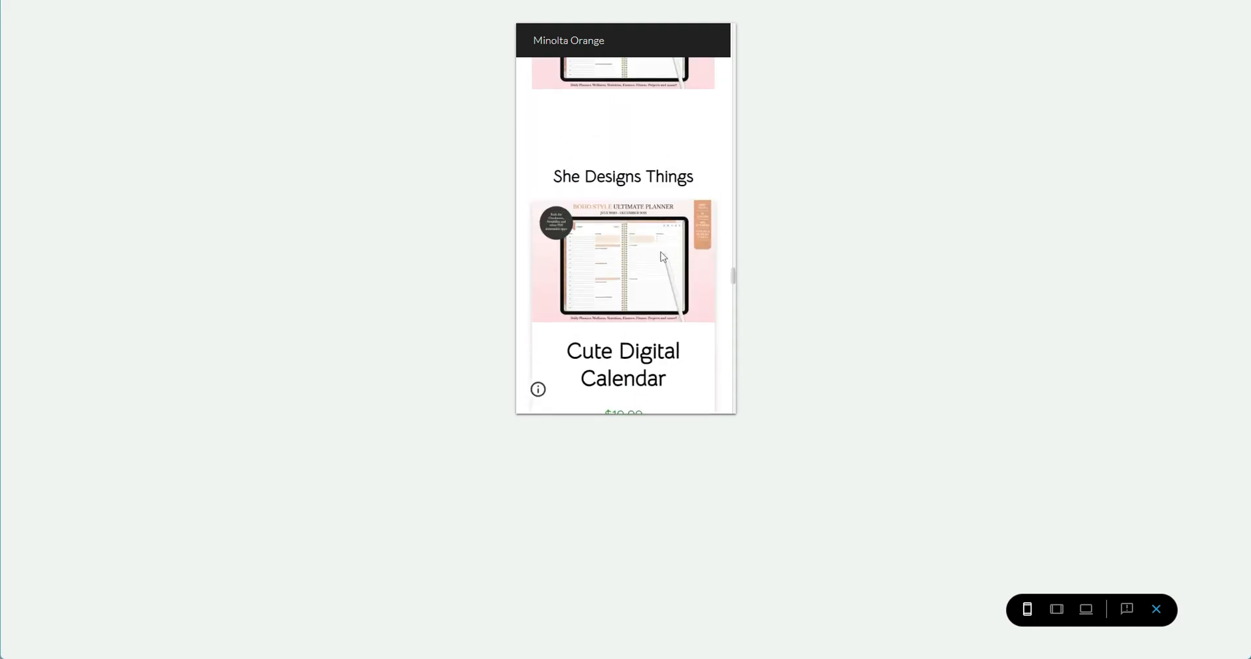
pyautogui.scroll(-3)
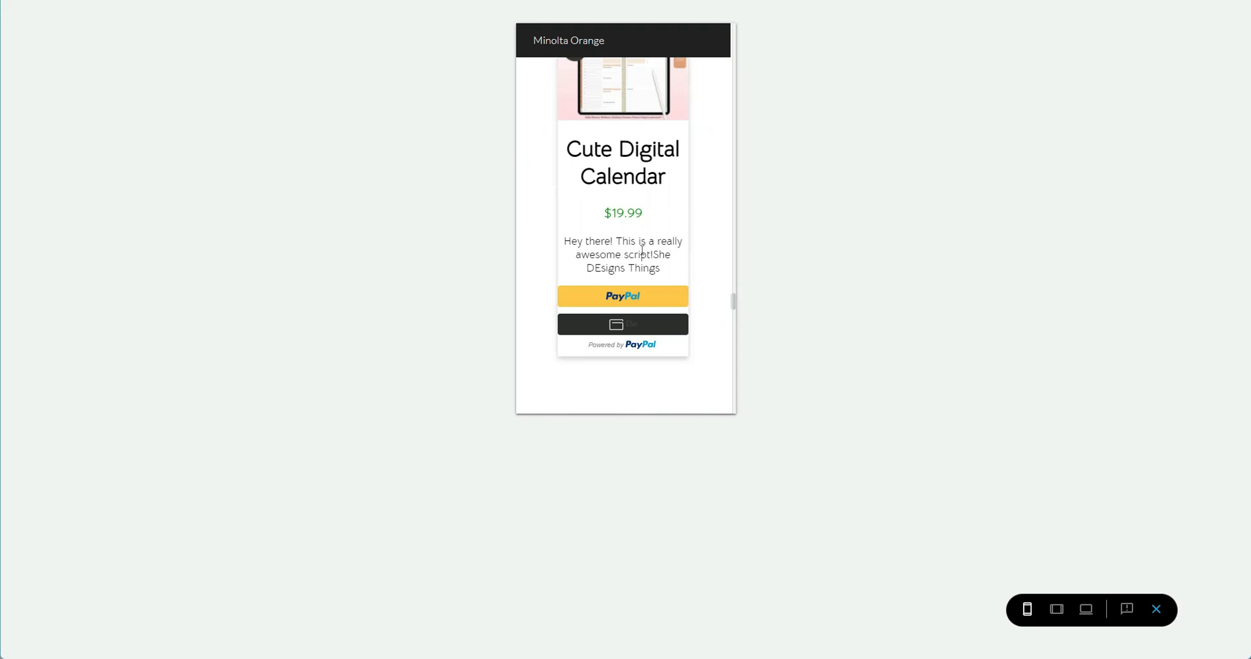
pyautogui.scroll(-3)
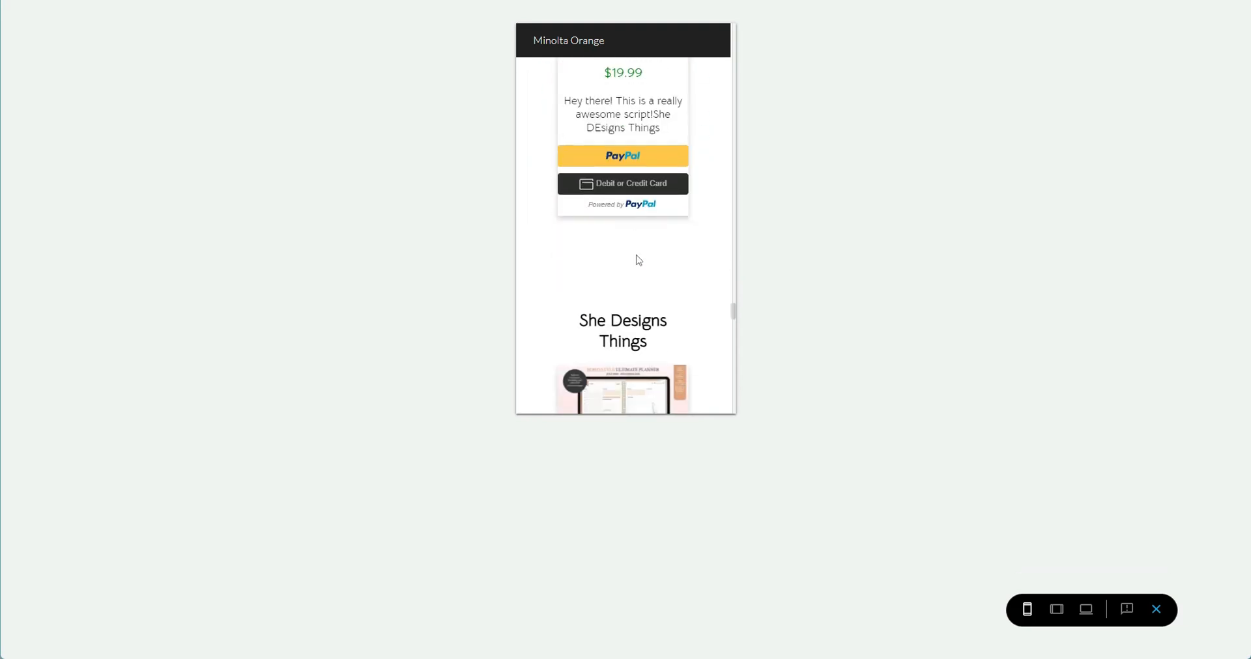
pyautogui.scroll(-3)
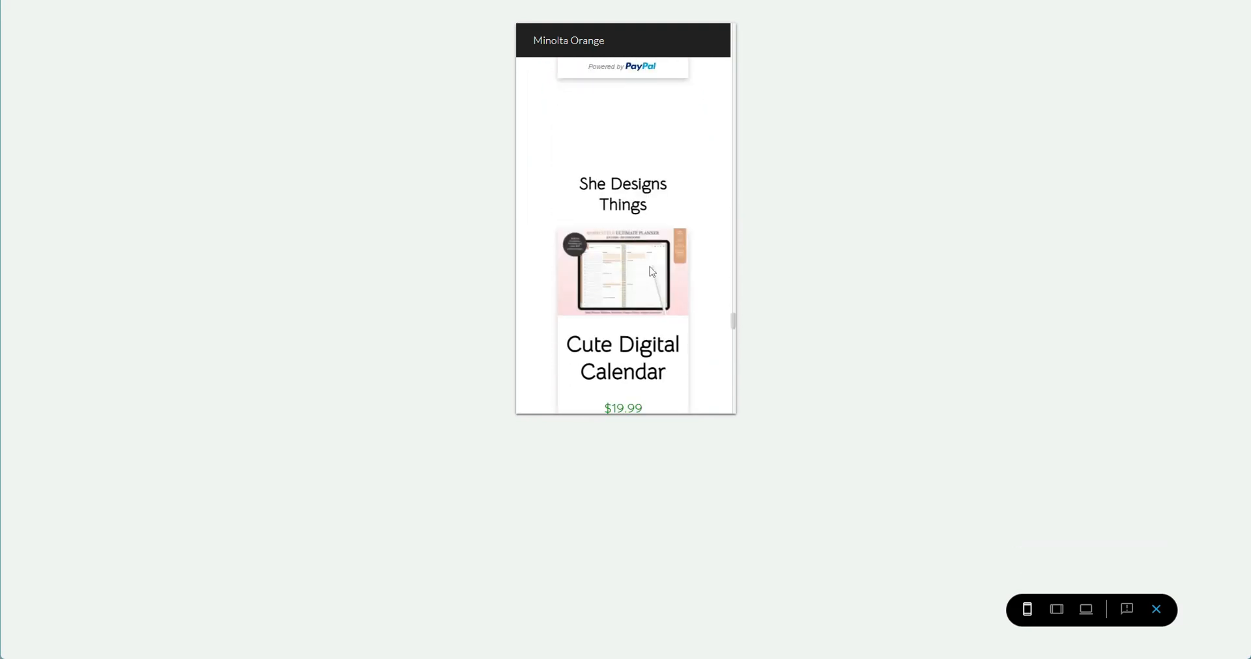
pyautogui.scroll(-3)
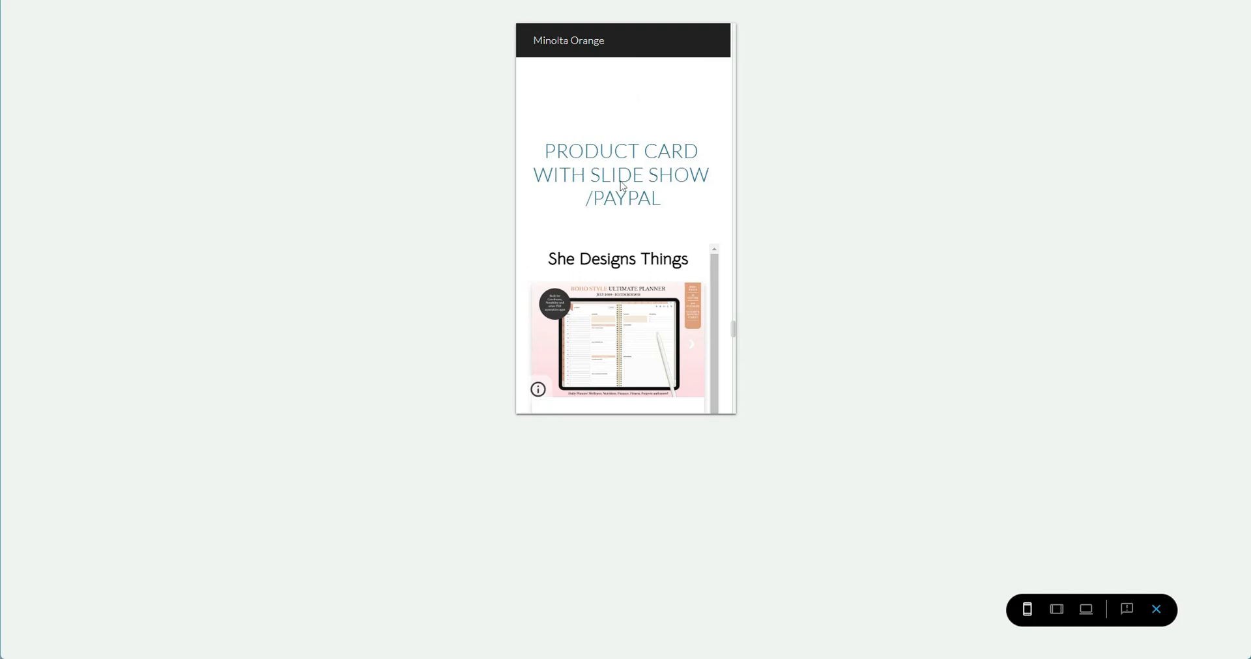
pyautogui.moveTo(638, 200)
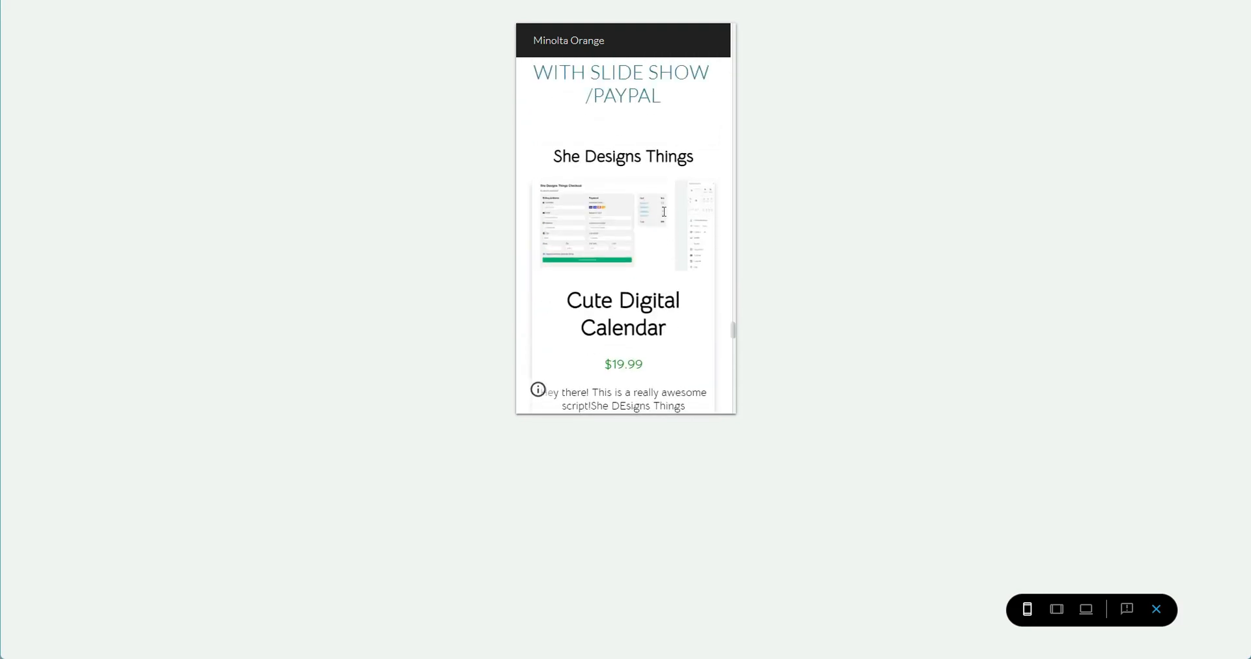
# Step: Advance the She Designs Things slideshow to its Canva Brand Kit image
pyautogui.scroll(-3)
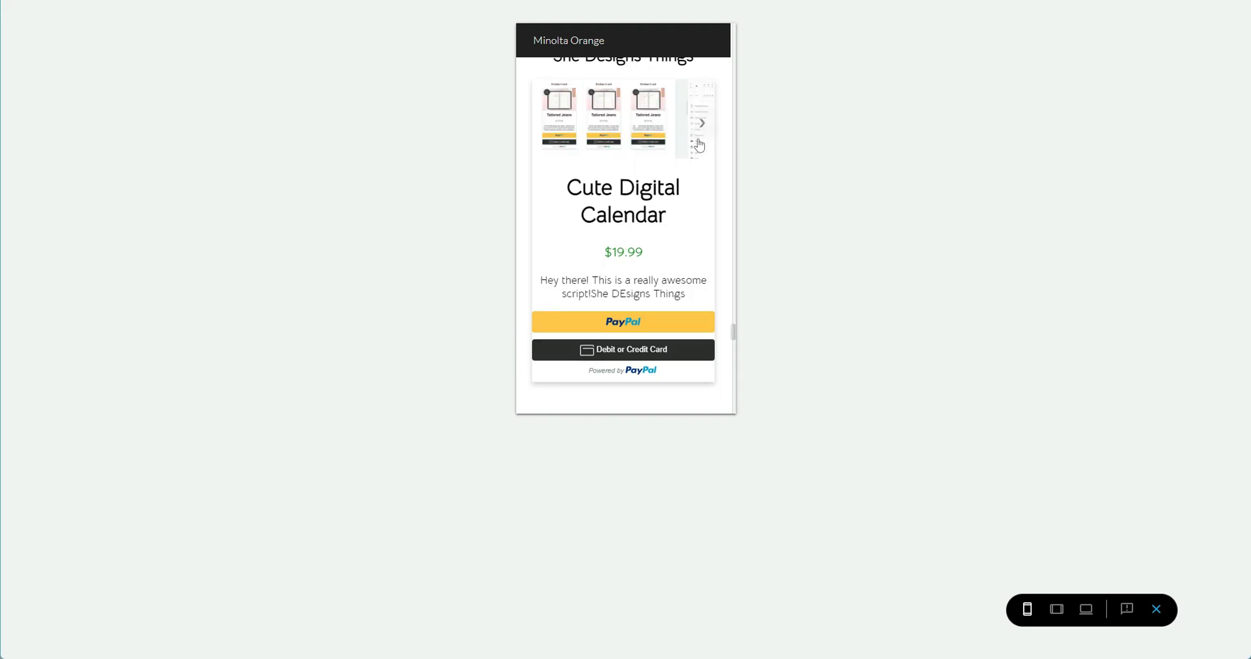
pyautogui.click(698, 124)
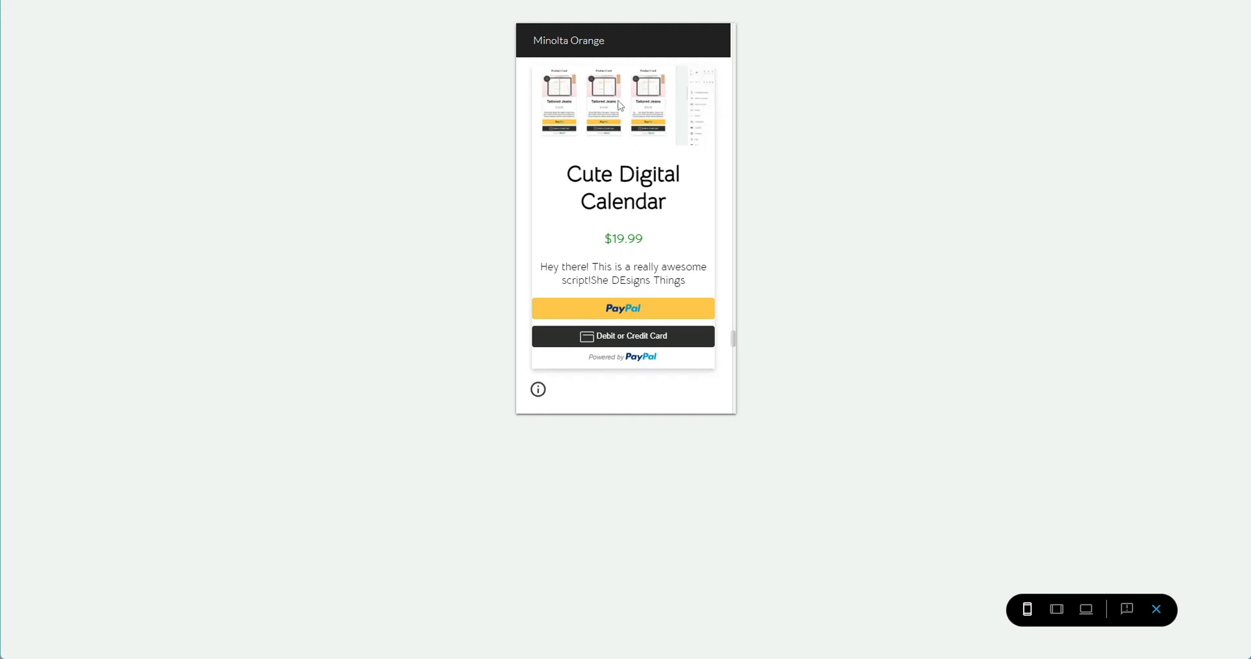
pyautogui.moveTo(697, 112)
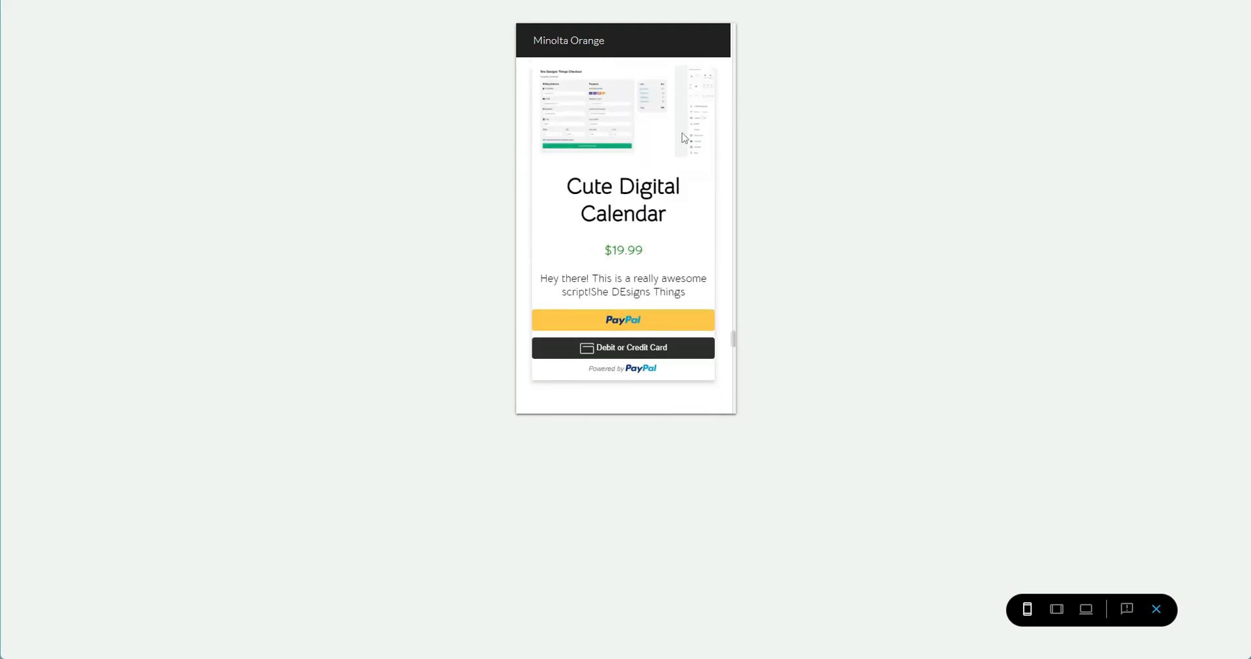
pyautogui.scroll(-3)
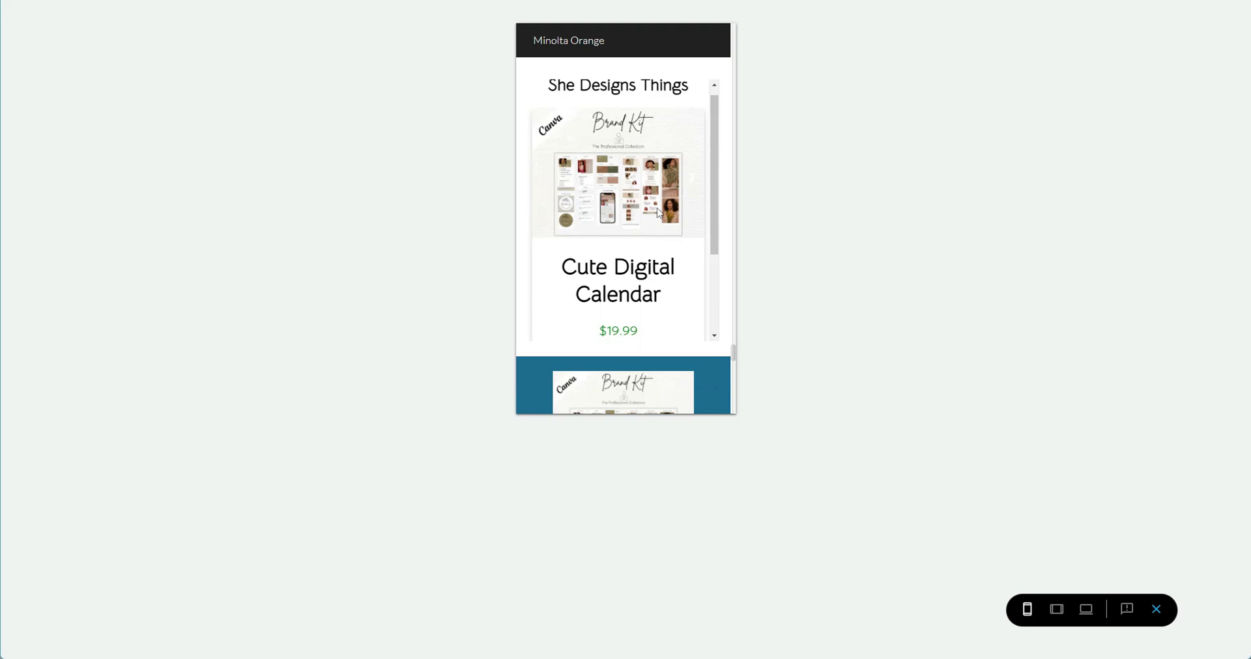
pyautogui.scroll(-3)
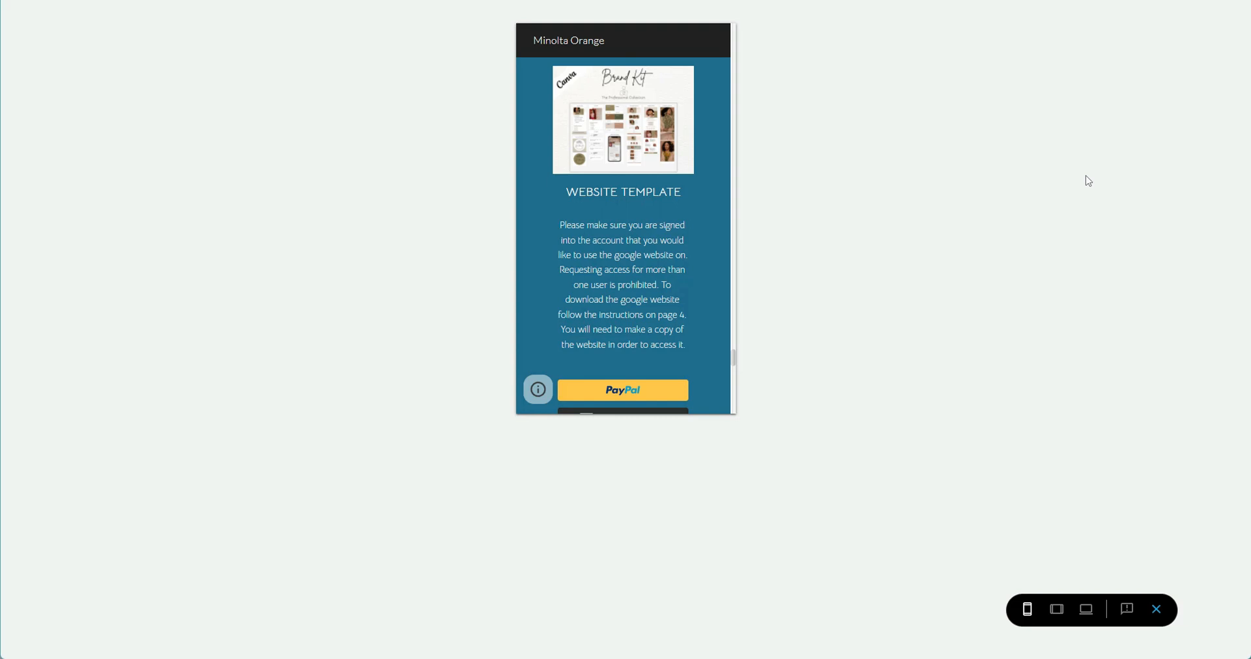
pyautogui.scroll(-3)
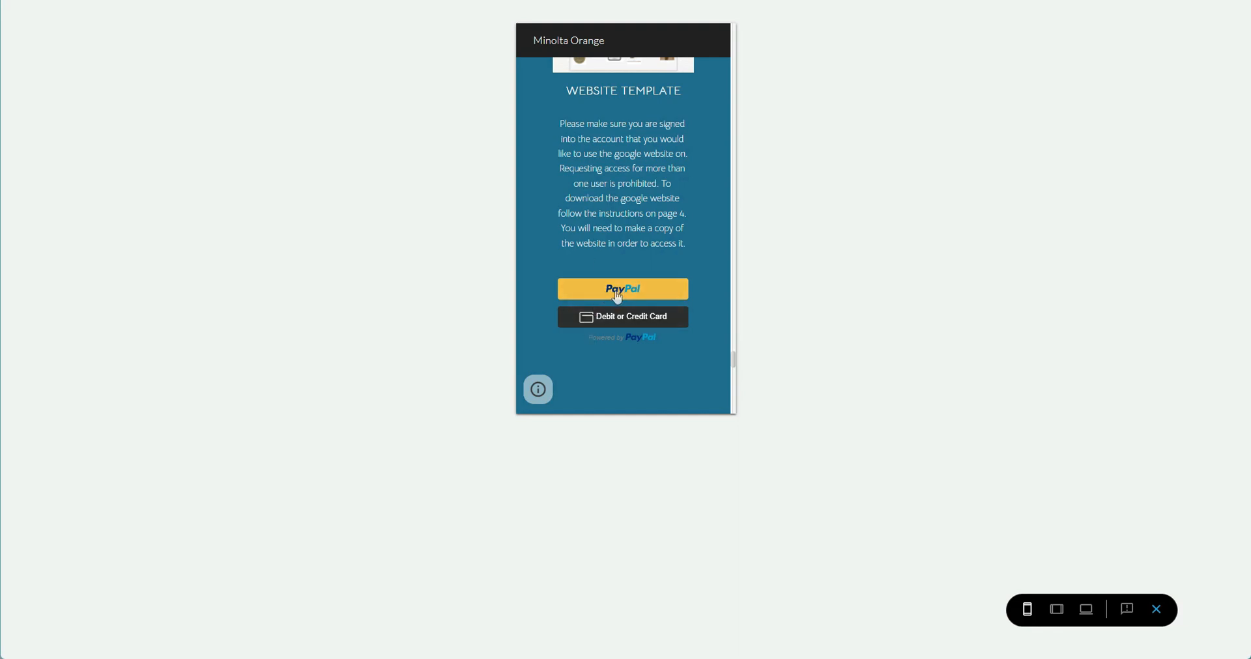
# Step: Pay the $175.00 website-template checkout with the PayPal sandbox buyer account
pyautogui.click(623, 289)
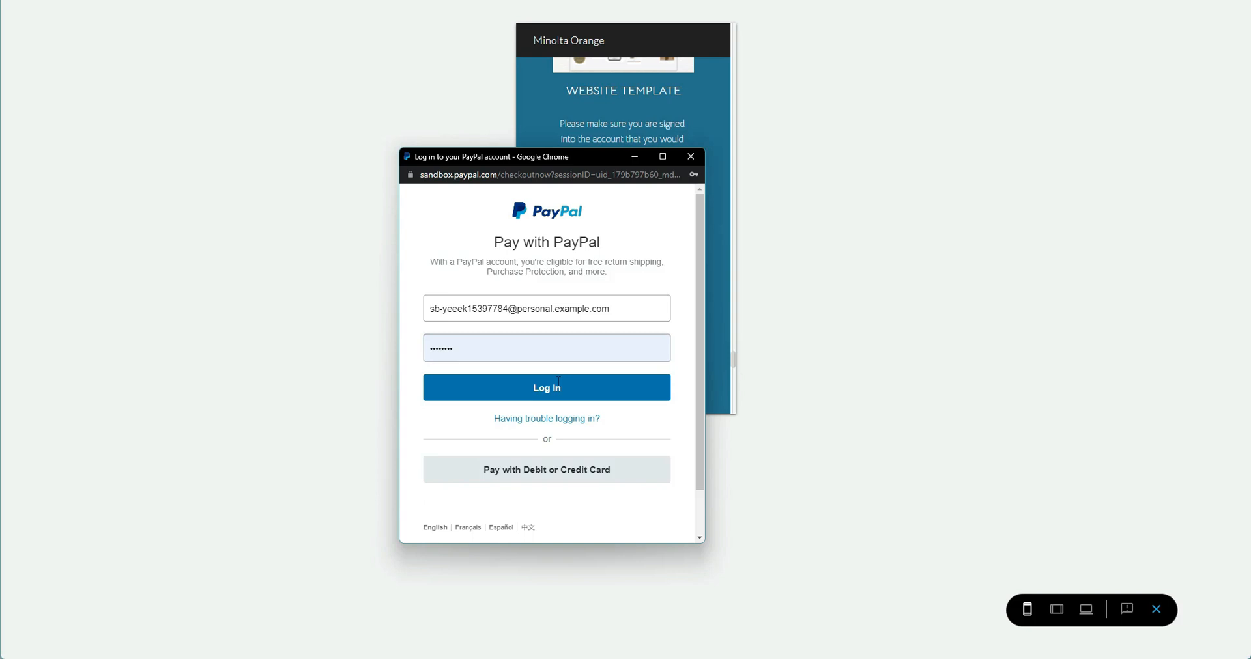
pyautogui.click(547, 388)
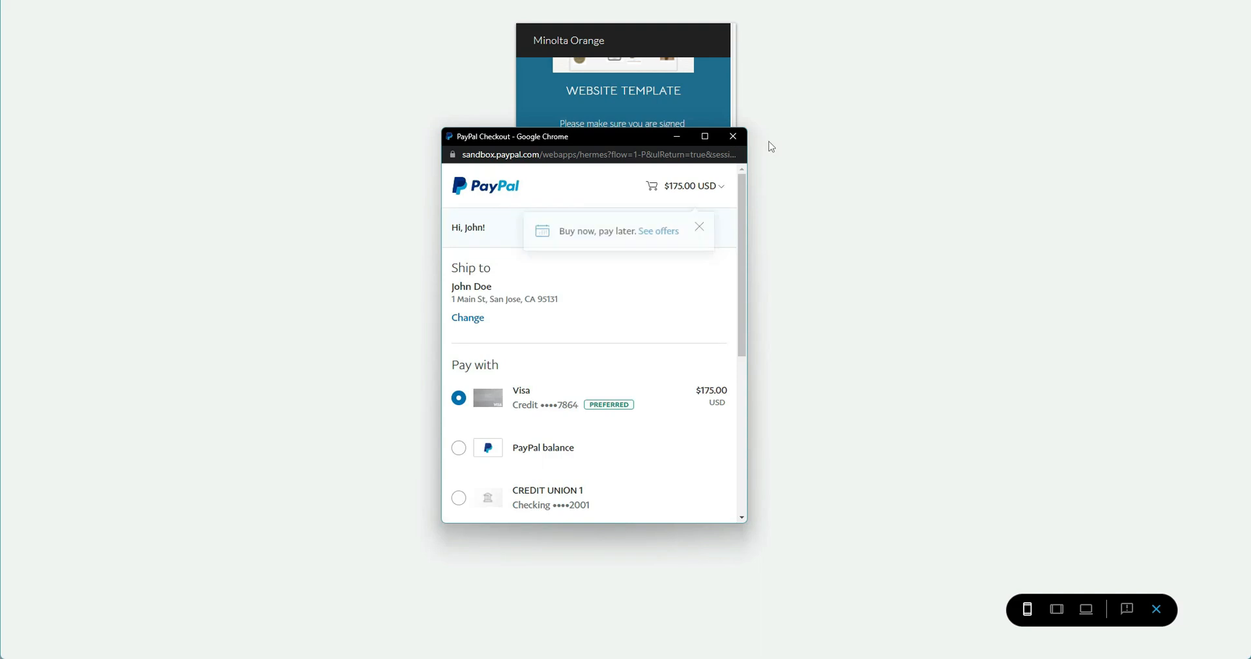
pyautogui.click(688, 186)
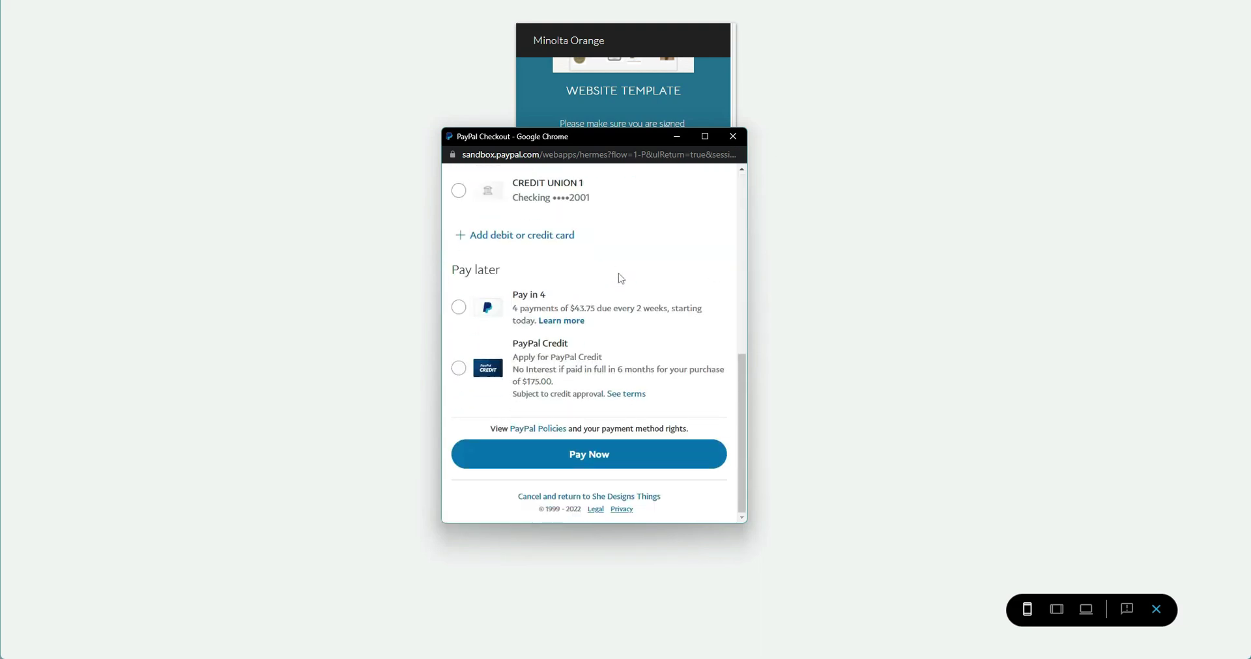
pyautogui.click(732, 137)
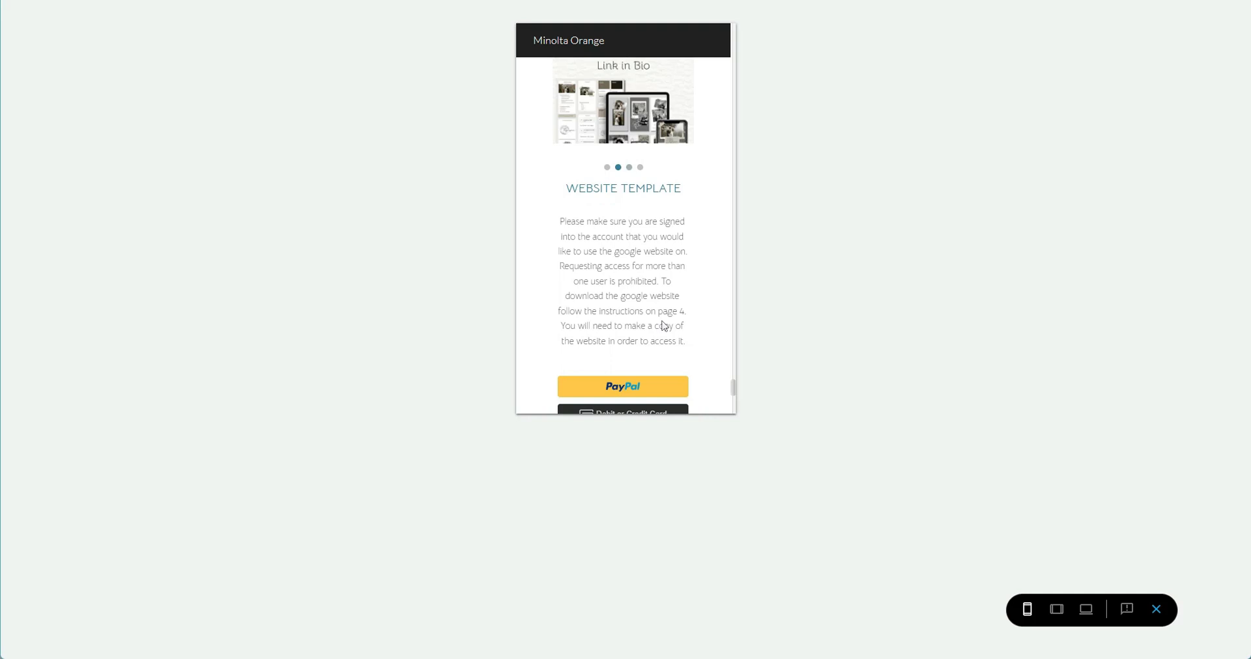
pyautogui.scroll(-3)
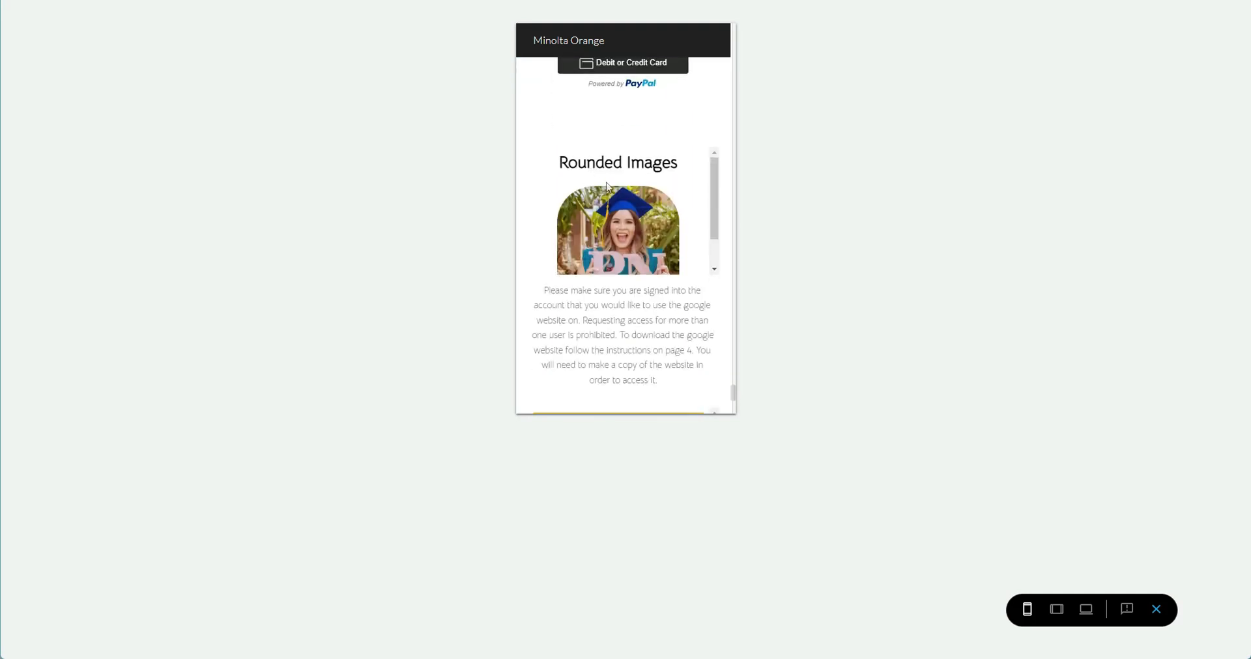
pyautogui.scroll(-3)
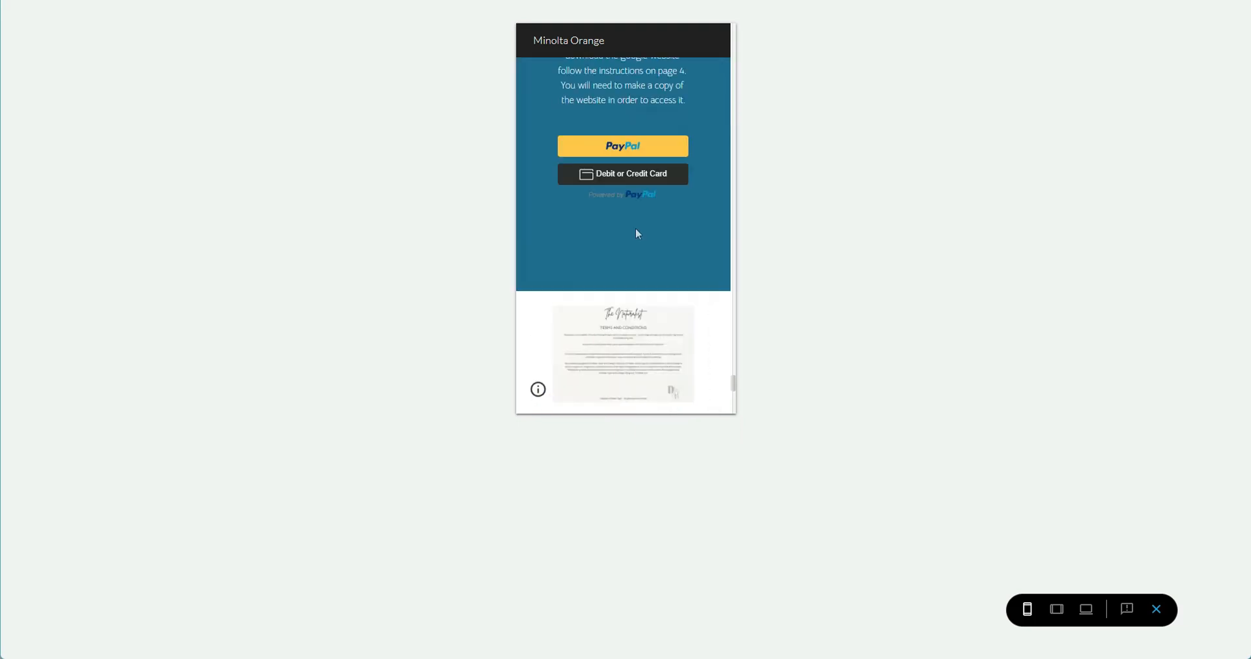
pyautogui.scroll(-3)
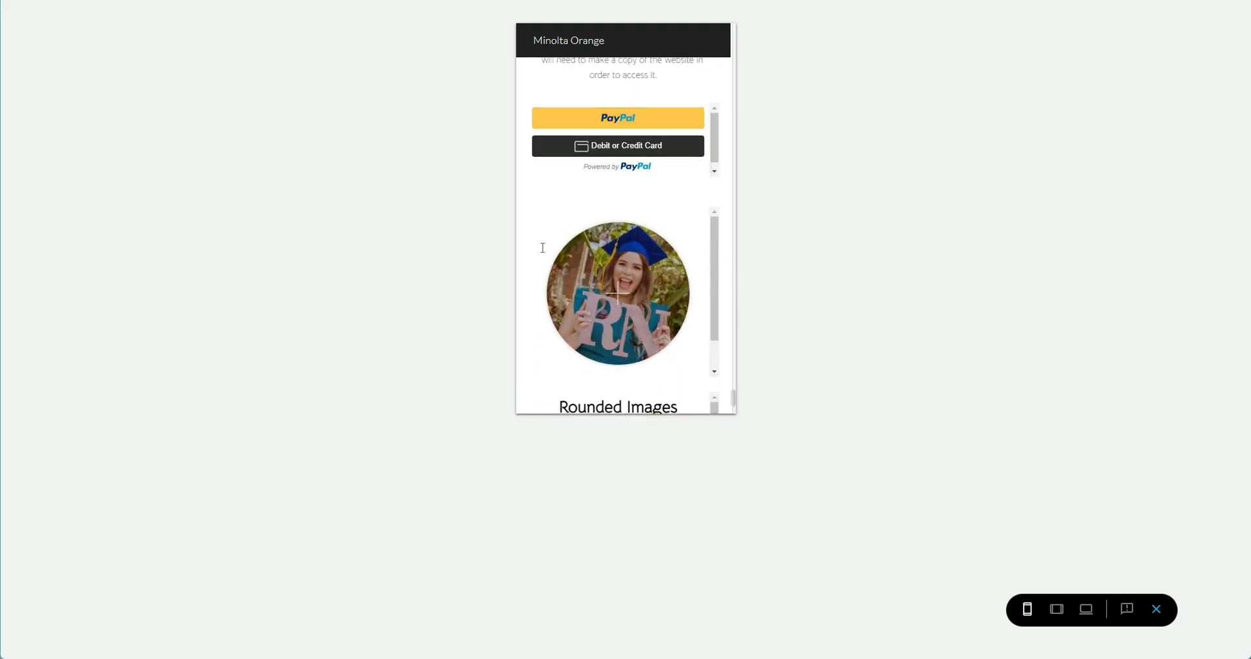
pyautogui.scroll(-3)
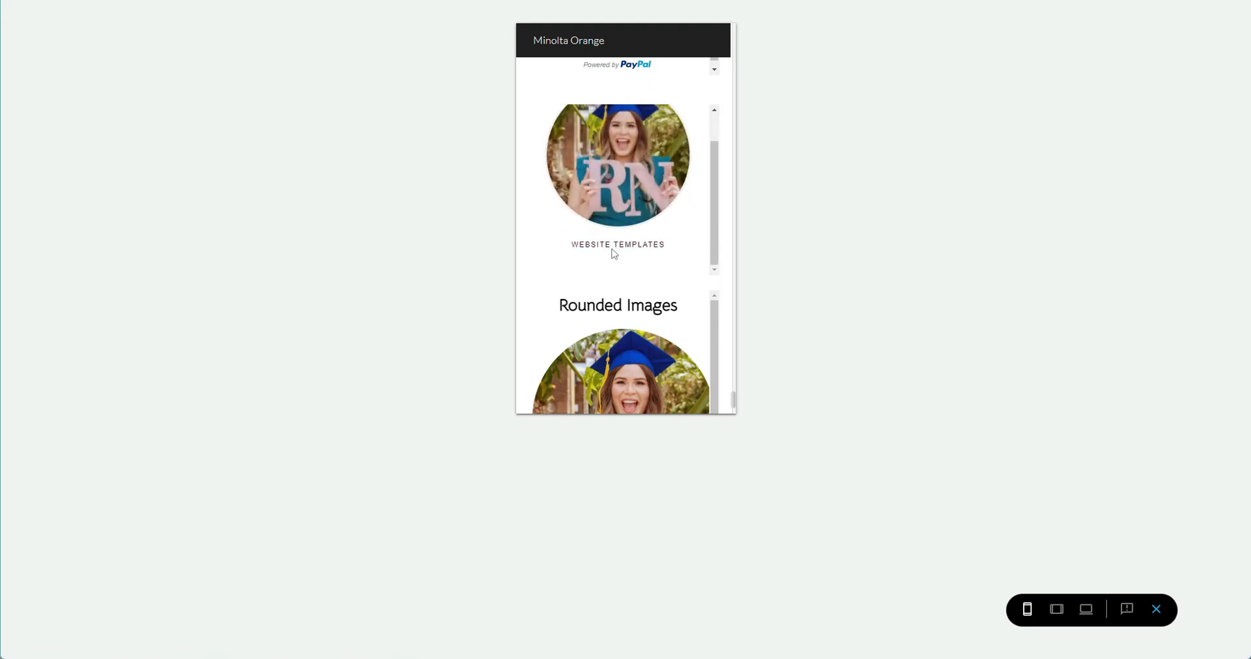
pyautogui.scroll(-3)
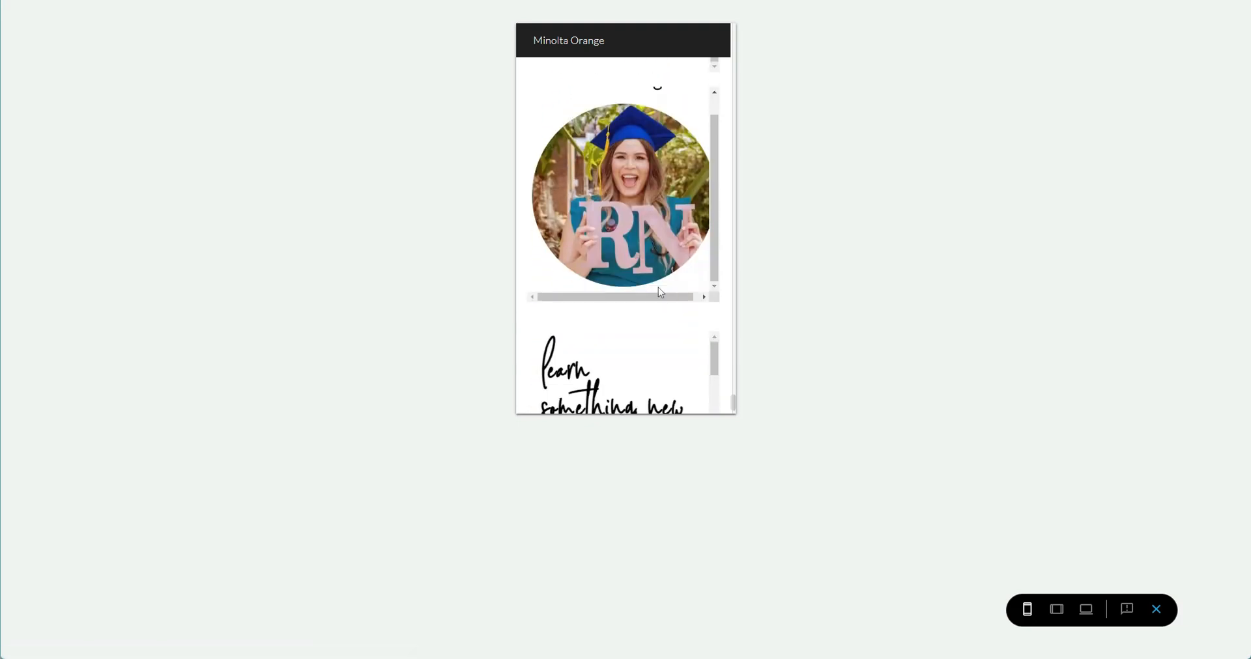
pyautogui.scroll(-3)
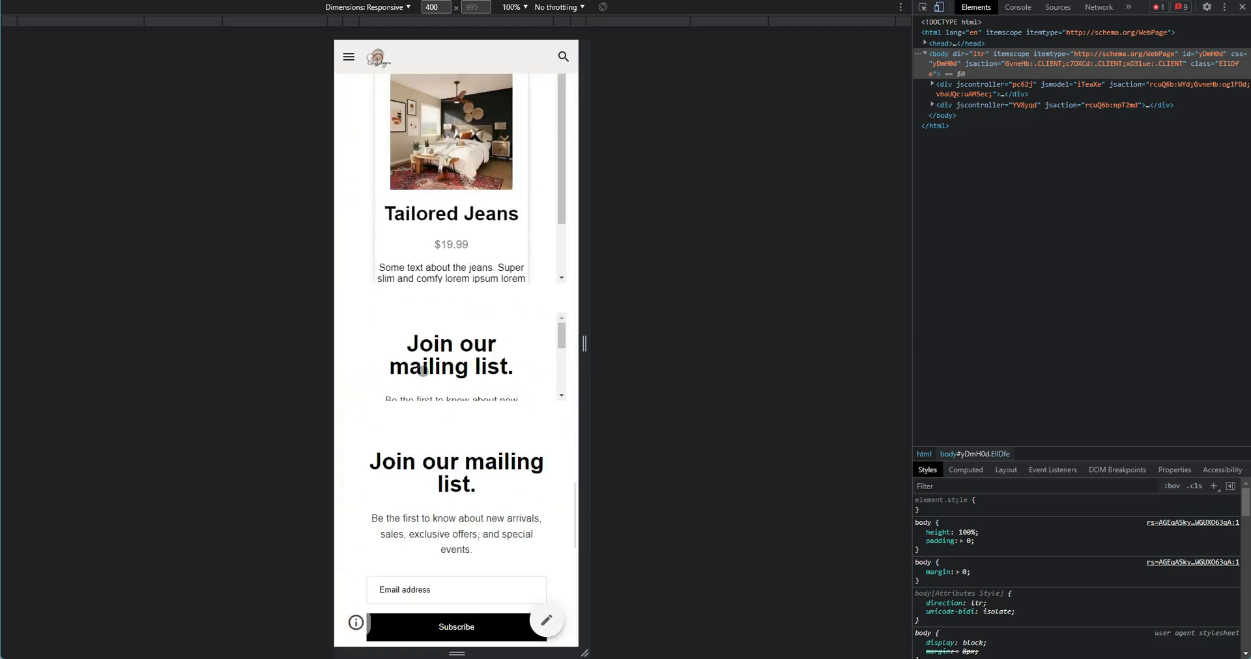
# Step: Scroll the emulated phone page down to the 'Get in the know' form and social-links footer
pyautogui.scroll(-3)
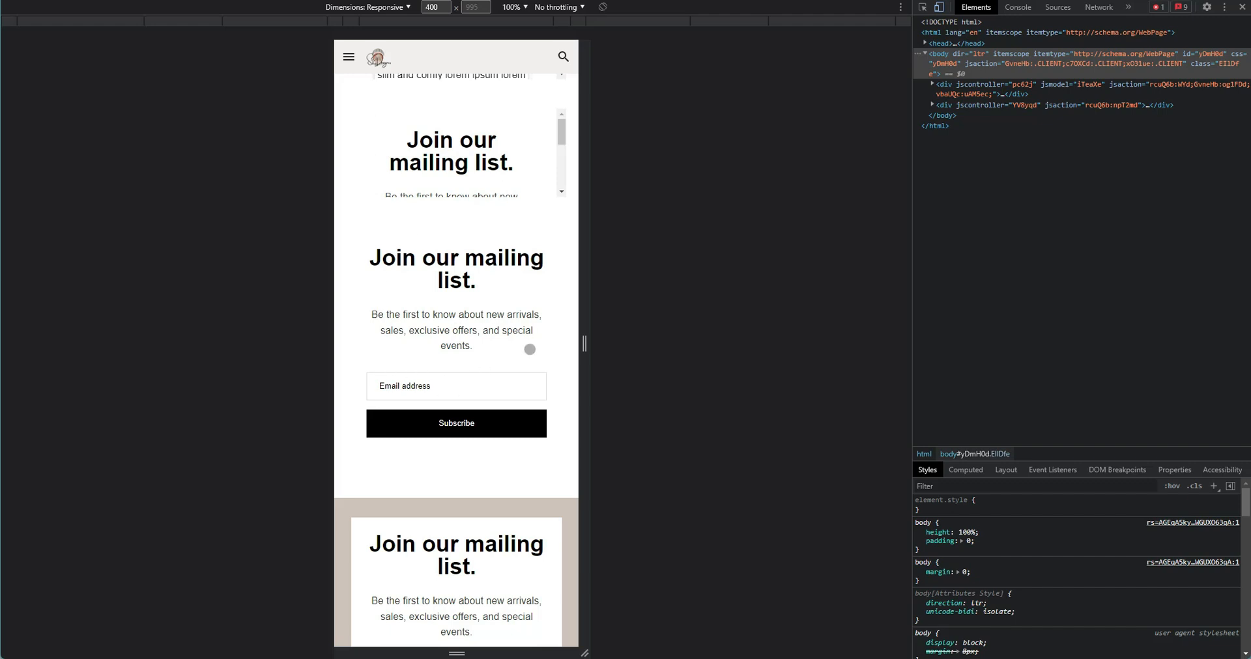
pyautogui.scroll(-3)
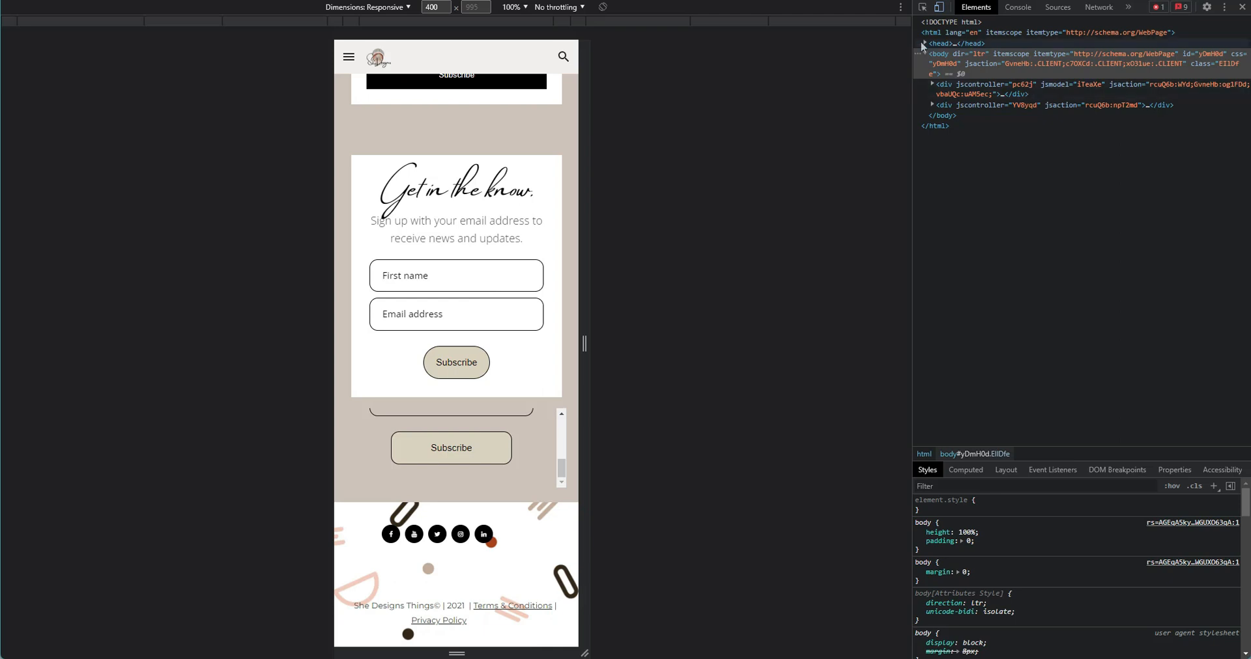
pyautogui.moveTo(669, 342)
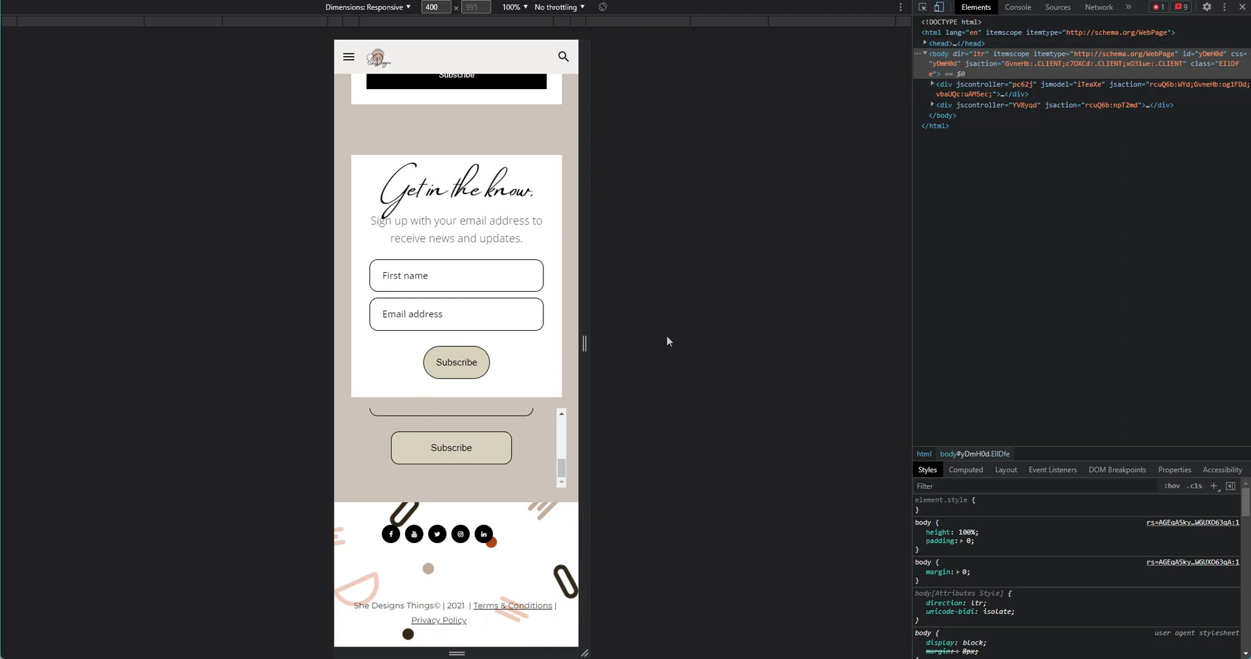
pyautogui.moveTo(353, 333)
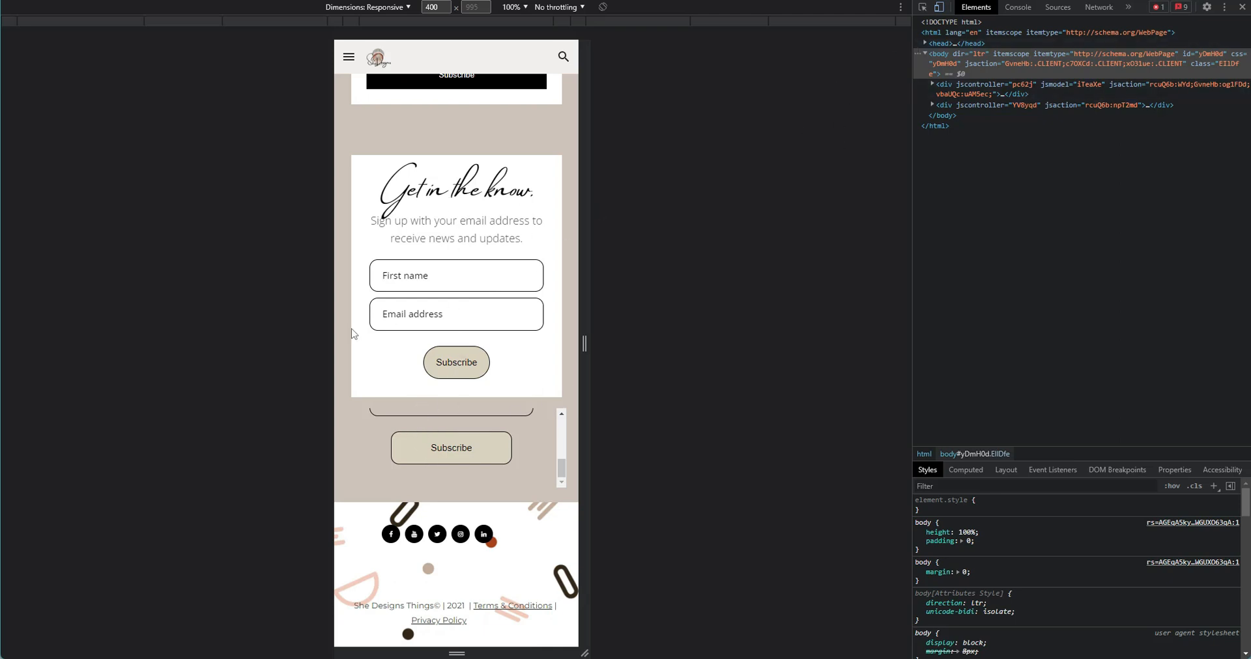
pyautogui.moveTo(330, 225)
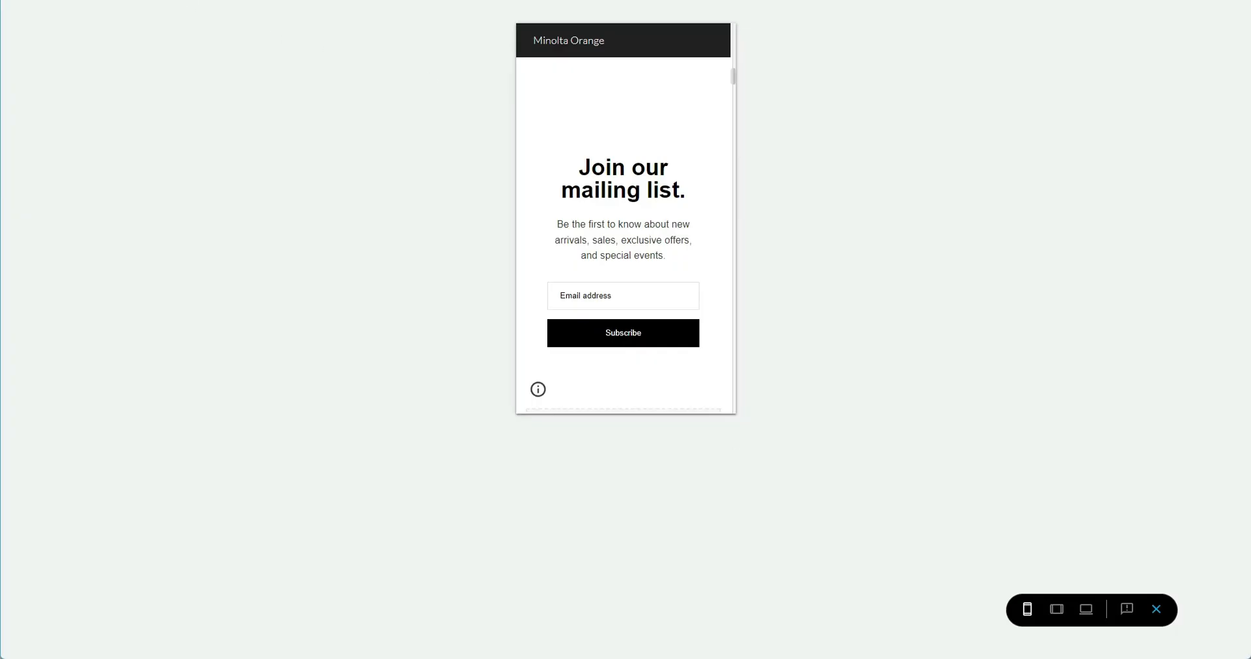
# Step: Widen the 'Join our mailing list' embed in the Call to action section and preview on phone again
pyautogui.click(1155, 609)
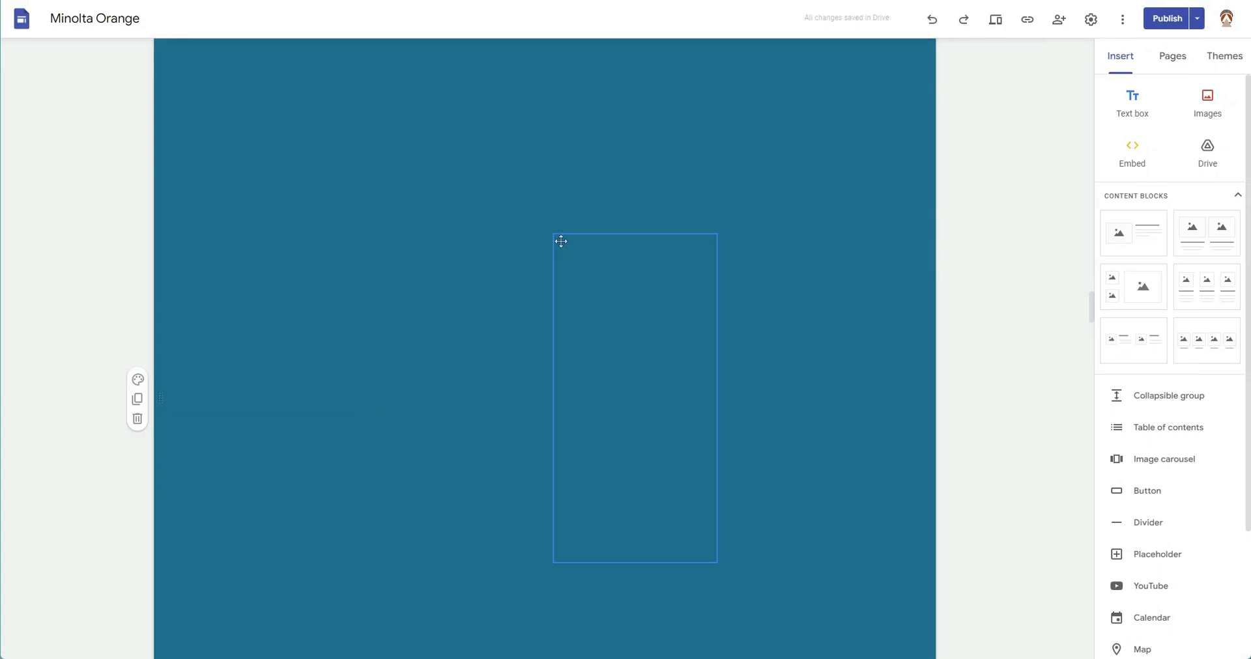
pyautogui.scroll(-3)
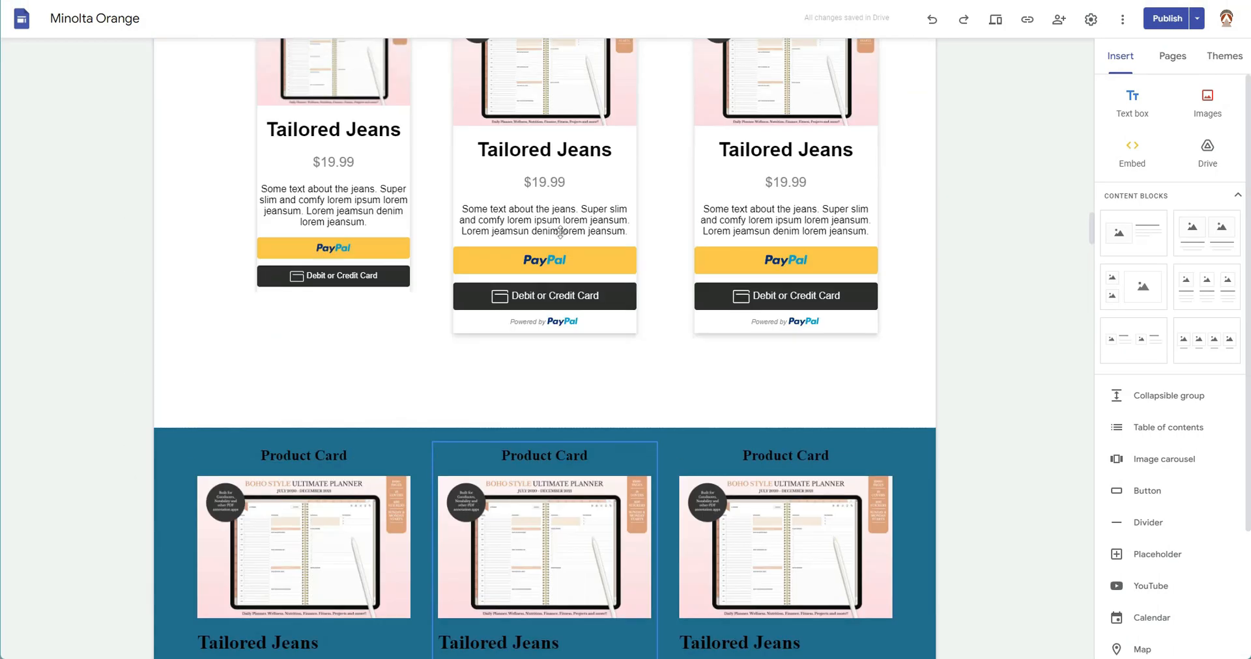
pyautogui.scroll(-3)
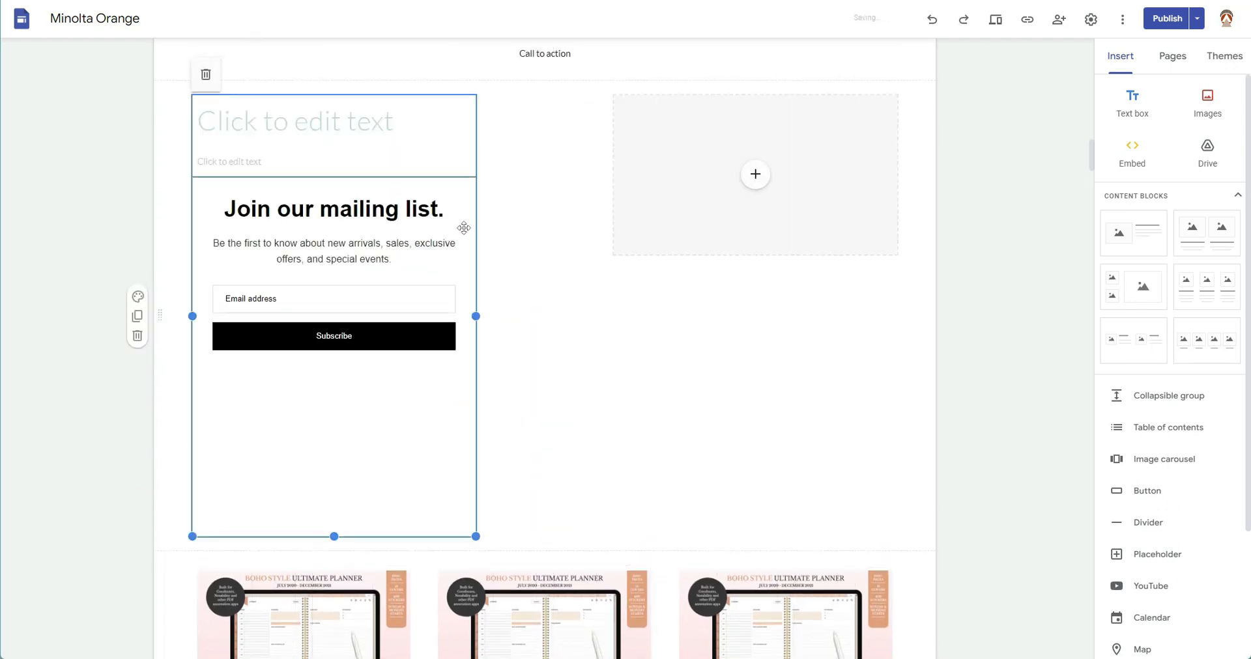
pyautogui.moveTo(477, 315); pyautogui.dragTo(656, 315)
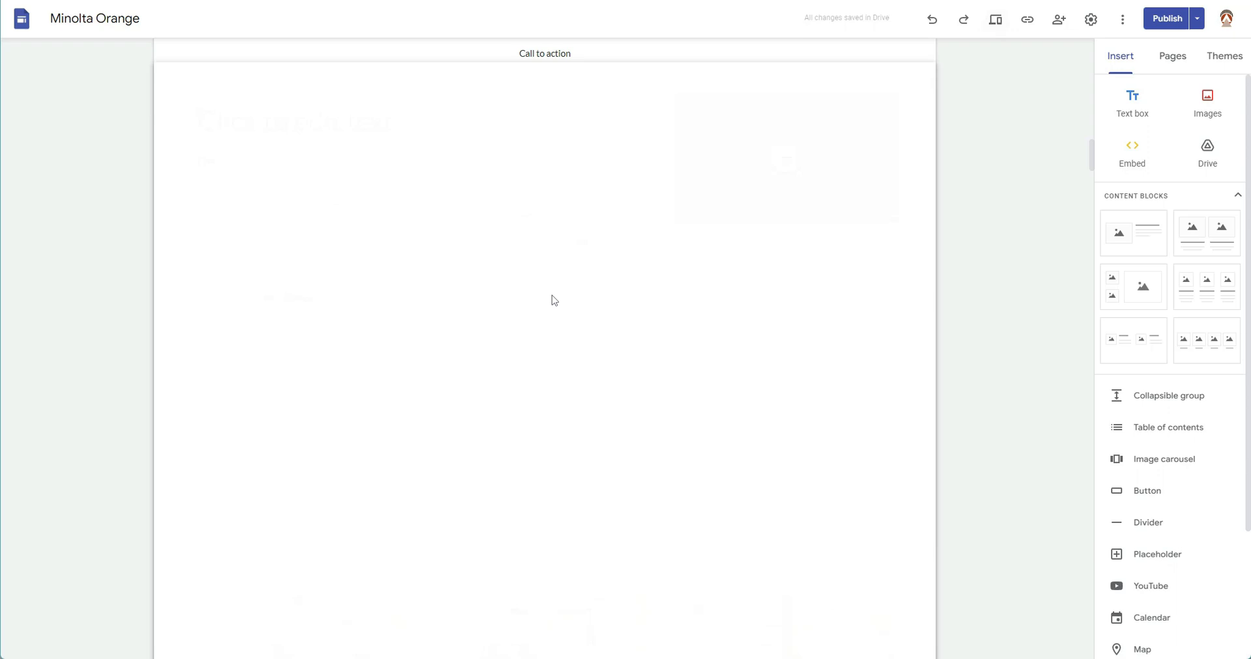
pyautogui.click(995, 18)
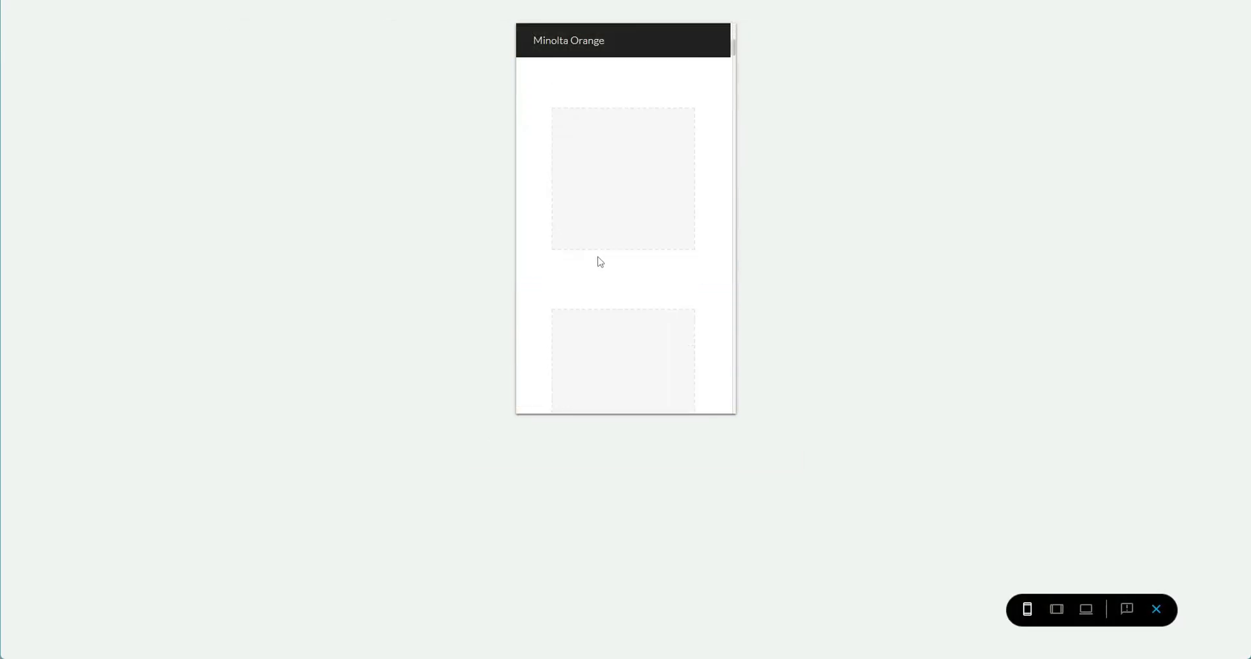
# Step: Scroll the phone preview down to the resized Call to action signup form
pyautogui.scroll(-3)
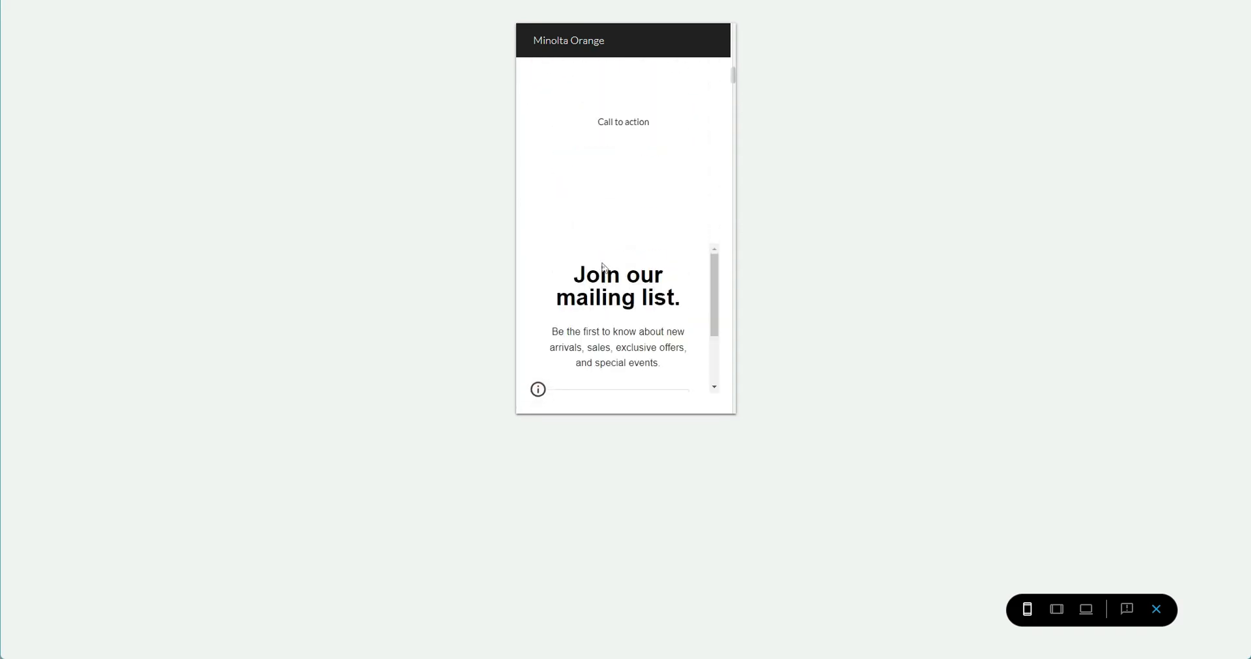
pyautogui.moveTo(662, 308)
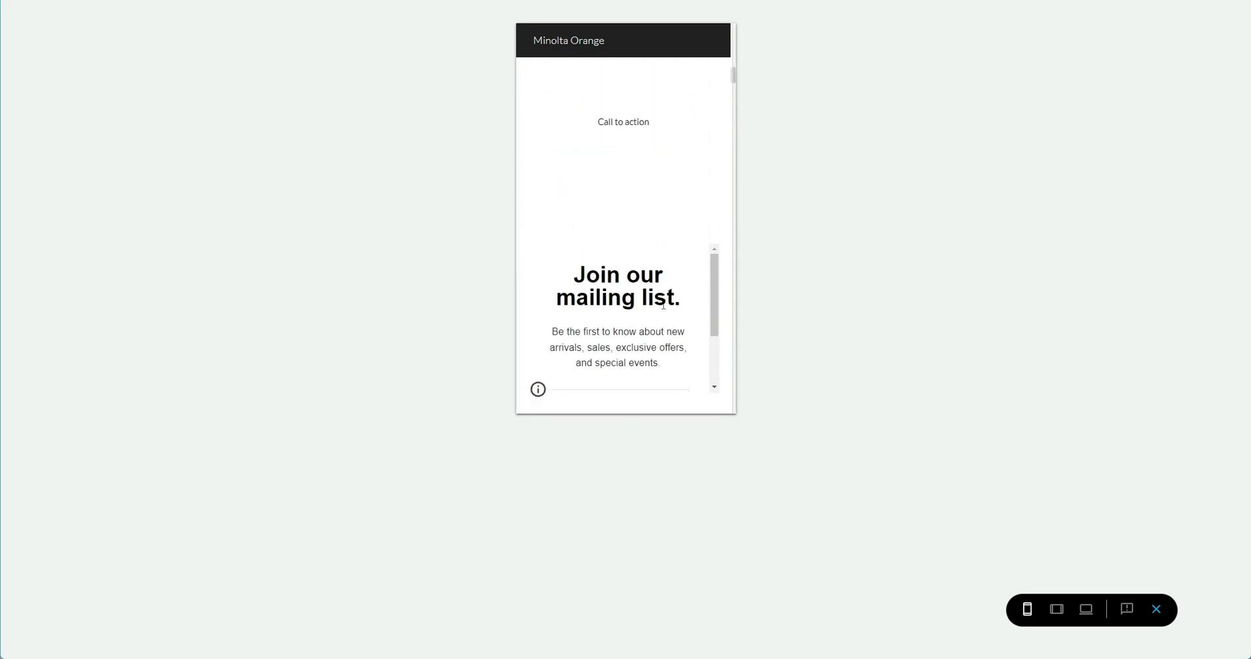
pyautogui.scroll(-3)
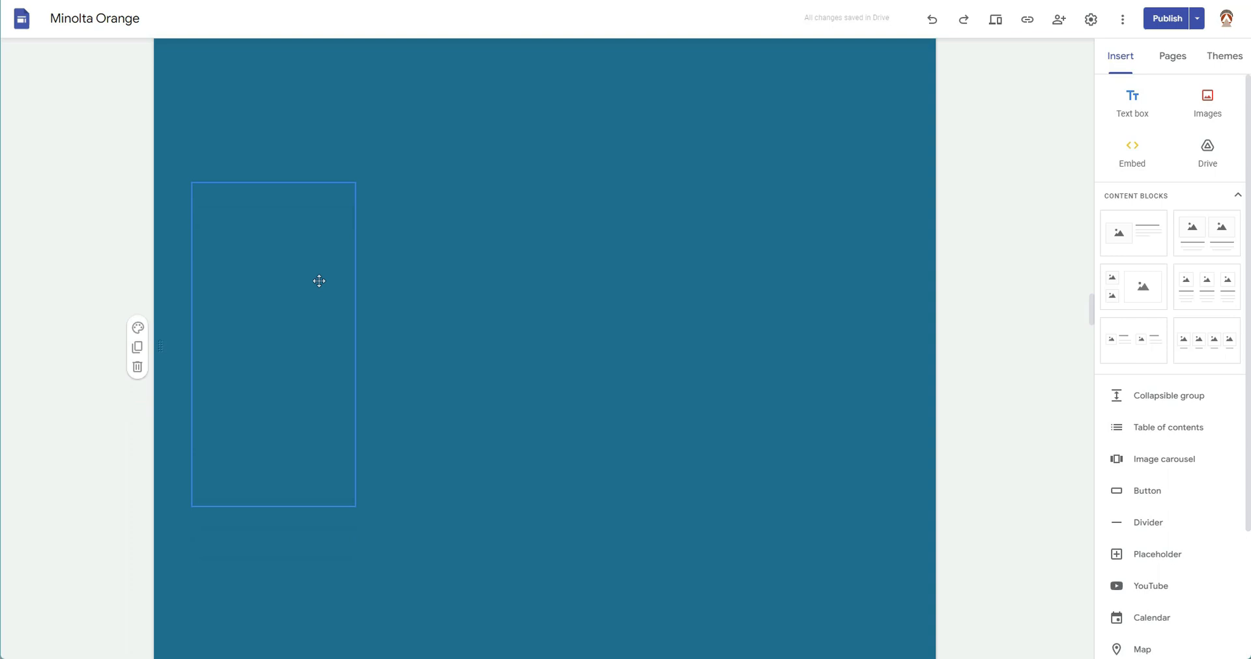
# Step: Place the two Flodesk signup embeds side by side in one section and select the first one
pyautogui.scroll(-3)
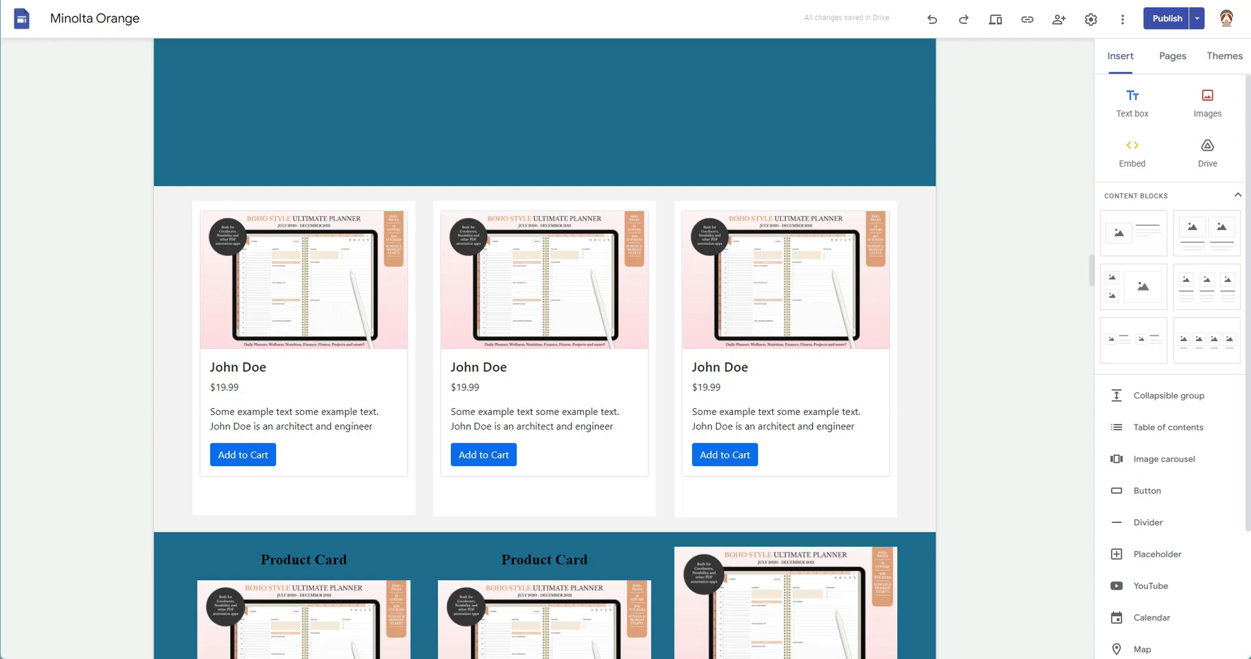
pyautogui.click(482, 415)
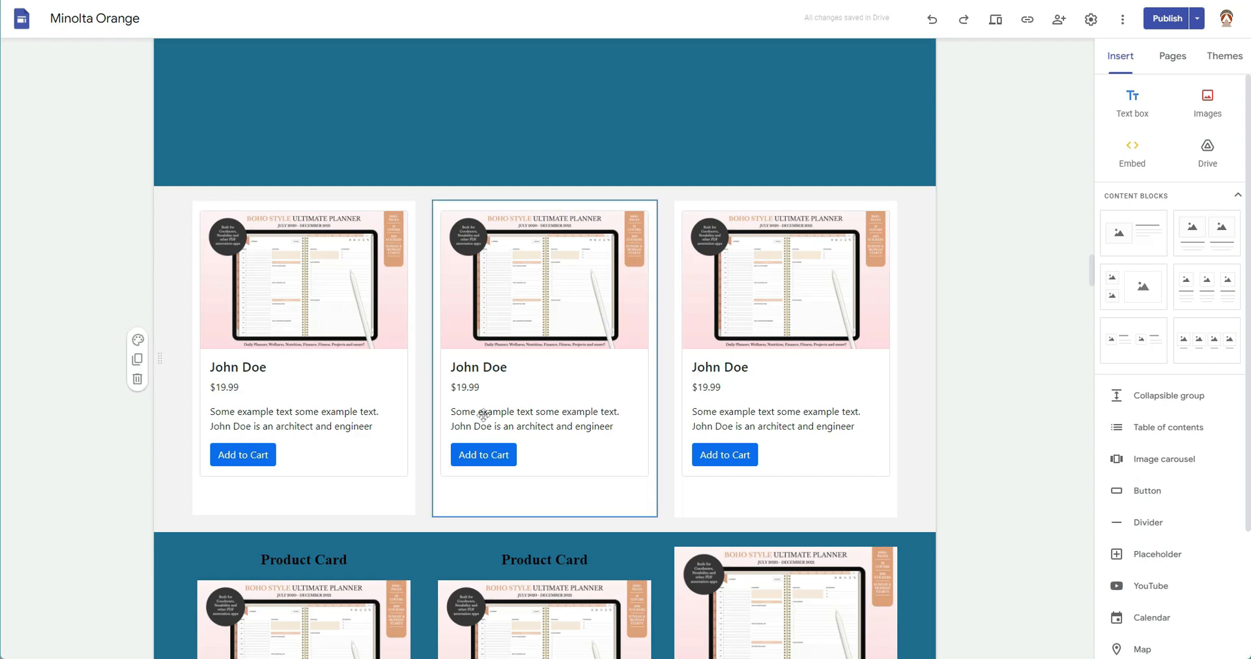
pyautogui.scroll(-3)
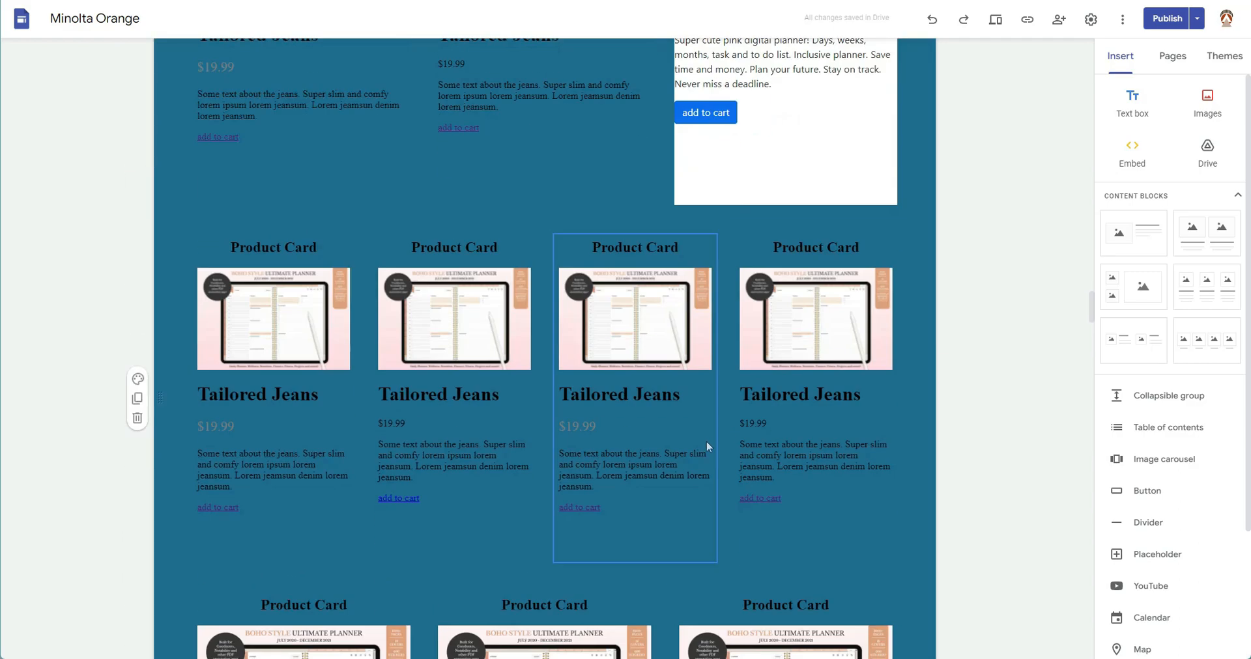
pyautogui.scroll(-3)
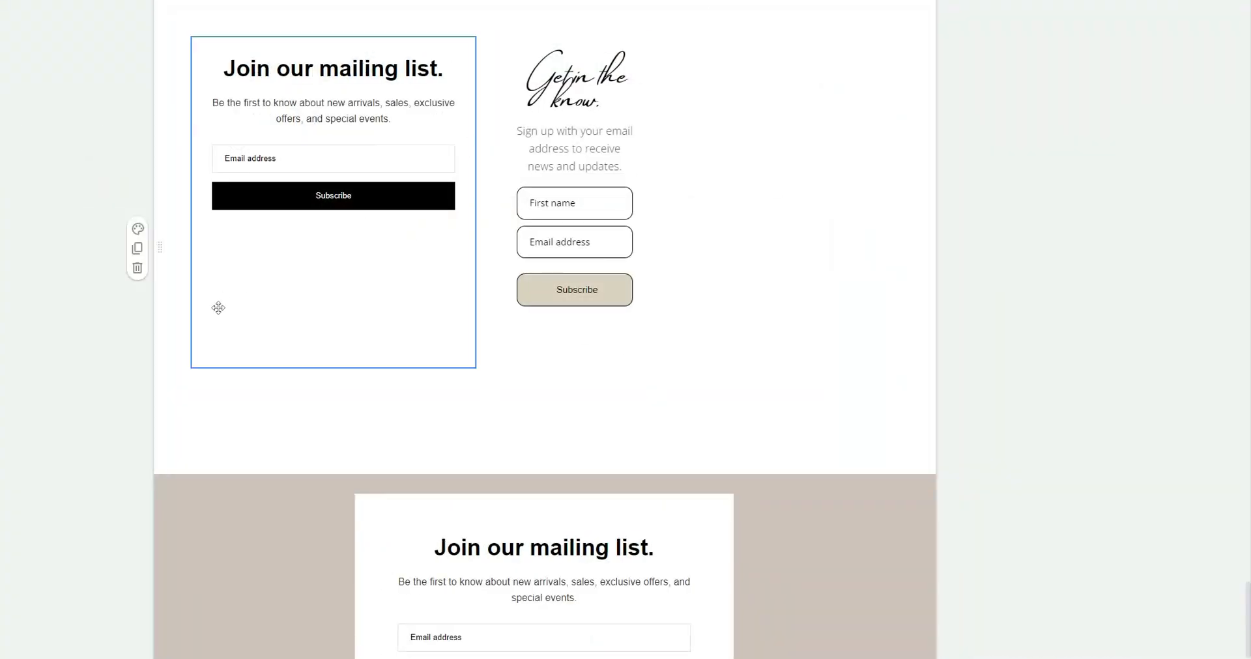
pyautogui.click(597, 141)
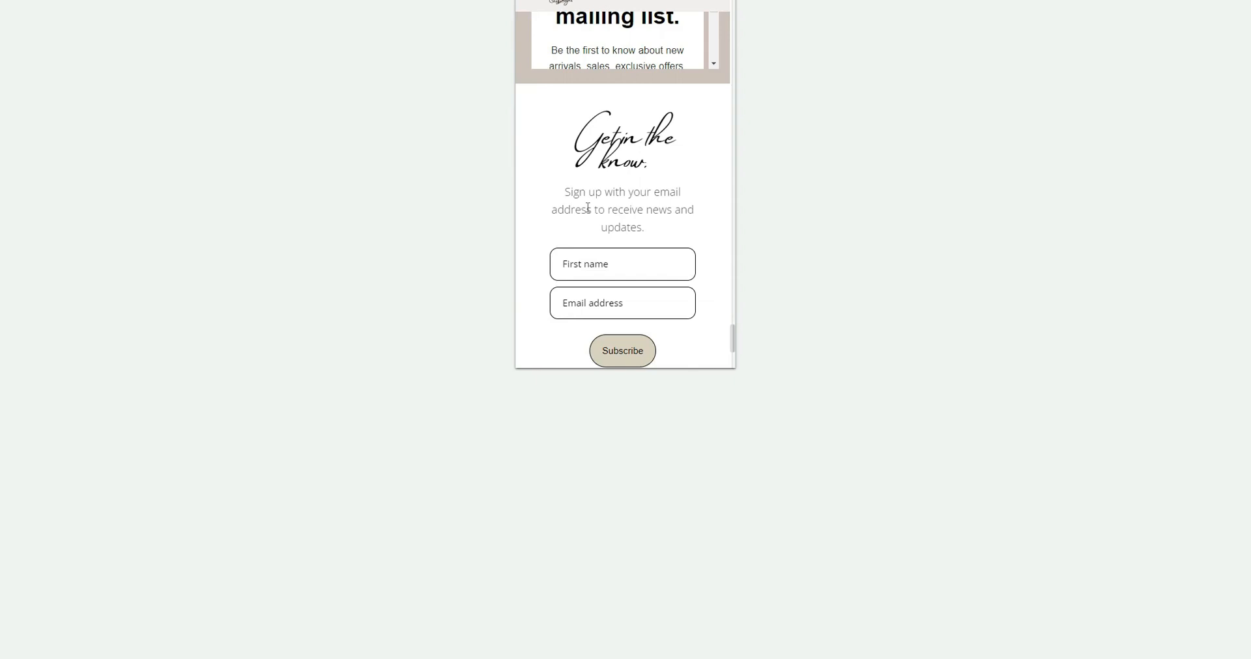
# Step: Scroll the phone preview through both signup forms down to the social icons column
pyautogui.scroll(-3)
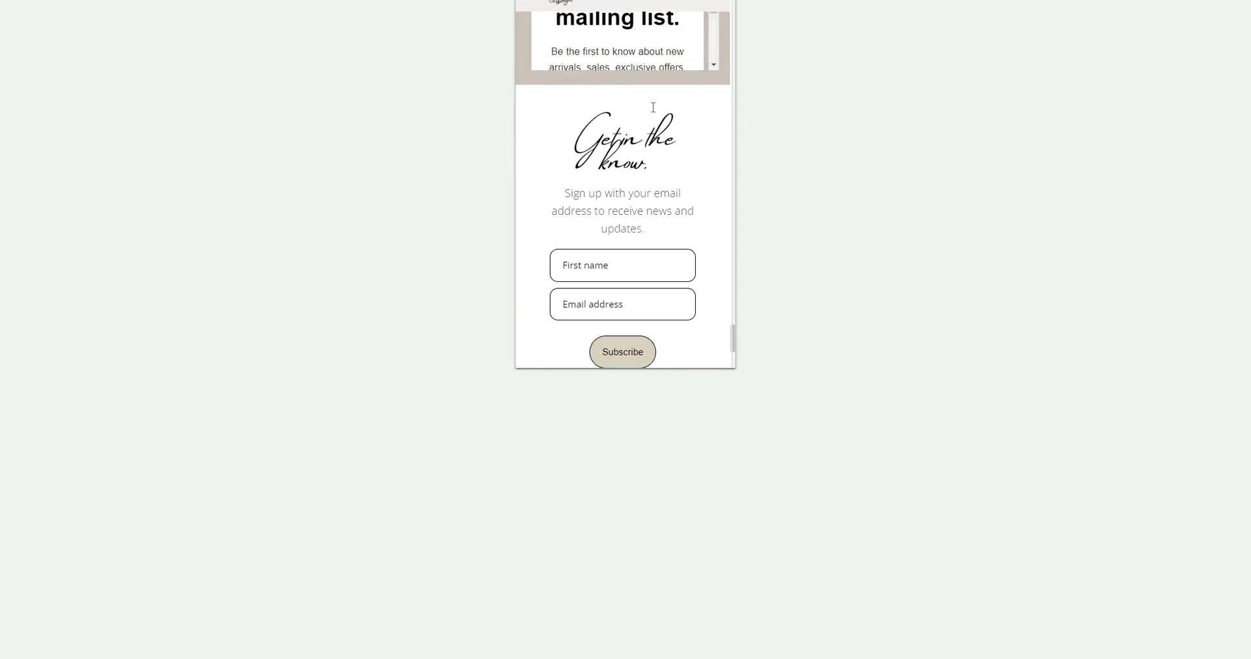
pyautogui.scroll(-3)
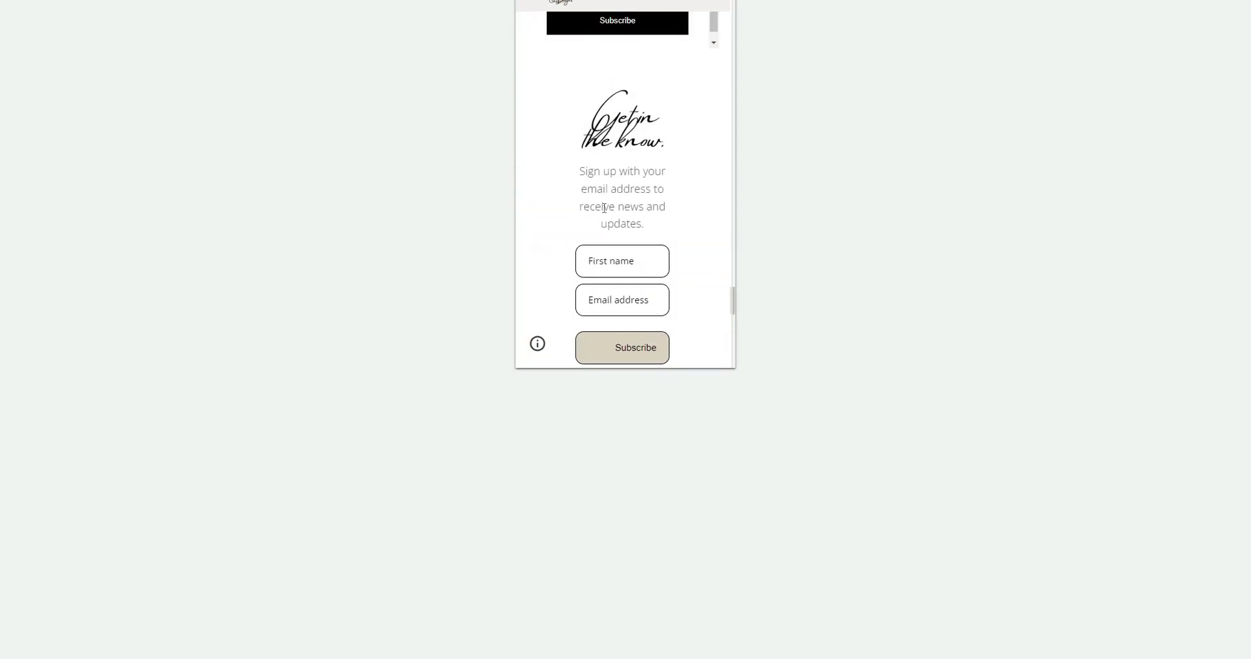
pyautogui.scroll(-3)
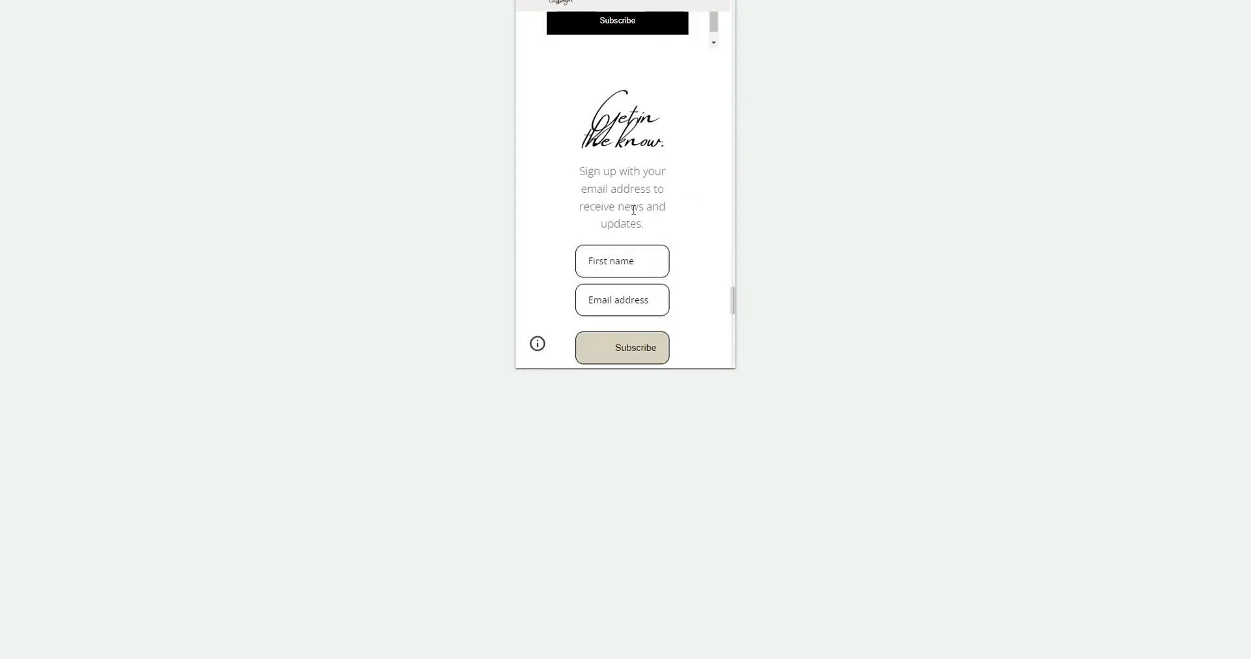
pyautogui.scroll(-3)
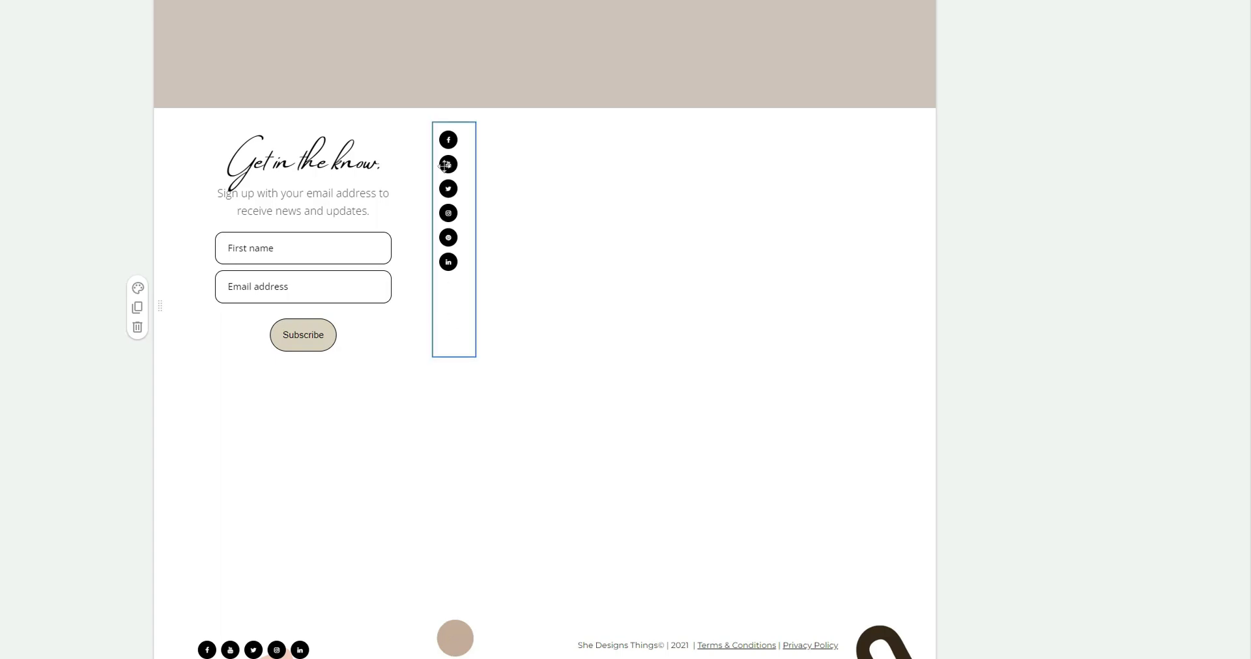
pyautogui.moveTo(448, 200); pyautogui.dragTo(538, 232)
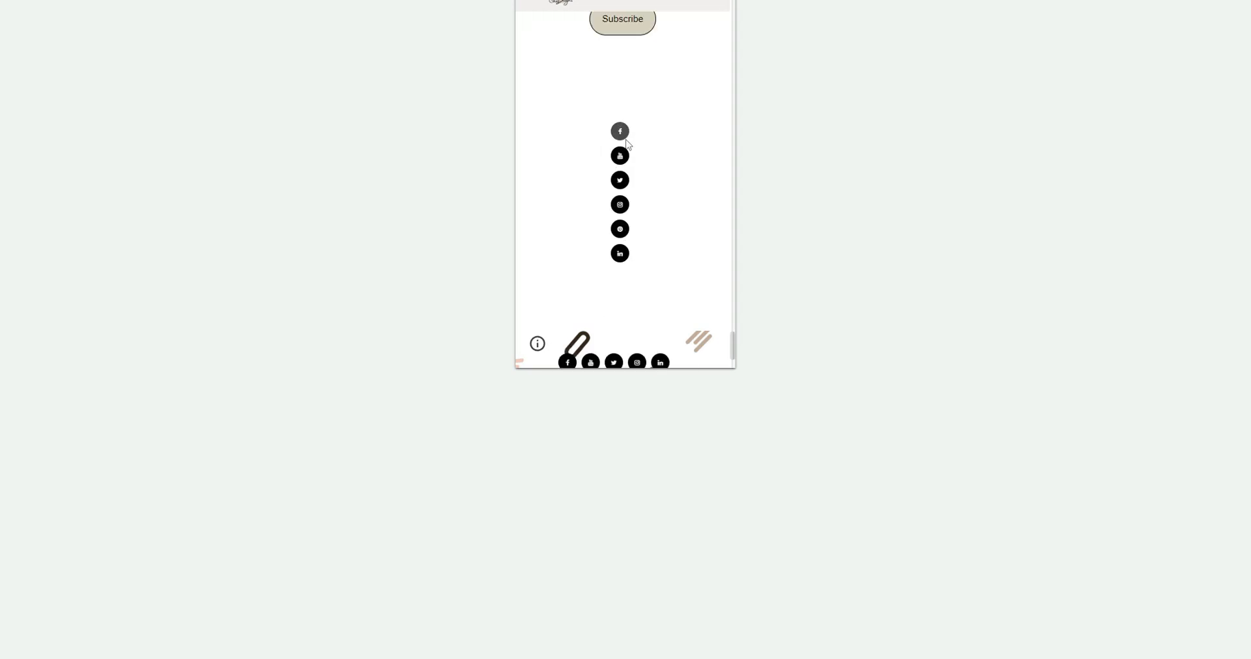
pyautogui.moveTo(607, 221)
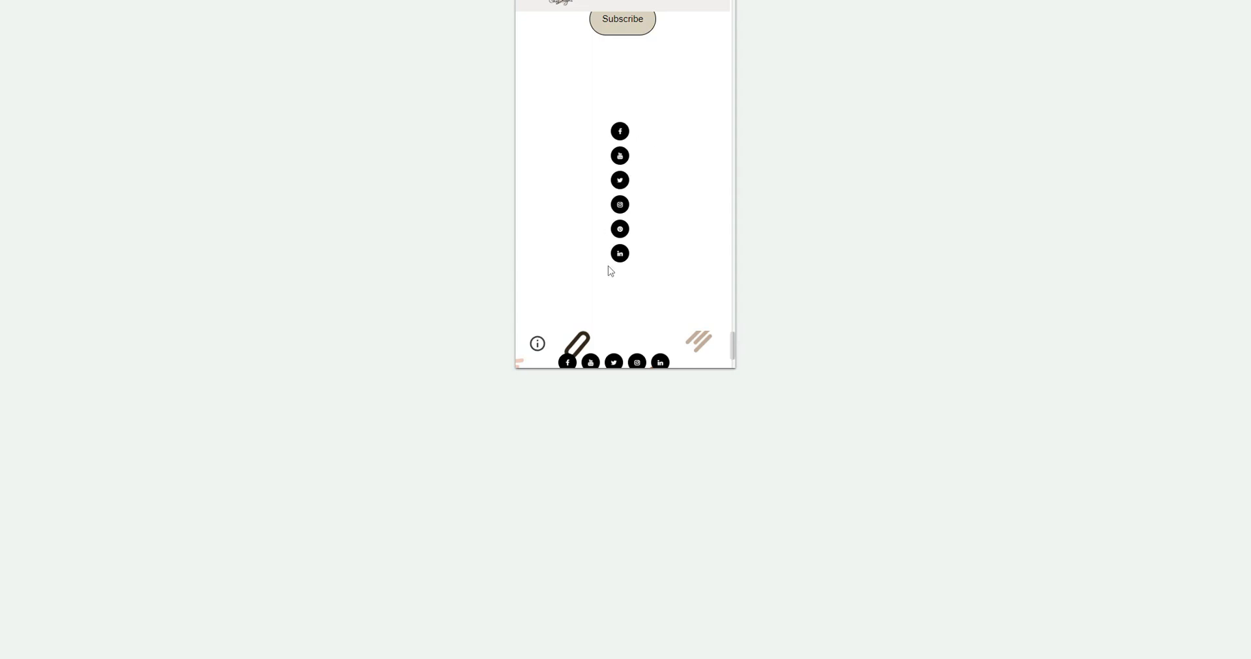
pyautogui.moveTo(552, 199)
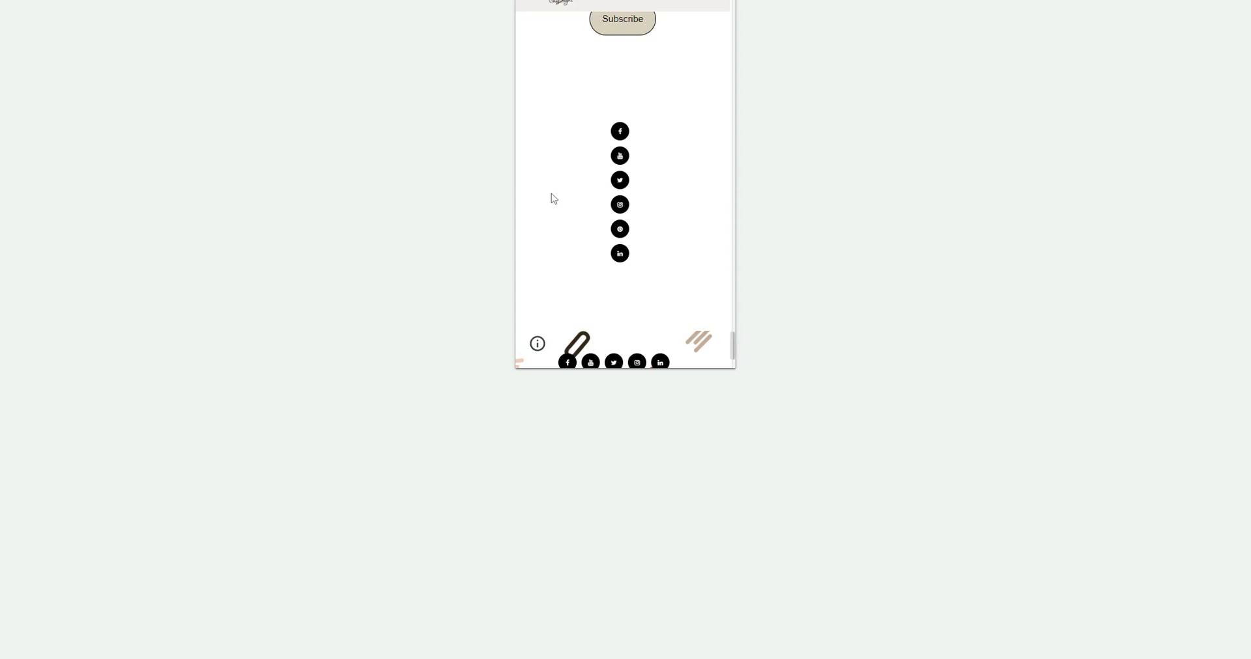
pyautogui.moveTo(629, 149)
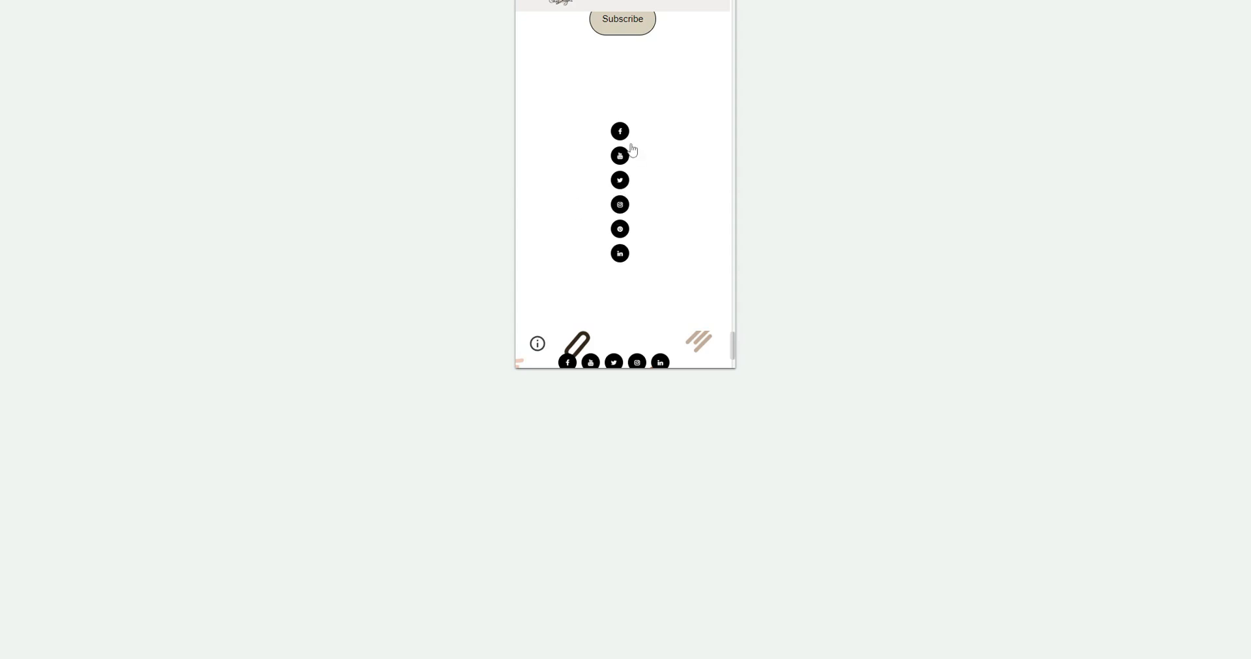
pyautogui.moveTo(620, 136)
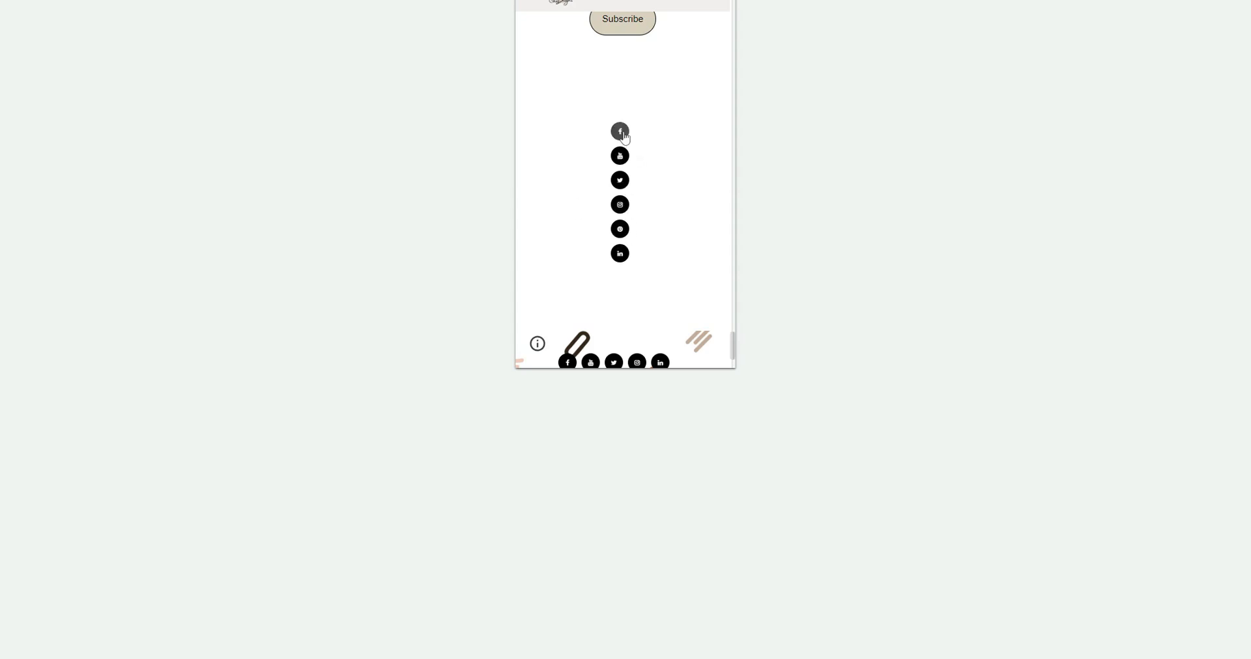
pyautogui.moveTo(565, 267)
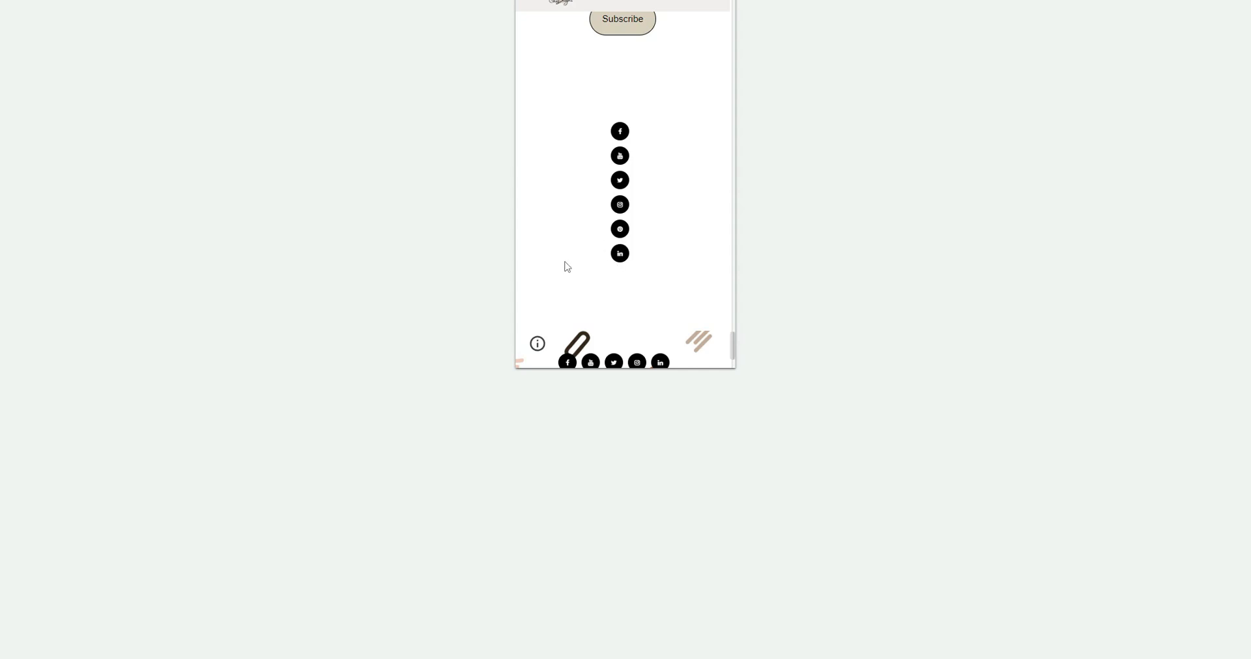
pyautogui.moveTo(633, 243)
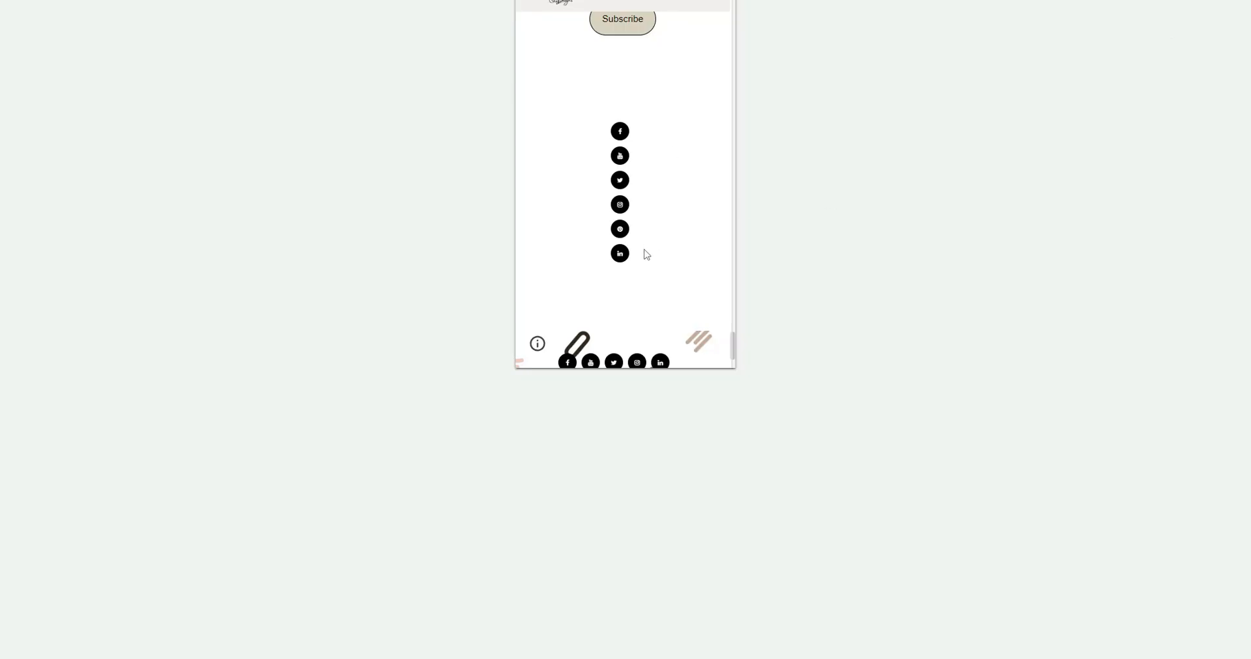
pyautogui.moveTo(621, 205)
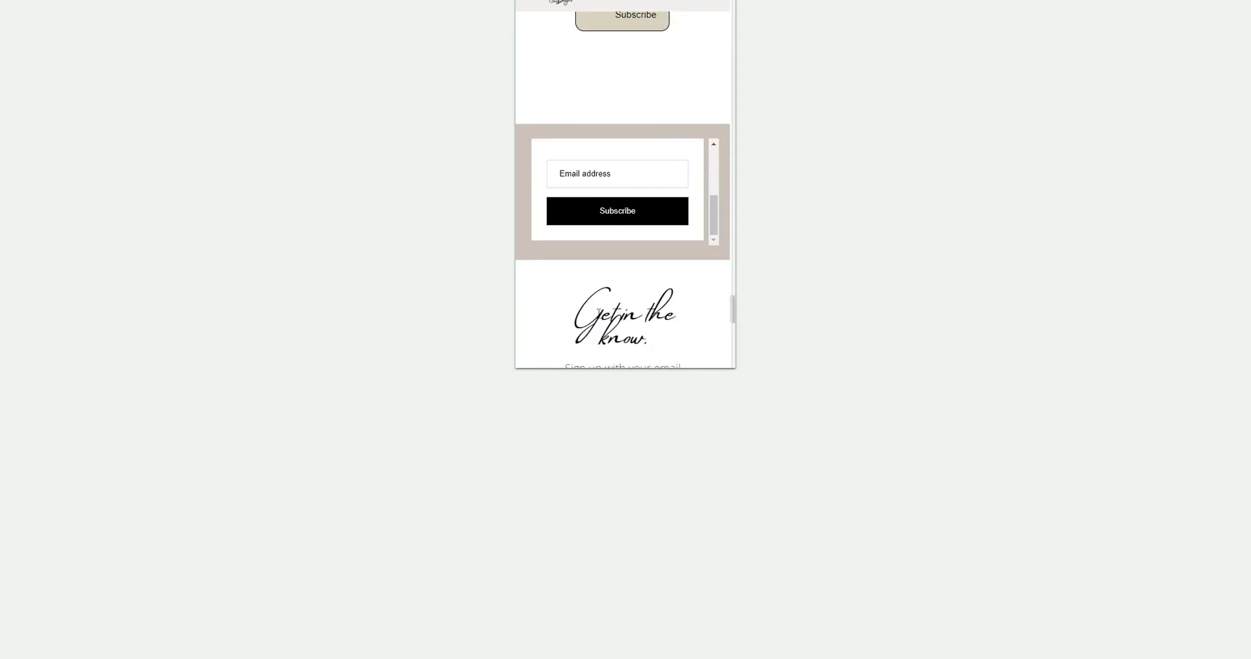
# Step: Scroll the phone preview to the footer with social icons, copyright line and policy links
pyautogui.scroll(-3)
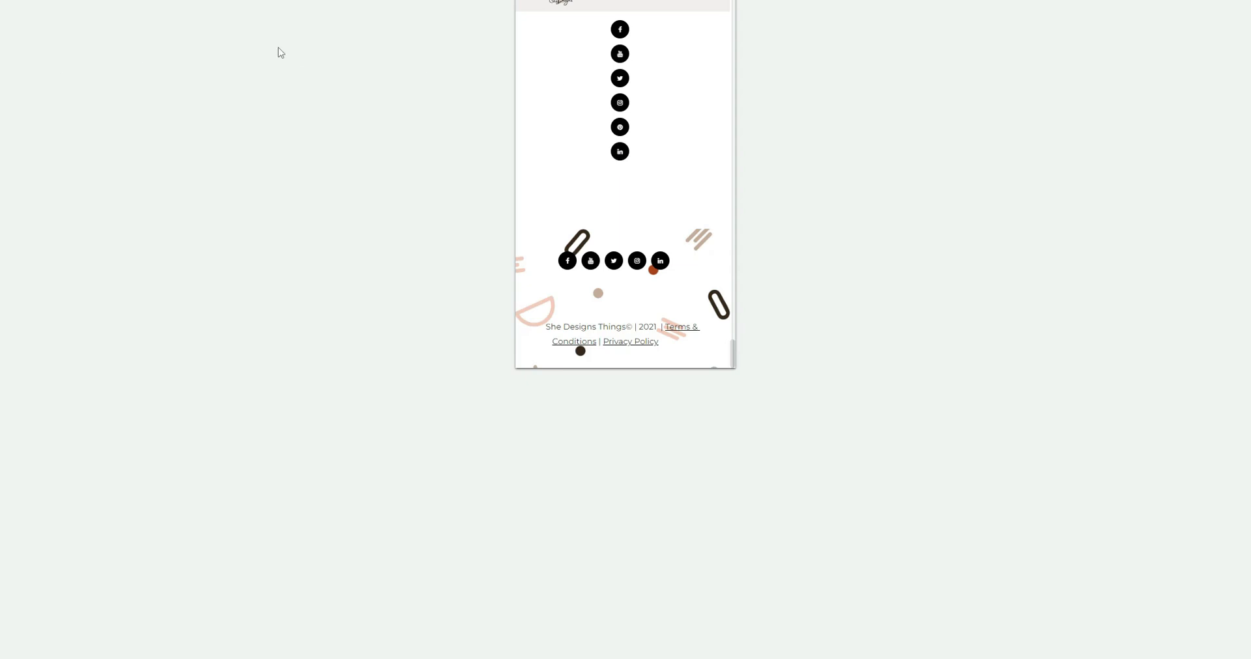
pyautogui.moveTo(619, 126)
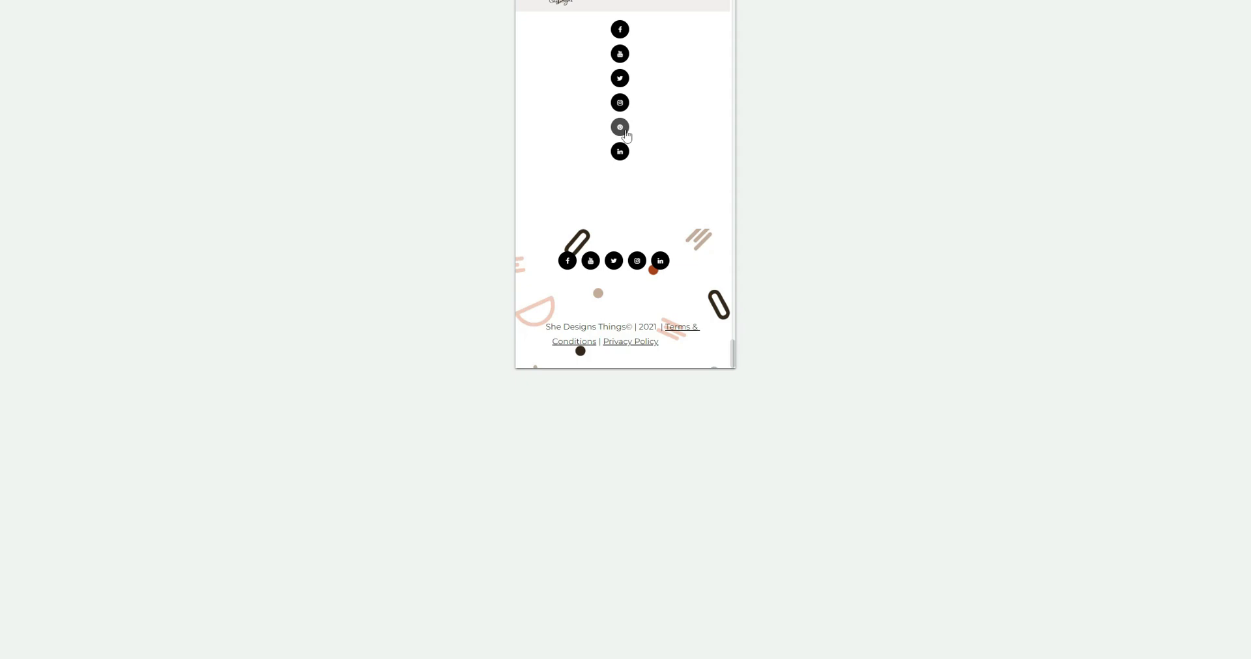
pyautogui.moveTo(621, 29)
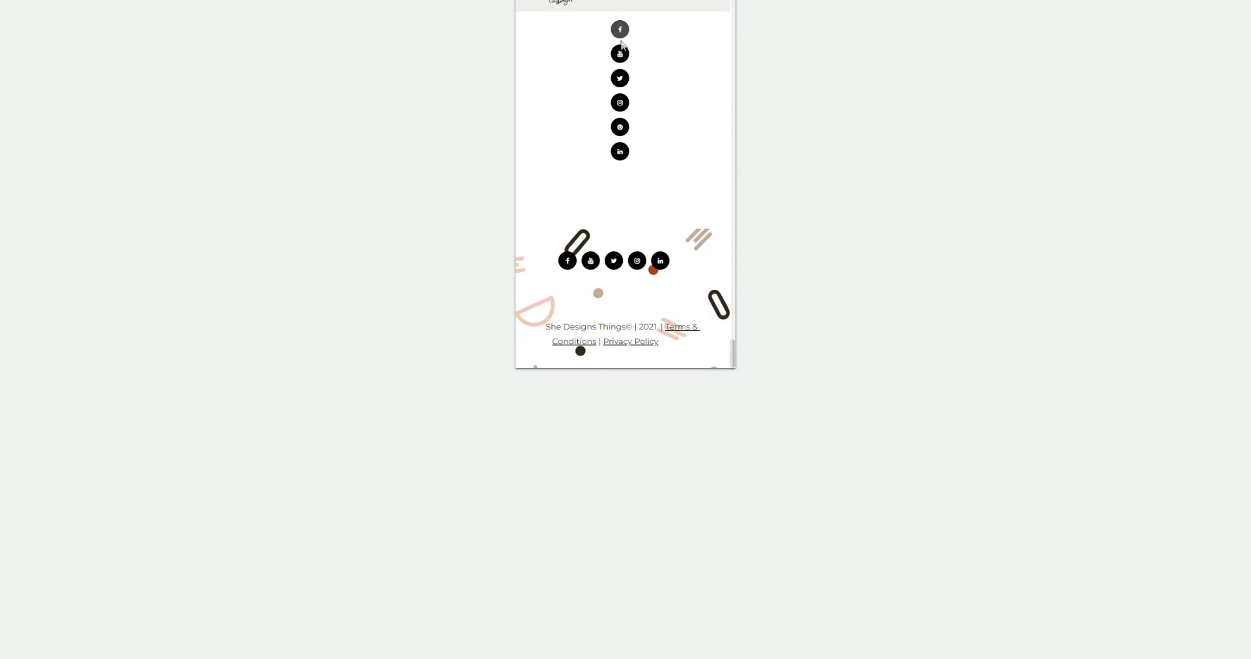
pyautogui.moveTo(749, 149)
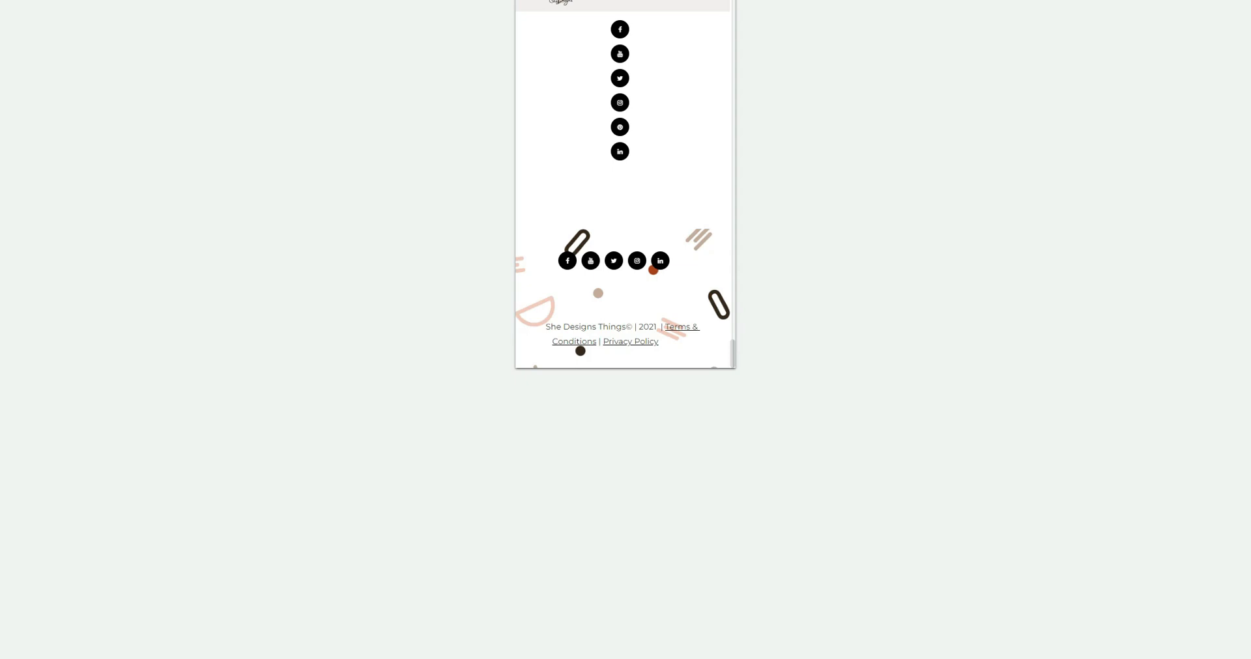
pyautogui.moveTo(230, 114)
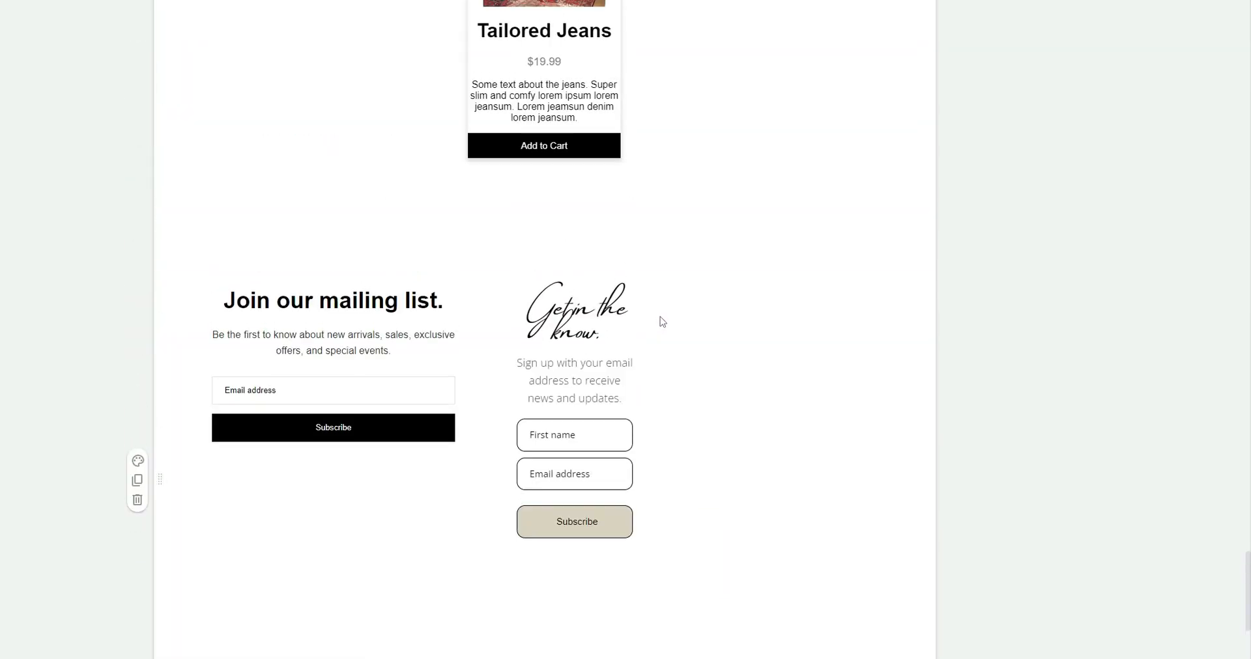
# Step: Enter Preview mode to view the Minolta Orange page in the phone layout
pyautogui.scroll(-3)
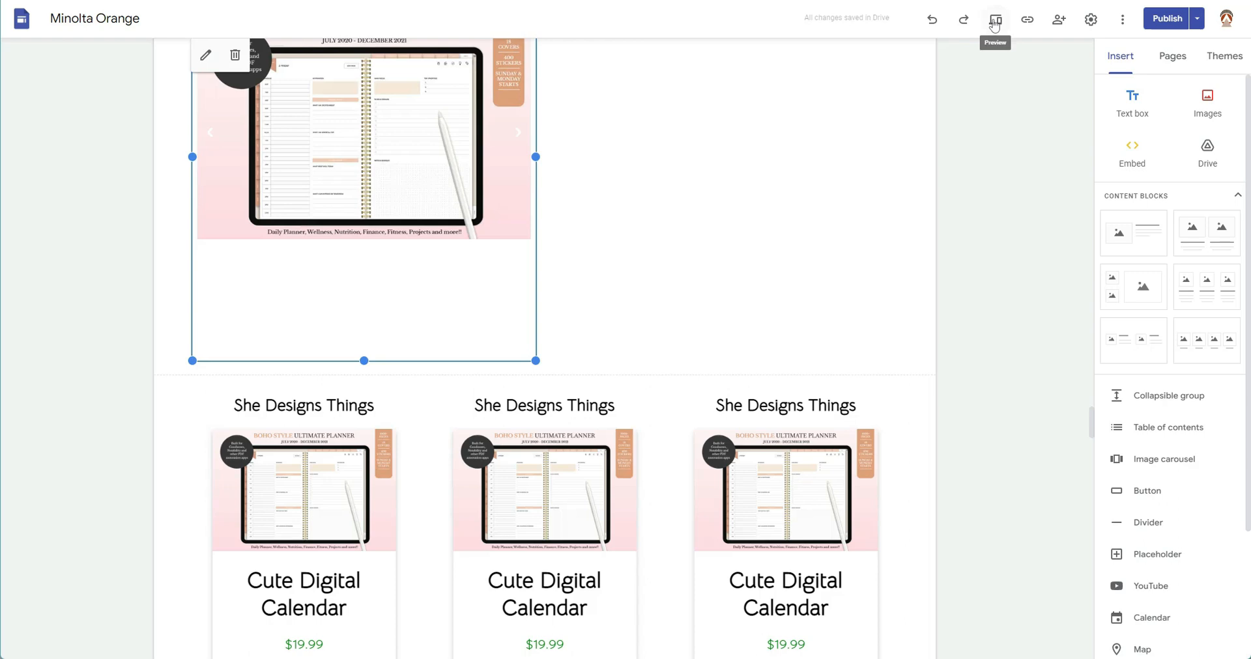
pyautogui.click(994, 19)
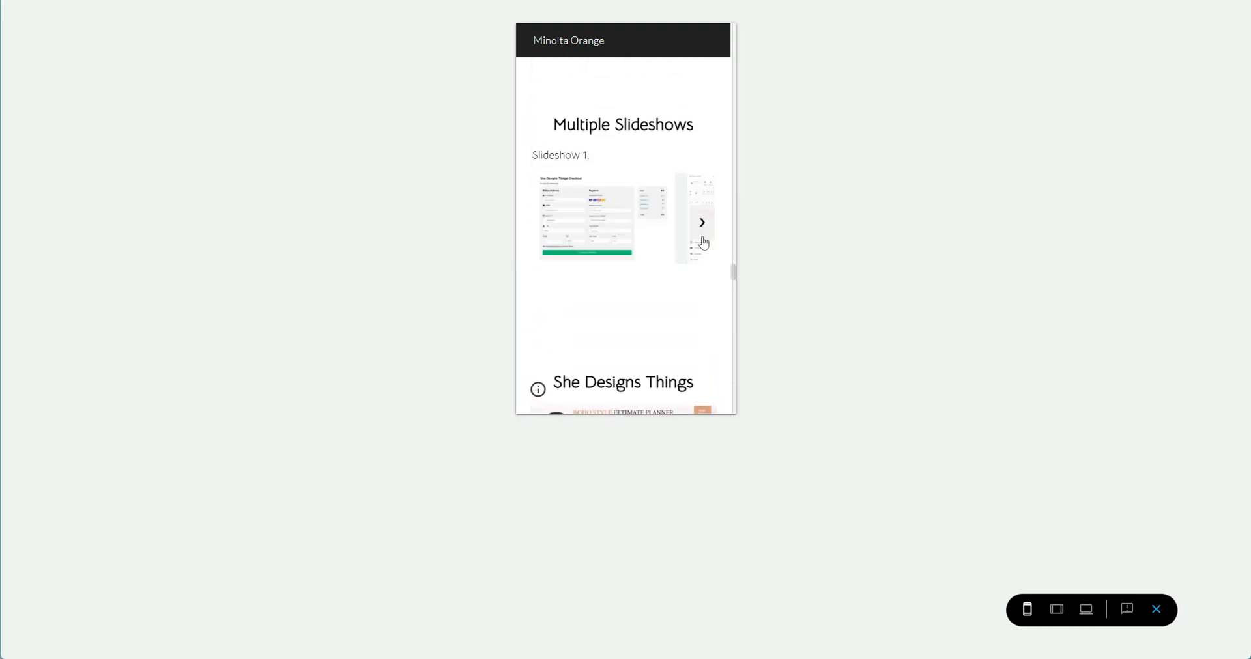
# Step: Scroll the phone preview past the slideshows and Cute Digital Calendar PayPal card, then exit Preview
pyautogui.scroll(-3)
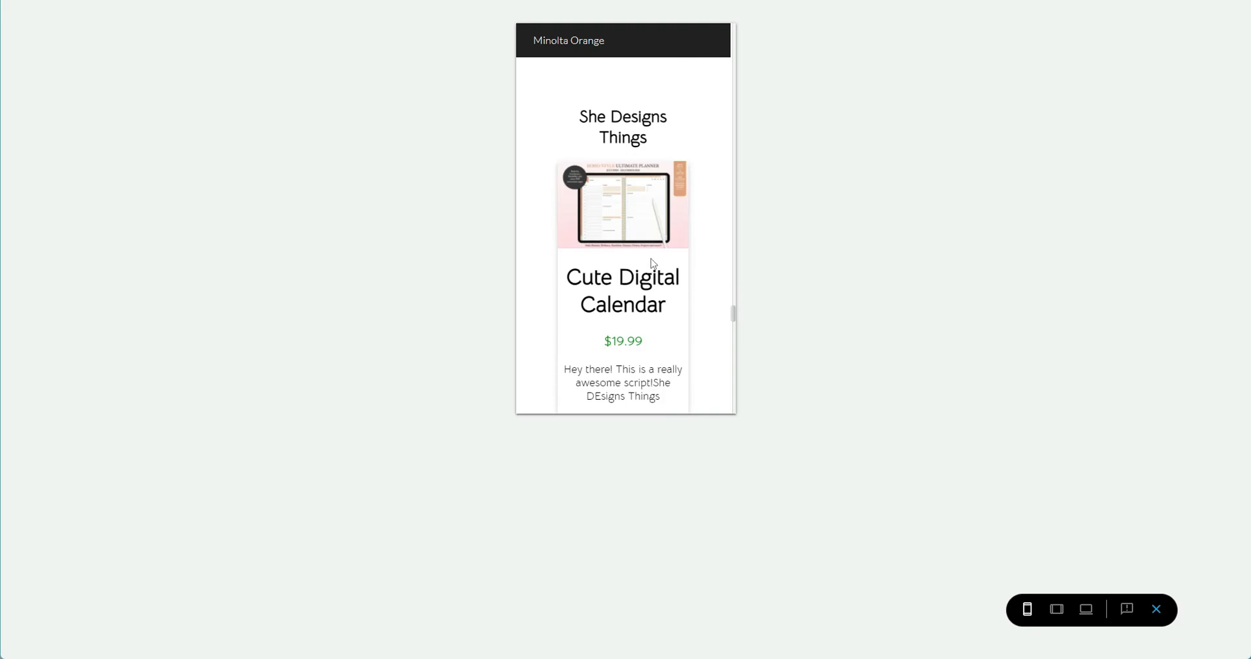
pyautogui.scroll(-3)
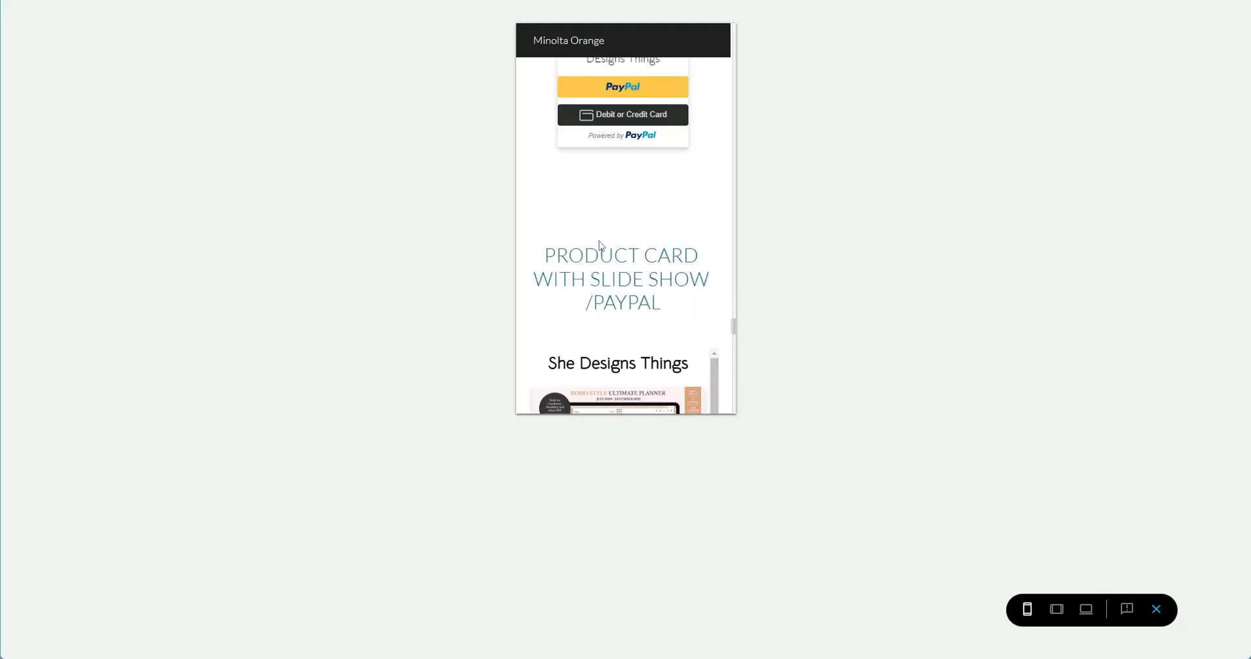
pyautogui.scroll(-3)
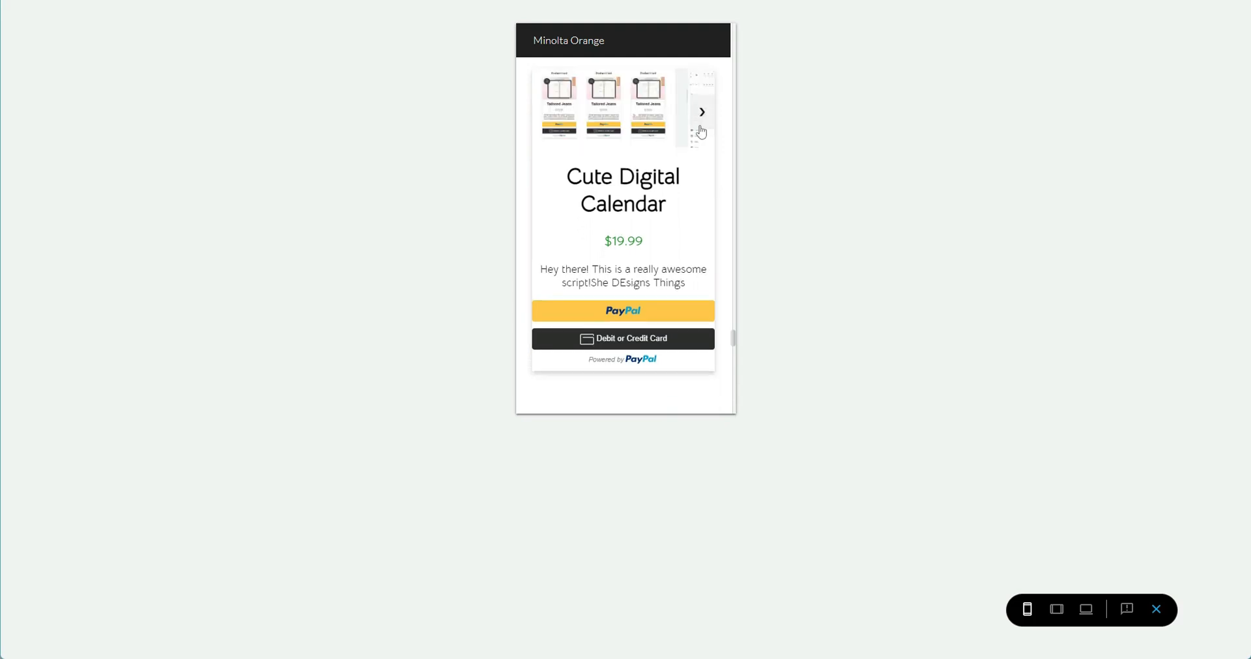
pyautogui.click(1157, 610)
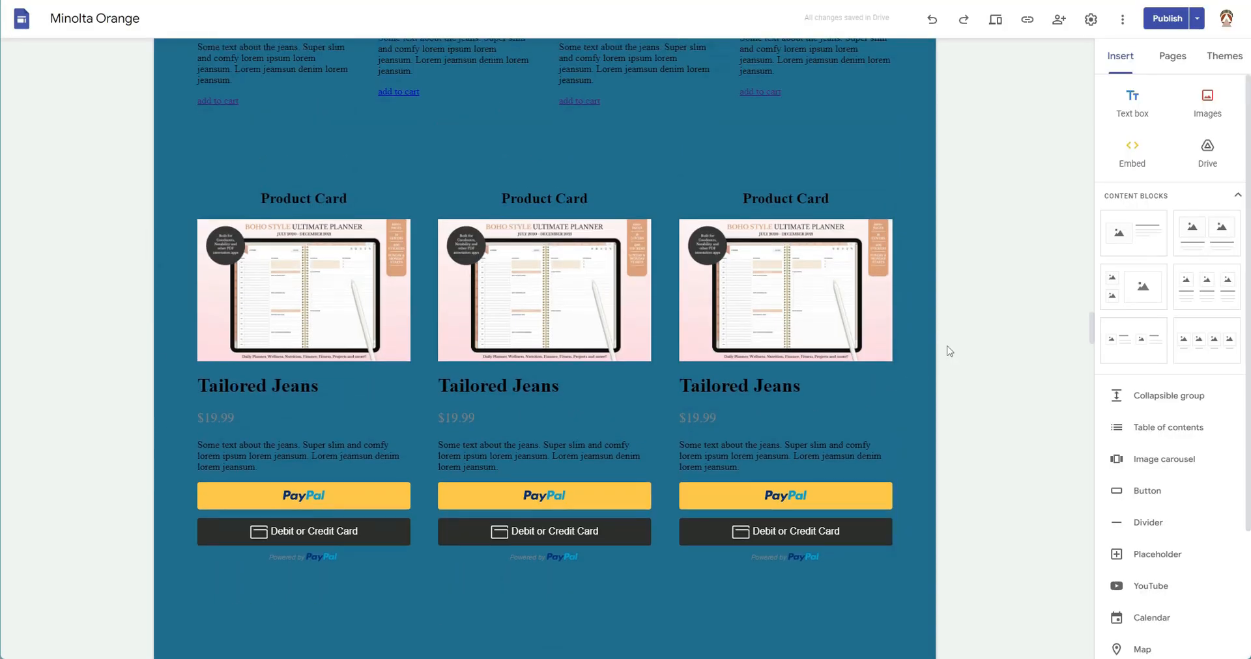